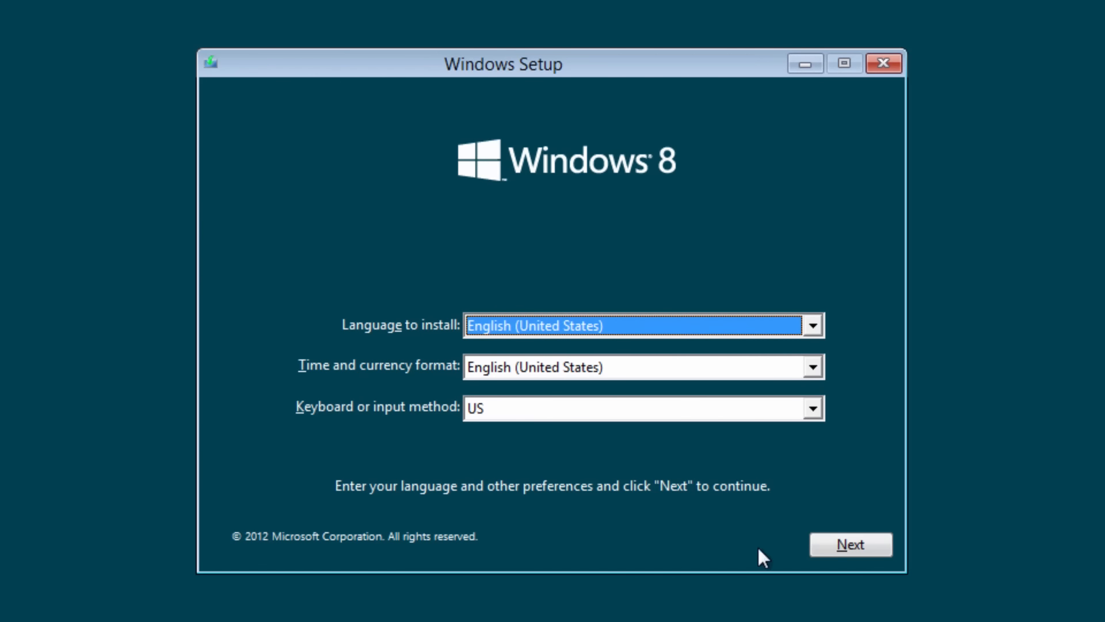
# - Keep the English language, time and keyboard preferences and continue to the Personalize screen
pyautogui.click(850, 544)
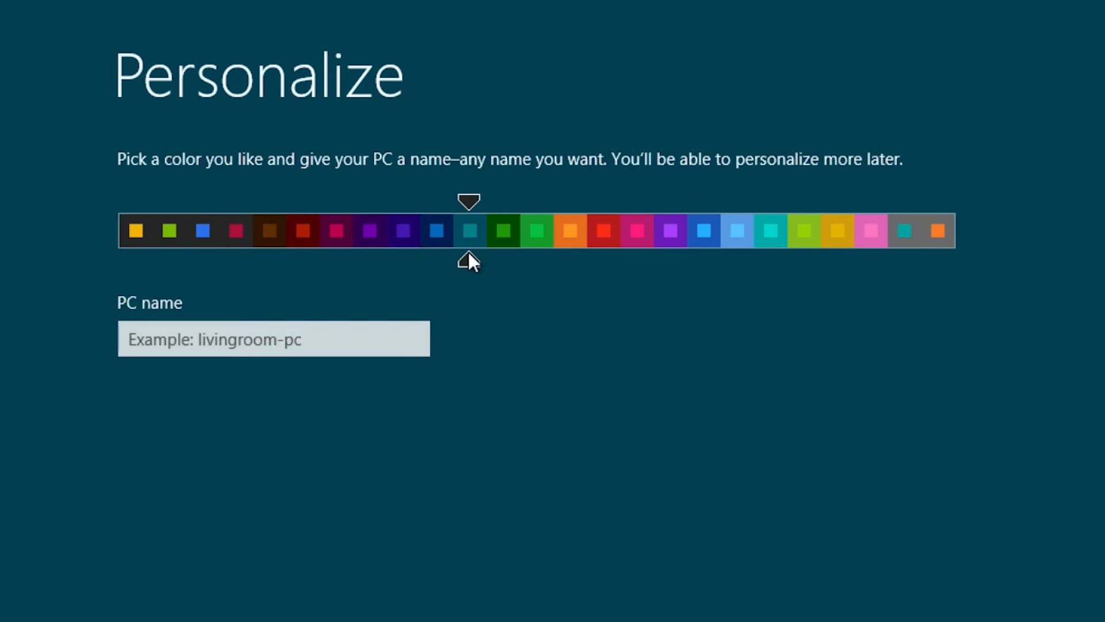
# - Make the PC colour blue and name the PC 'Win8RP'
pyautogui.click(703, 230)
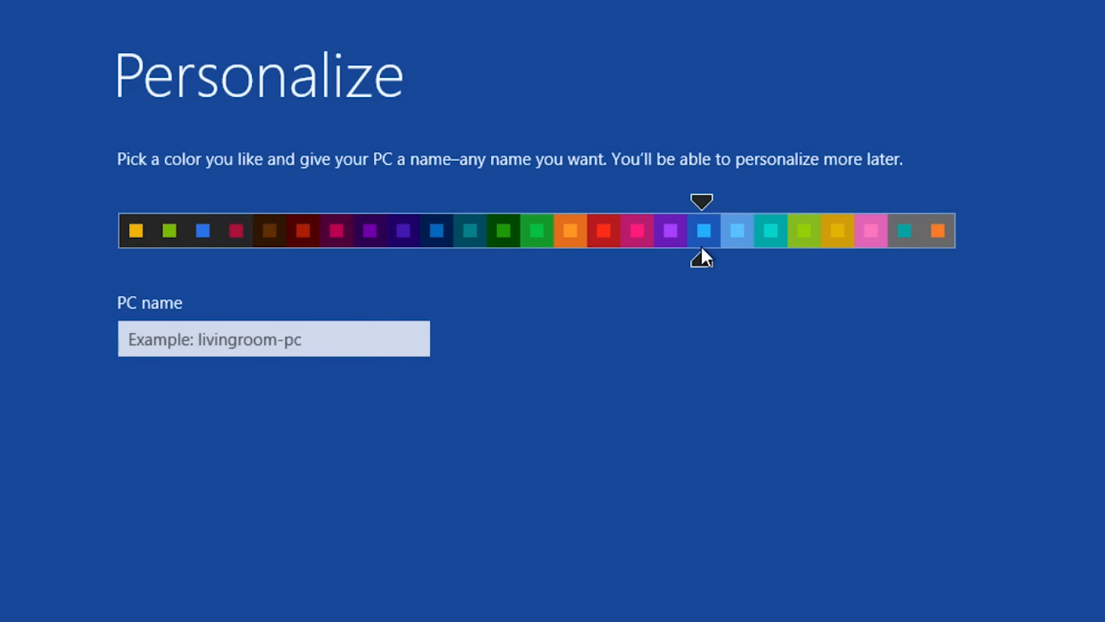
pyautogui.click(273, 338)
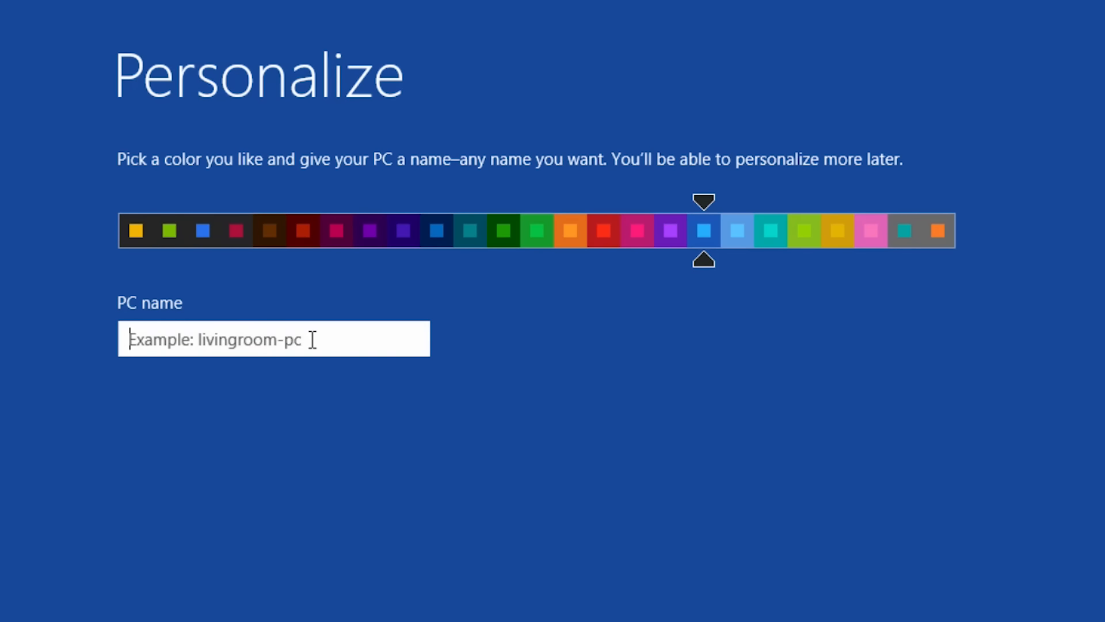
pyautogui.write('Win8RP')
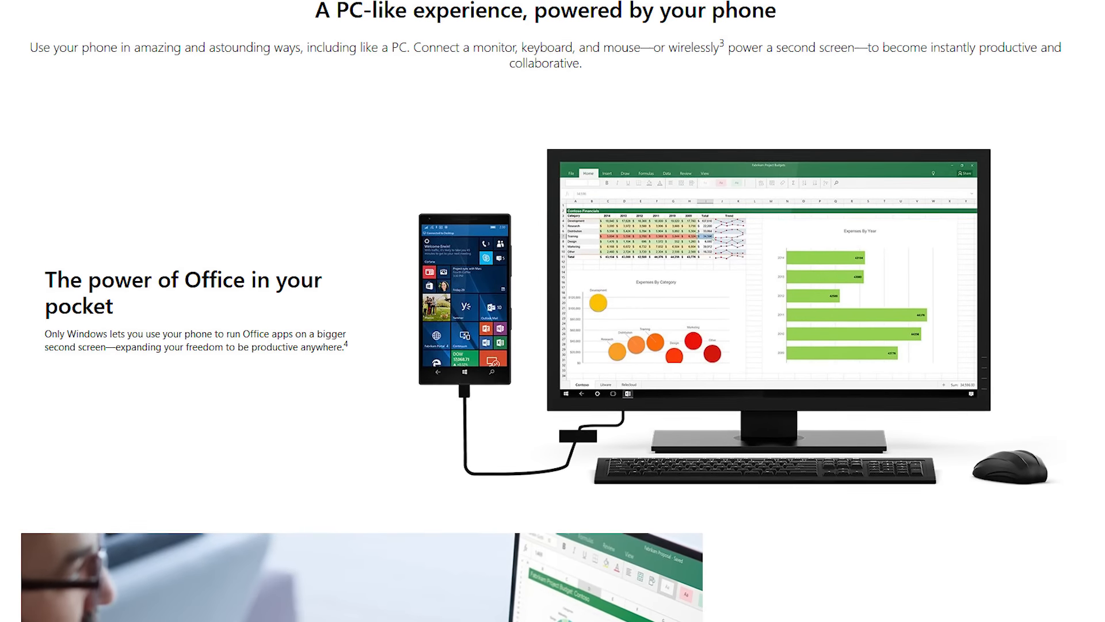
pyautogui.scroll(-3)
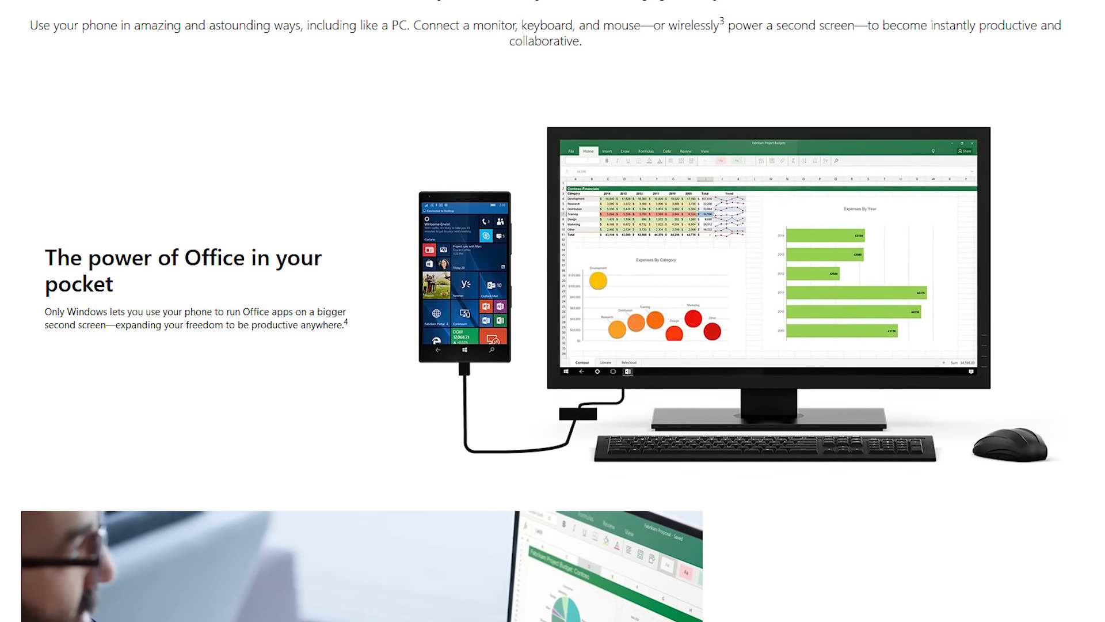
pyautogui.scroll(-3)
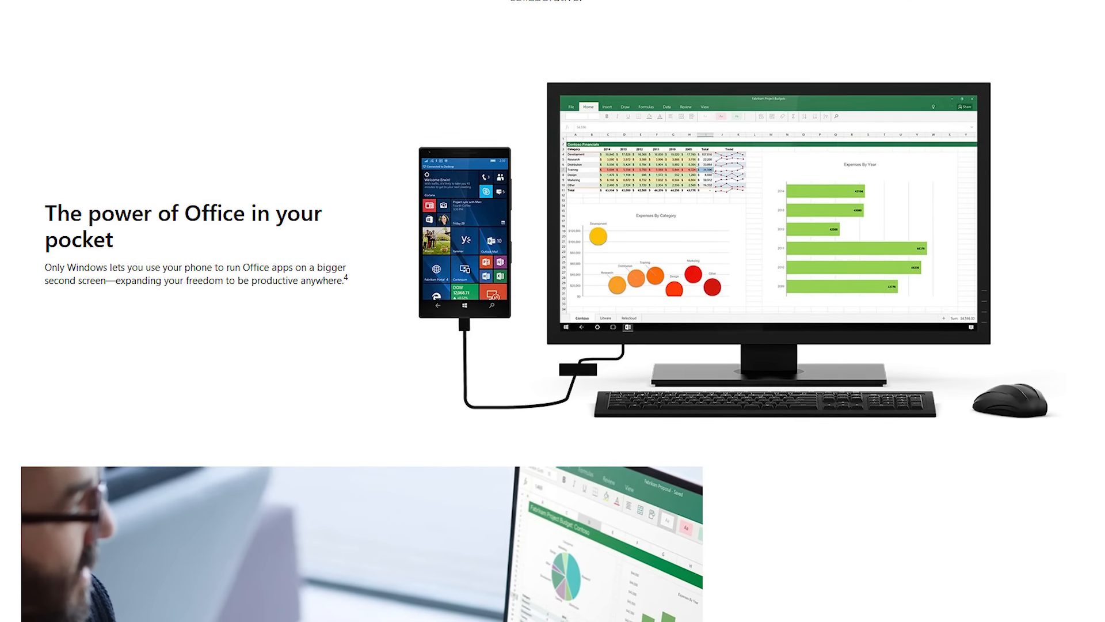
pyautogui.scroll(-3)
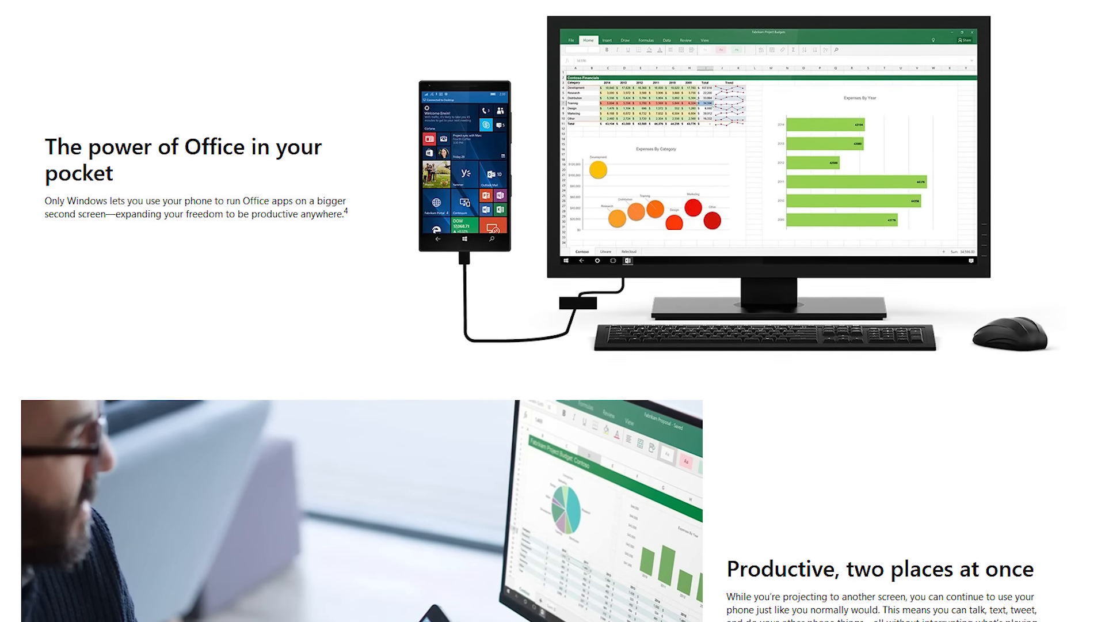
pyautogui.scroll(3)
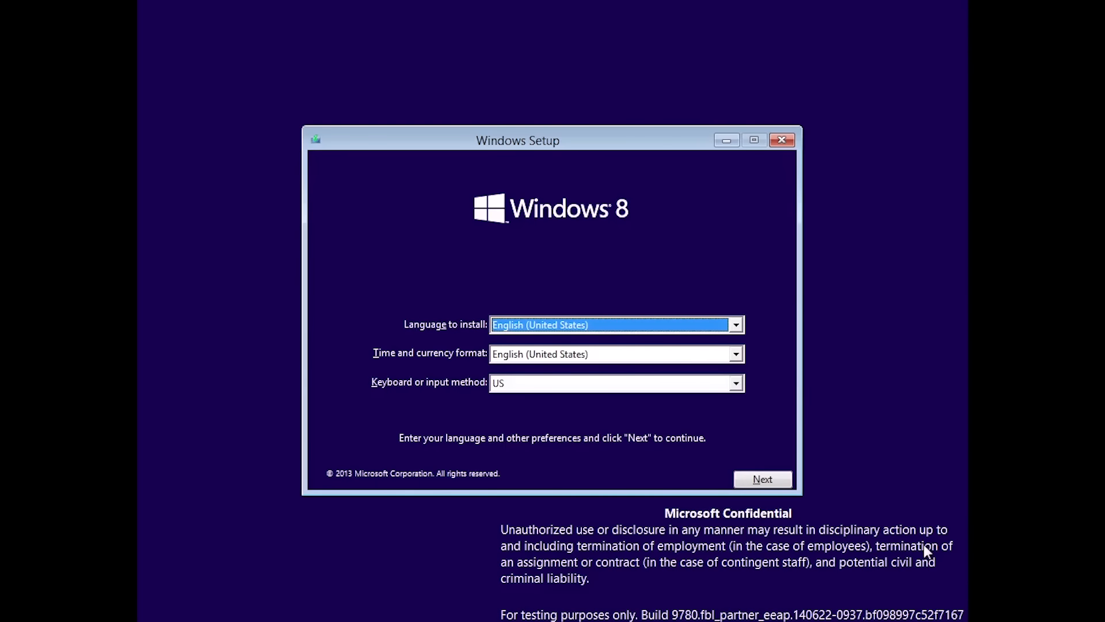
# - Finish build 9780 setup: dismiss About Windows, pass the basics, and use express settings
pyautogui.click(762, 480)
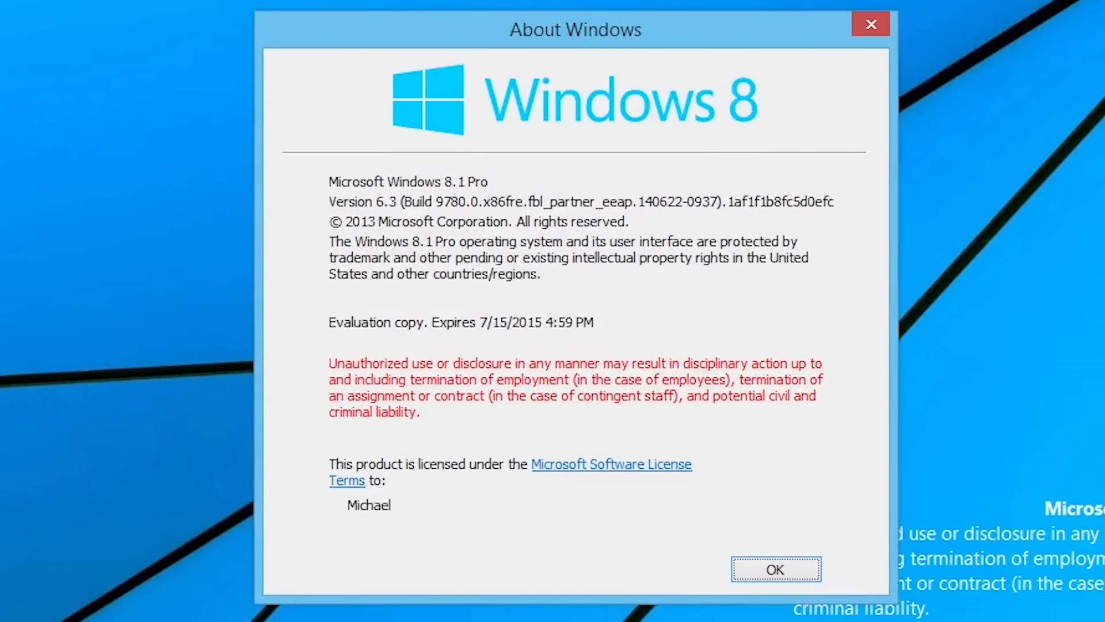
pyautogui.doubleClick(359, 202)
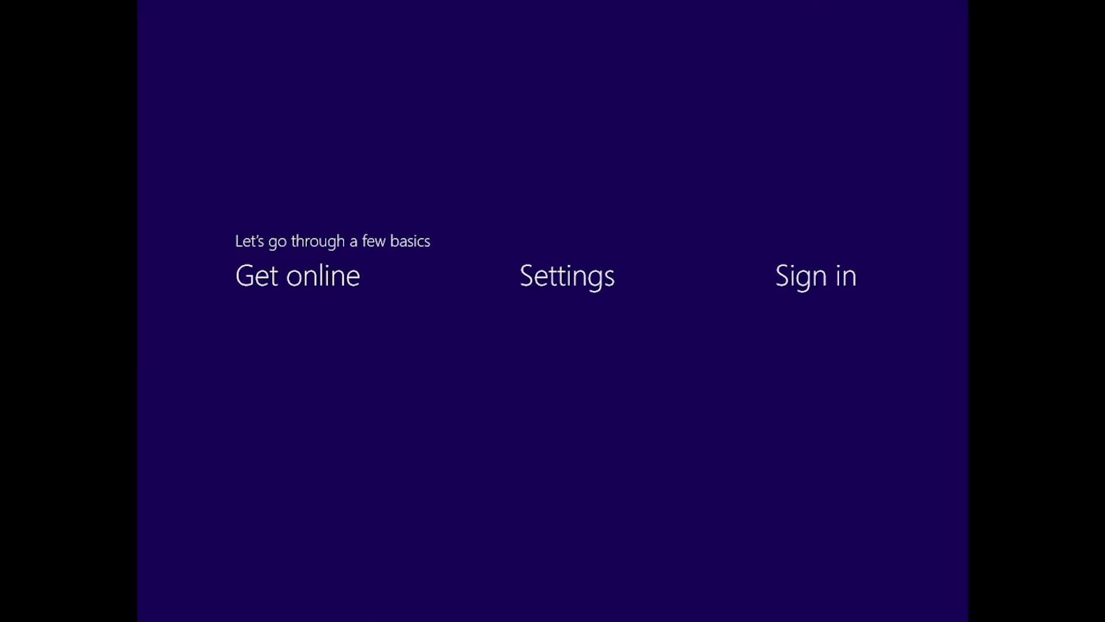
pyautogui.click(566, 275)
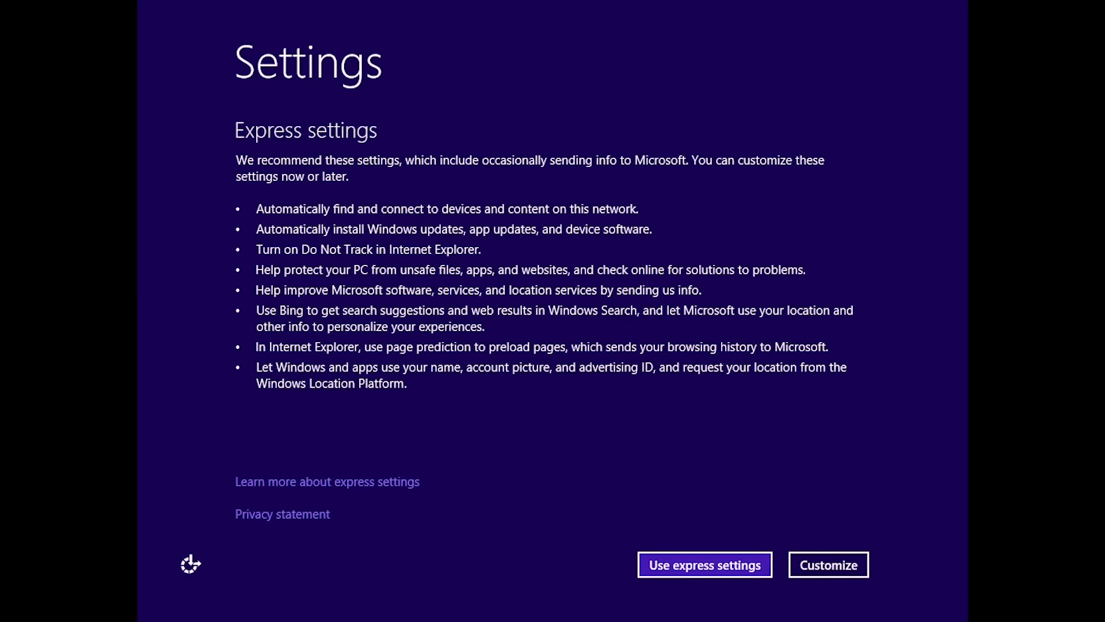
pyautogui.click(704, 564)
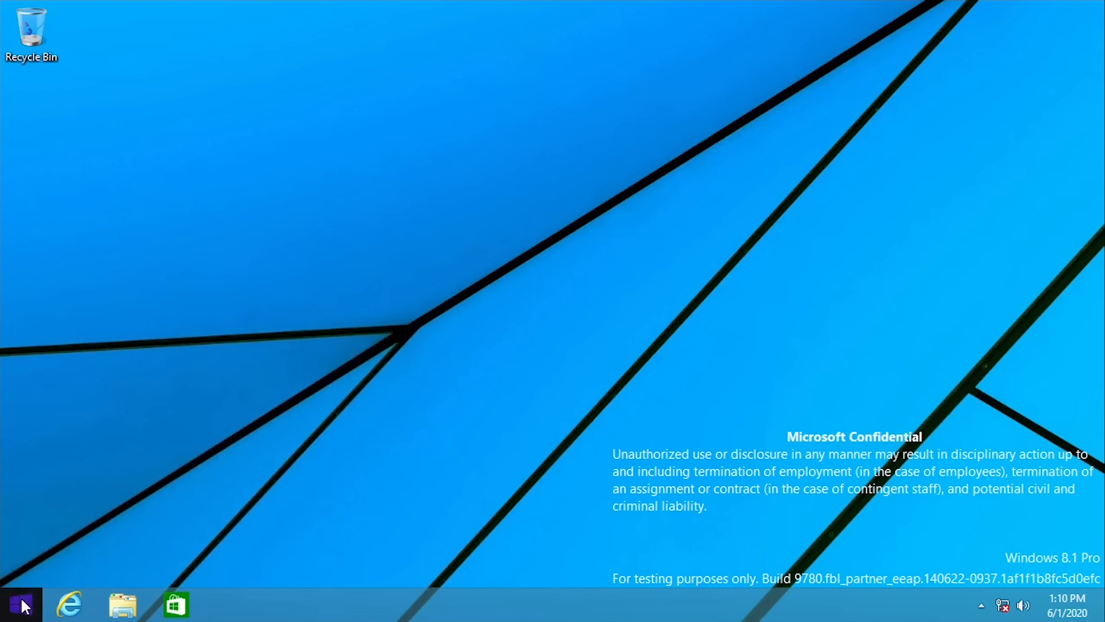
# - Open the Start menu and scroll through its All Apps list and rearranged tiles
pyautogui.click(20, 604)
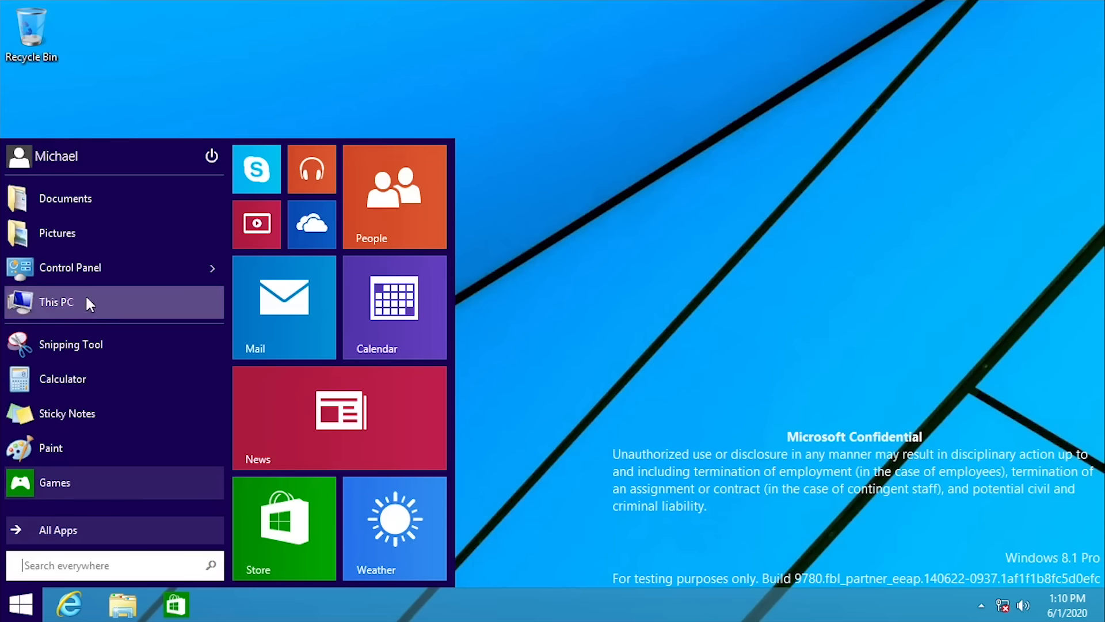
pyautogui.moveTo(83, 520)
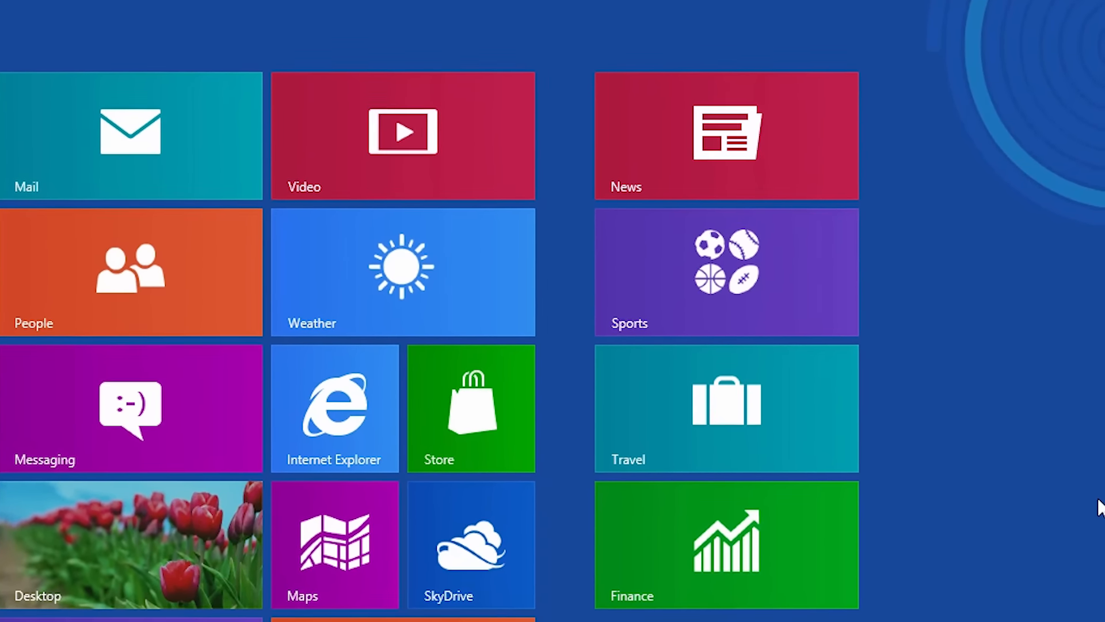
pyautogui.scroll(3)
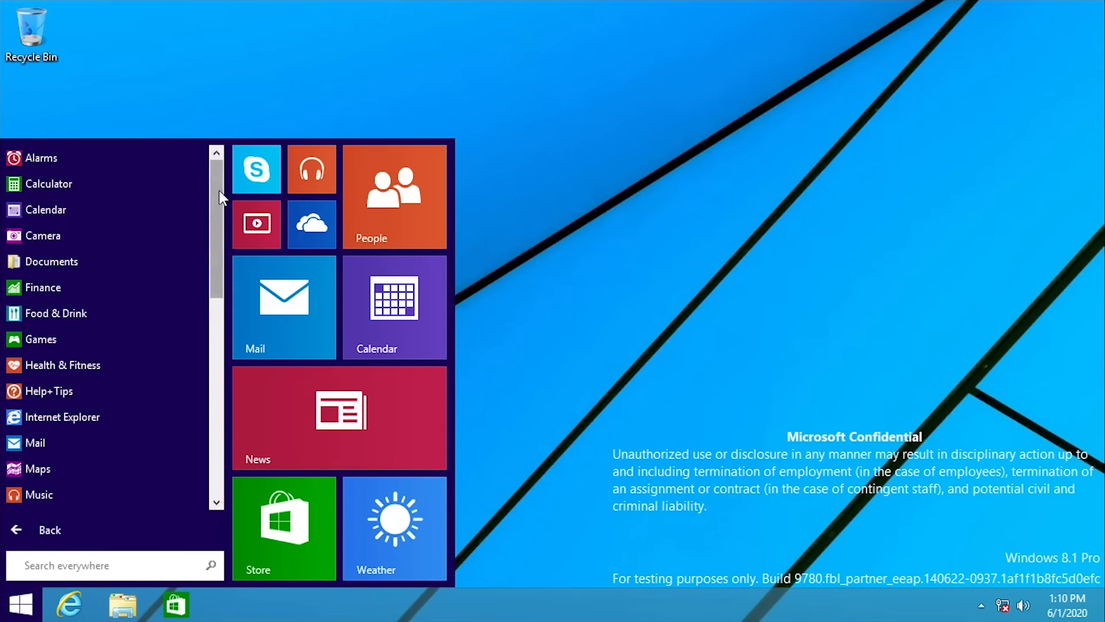
pyautogui.scroll(-3)
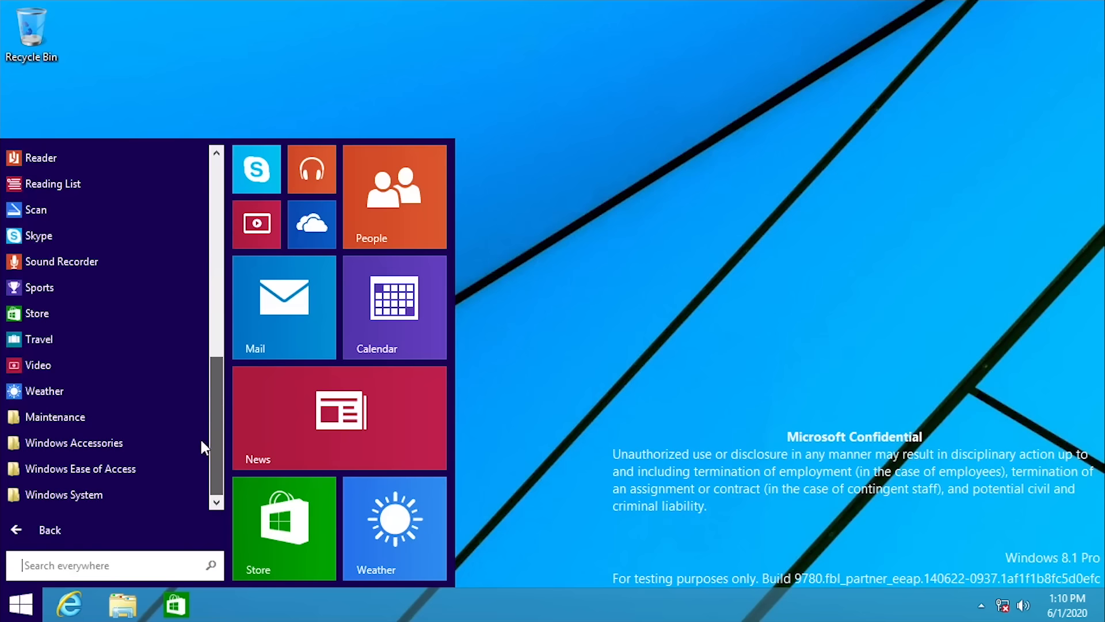
pyautogui.scroll(3)
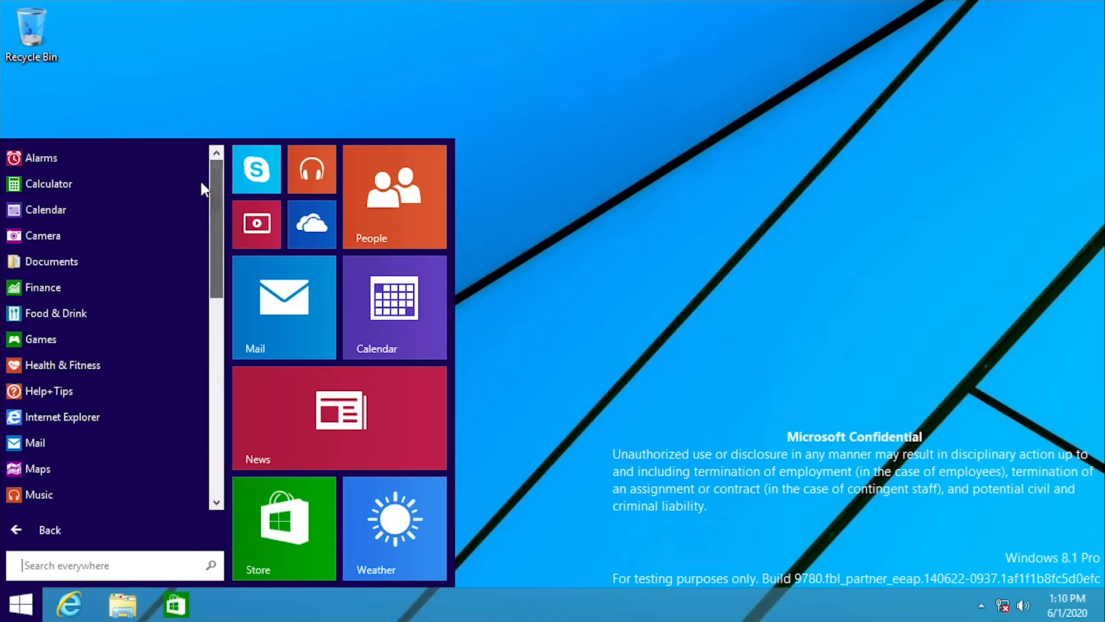
pyautogui.click(35, 530)
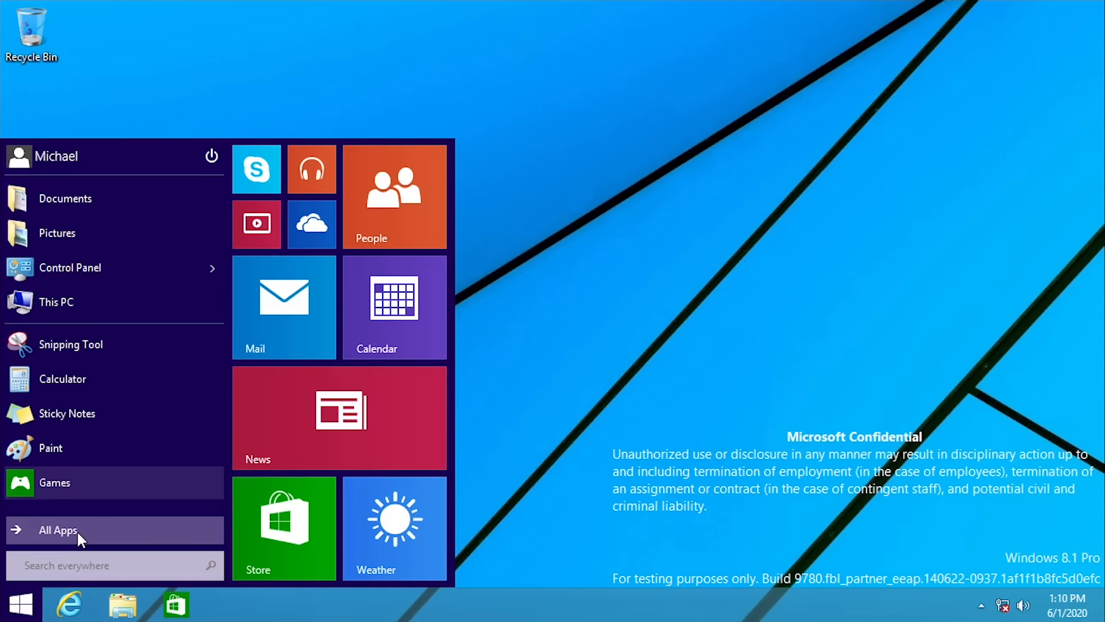
pyautogui.click(210, 156)
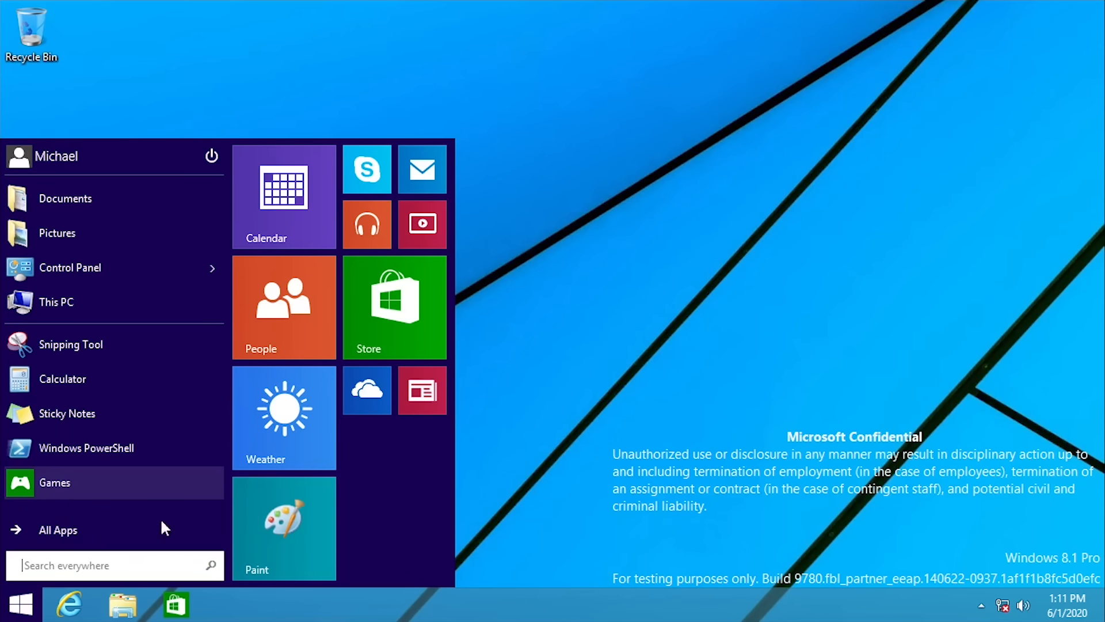
pyautogui.click(57, 530)
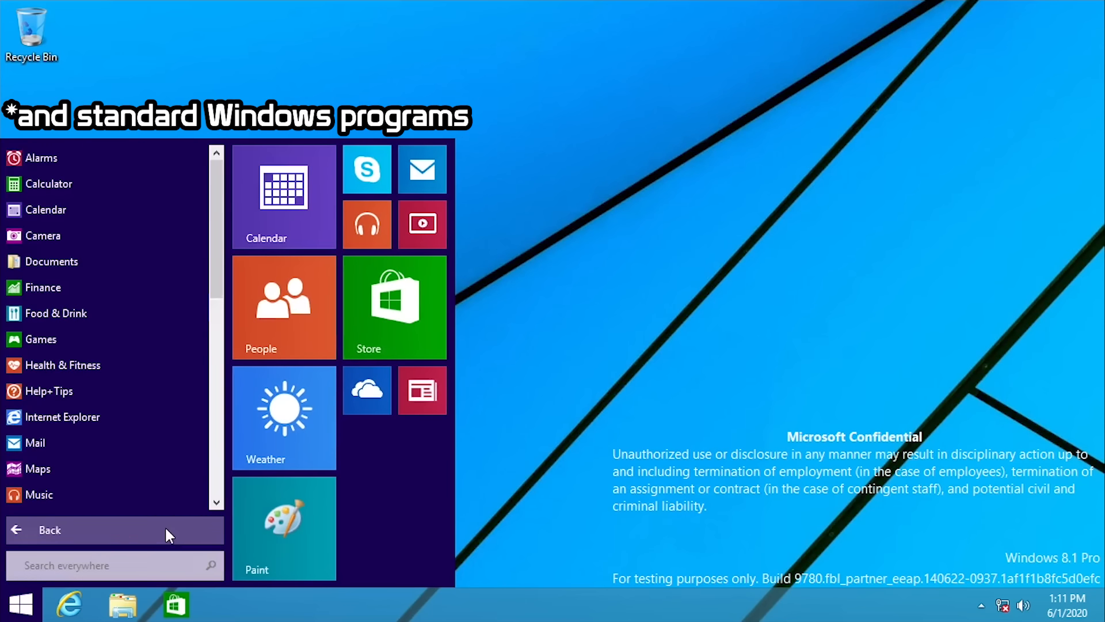
pyautogui.scroll(-3)
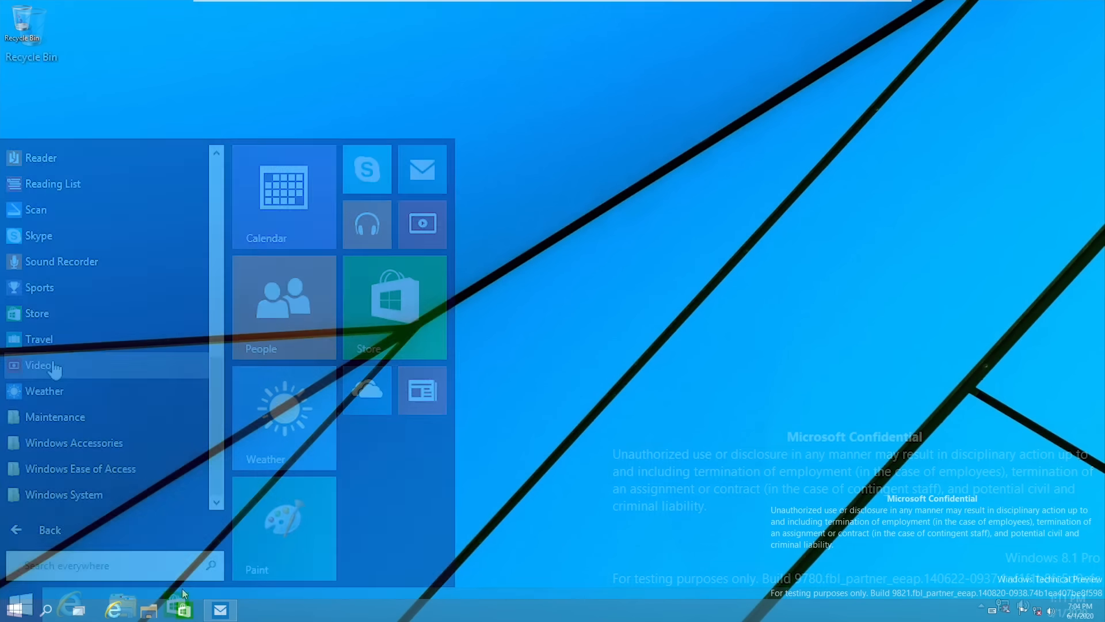
# - Launch the Store app as a windowed desktop app on build 9821
pyautogui.click(395, 307)
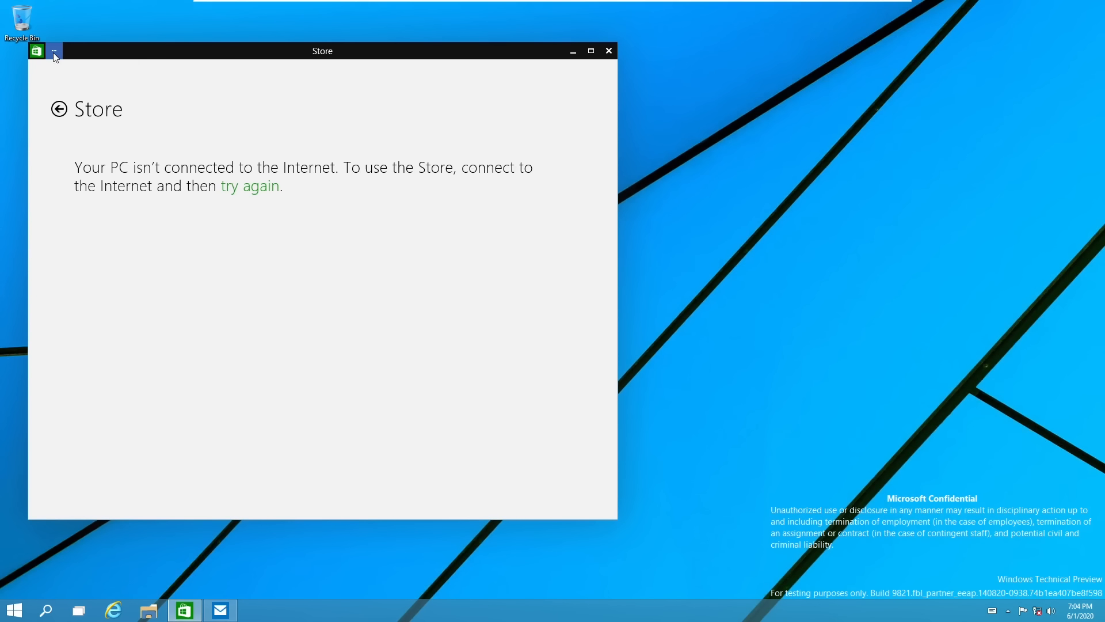
pyautogui.click(53, 50)
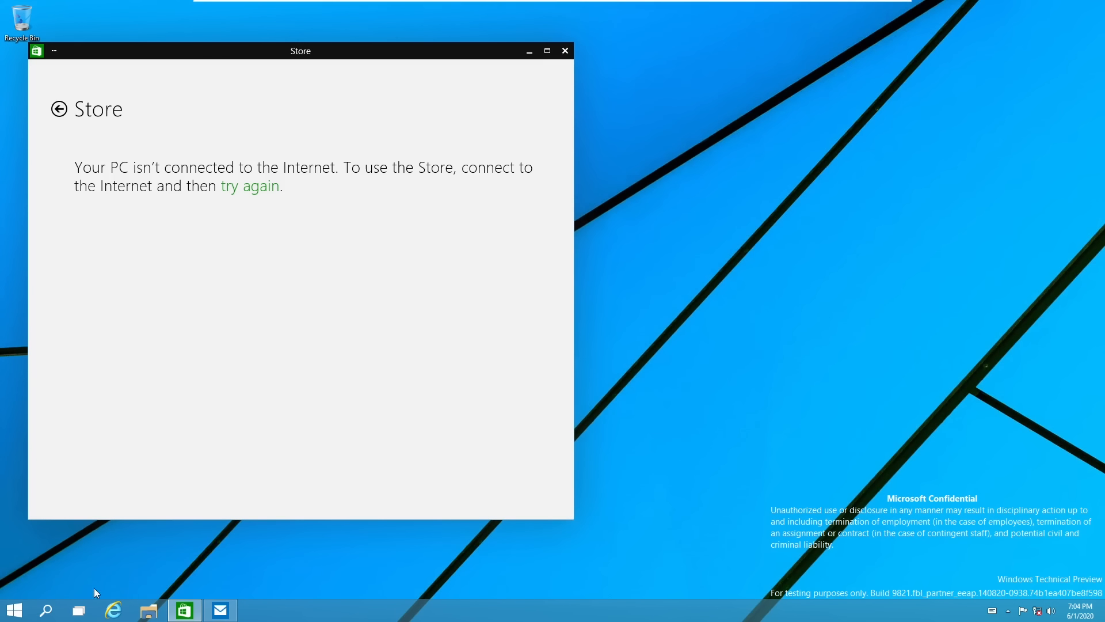
pyautogui.click(14, 609)
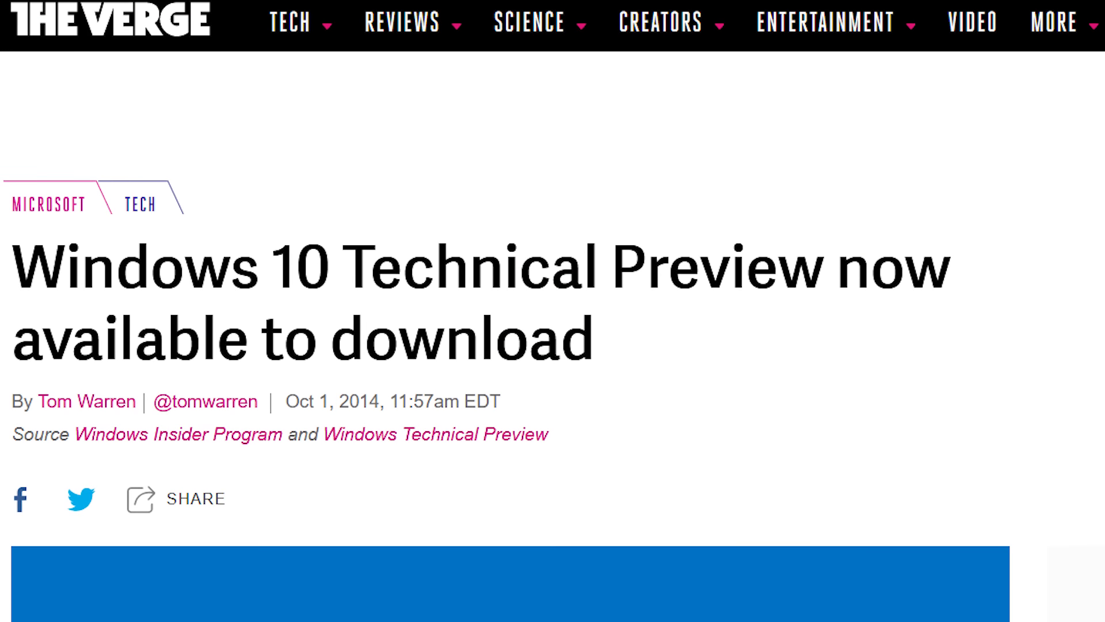
pyautogui.scroll(-3)
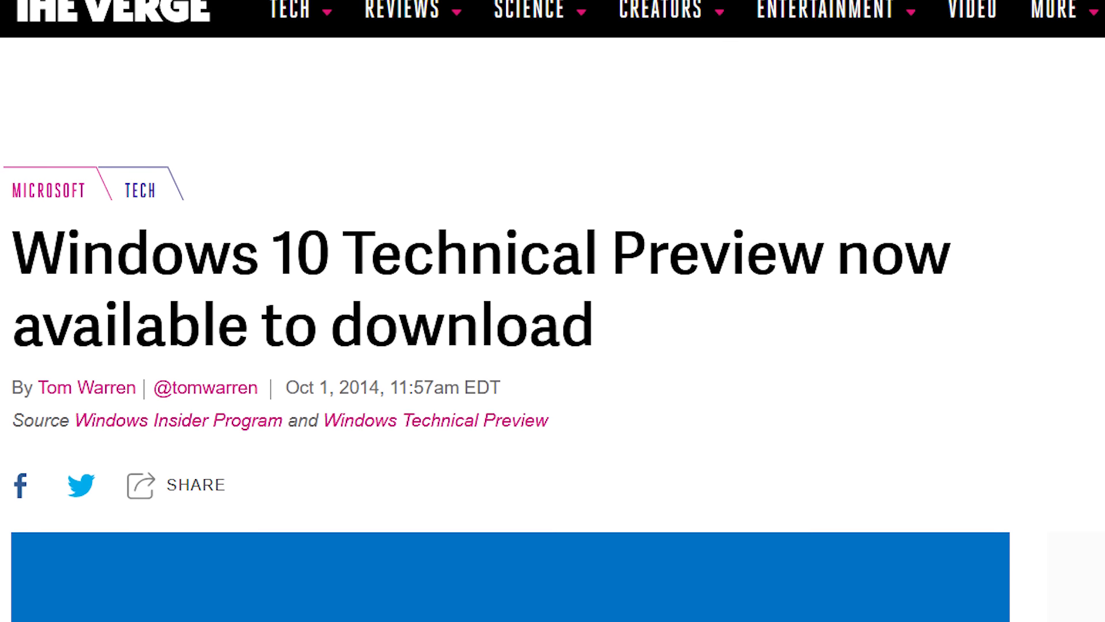
pyautogui.scroll(-3)
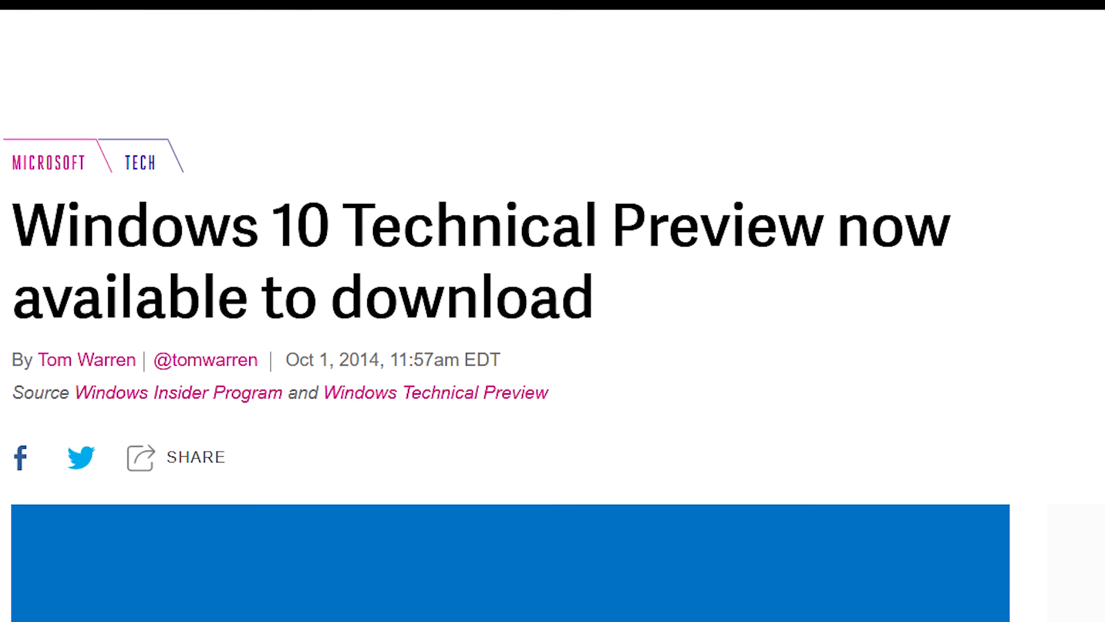
pyautogui.scroll(3)
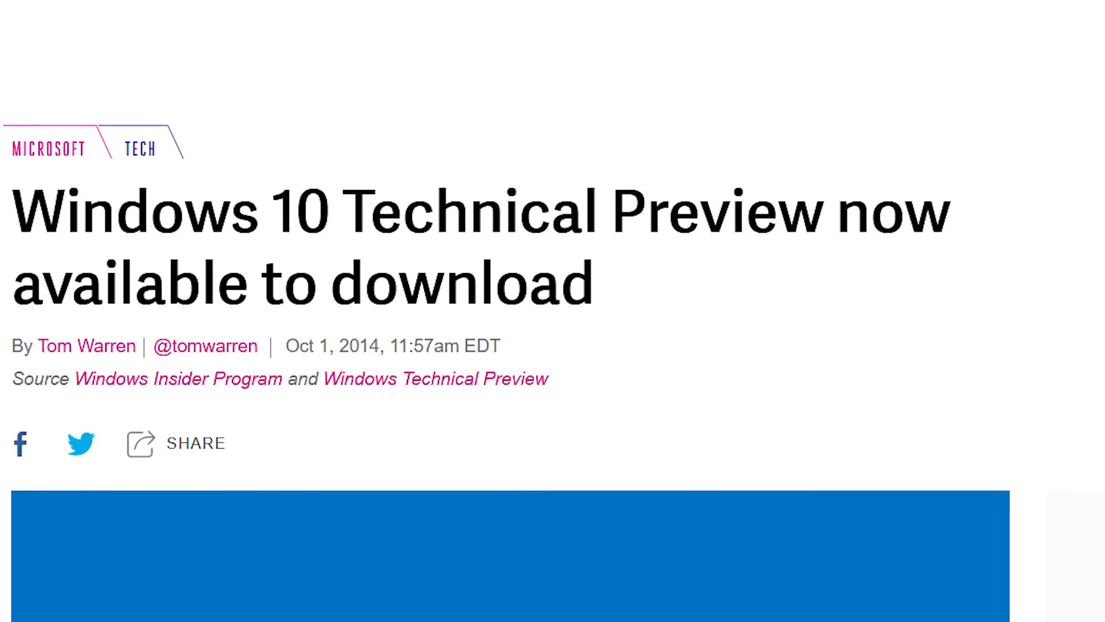
pyautogui.scroll(3)
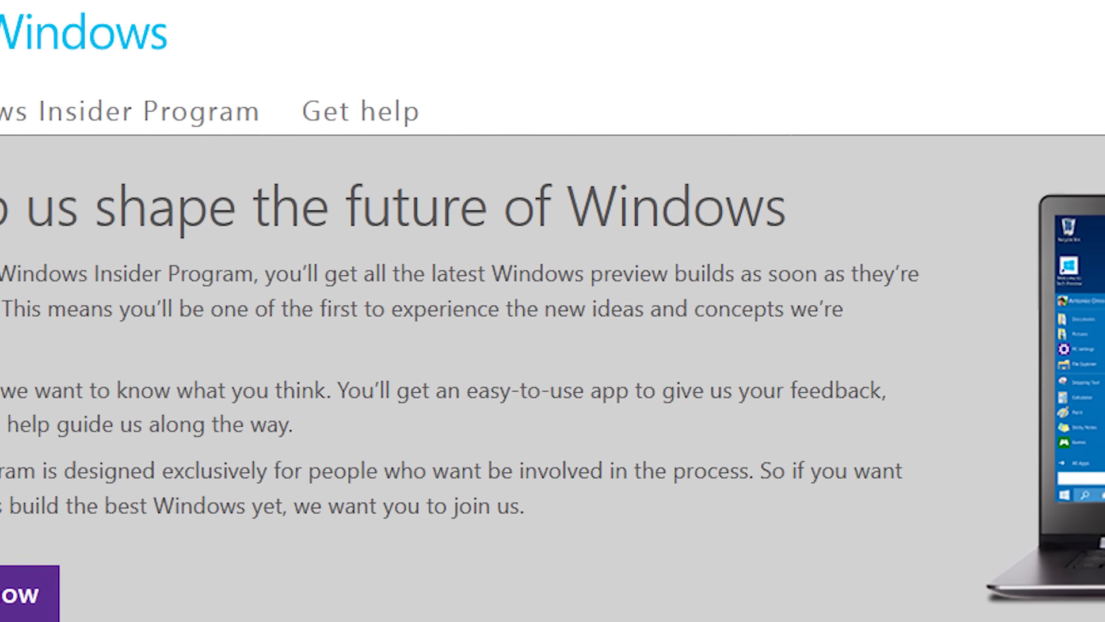
pyautogui.scroll(-3)
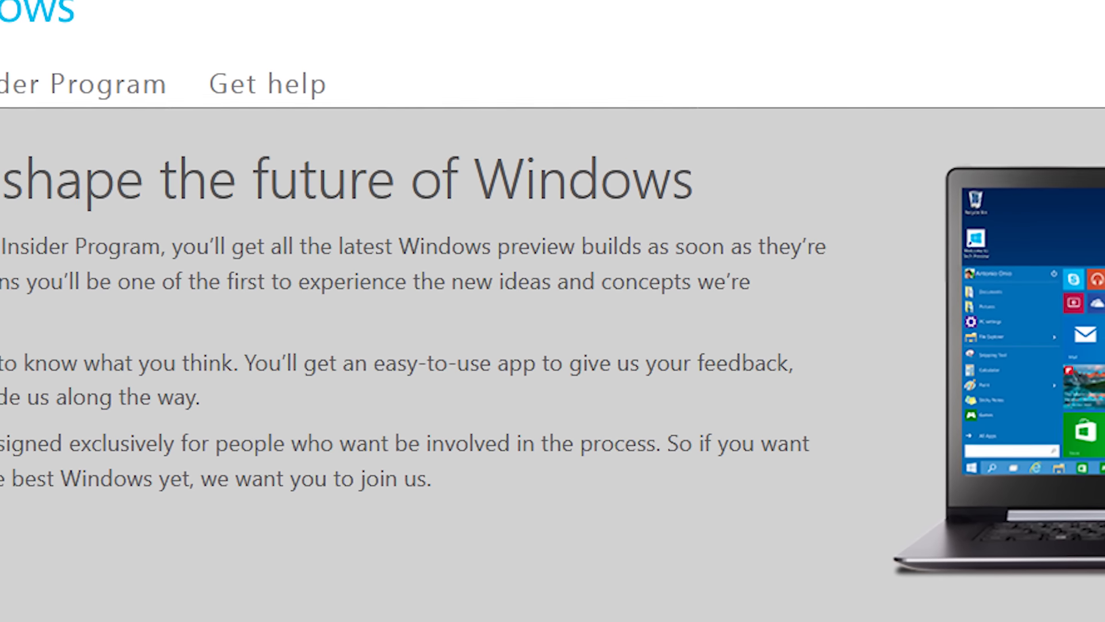
pyautogui.scroll(-3)
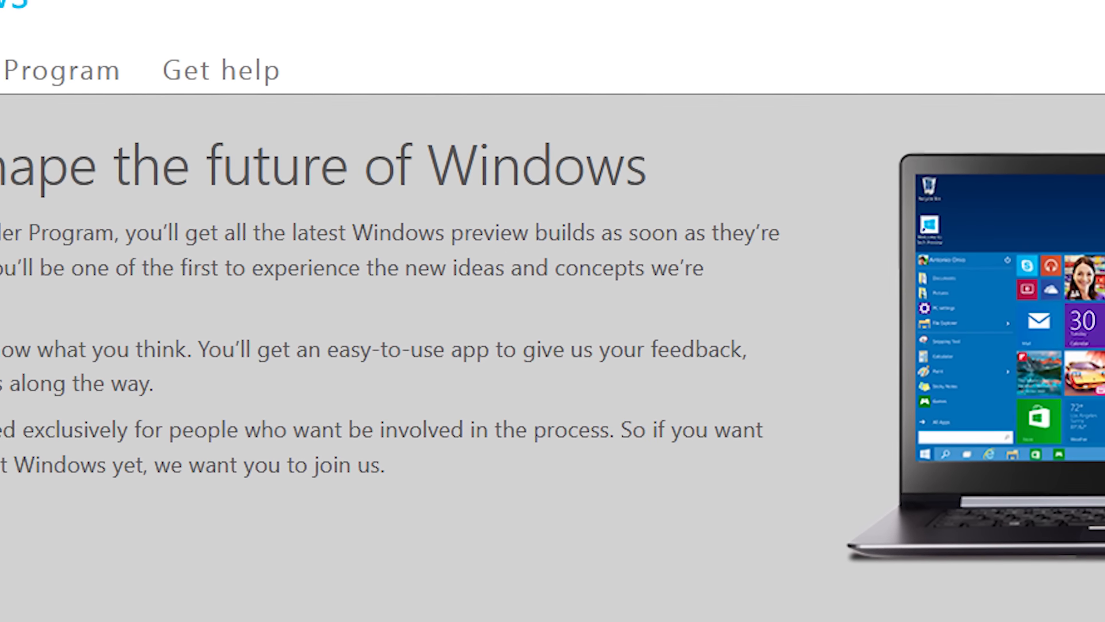
pyautogui.scroll(-3)
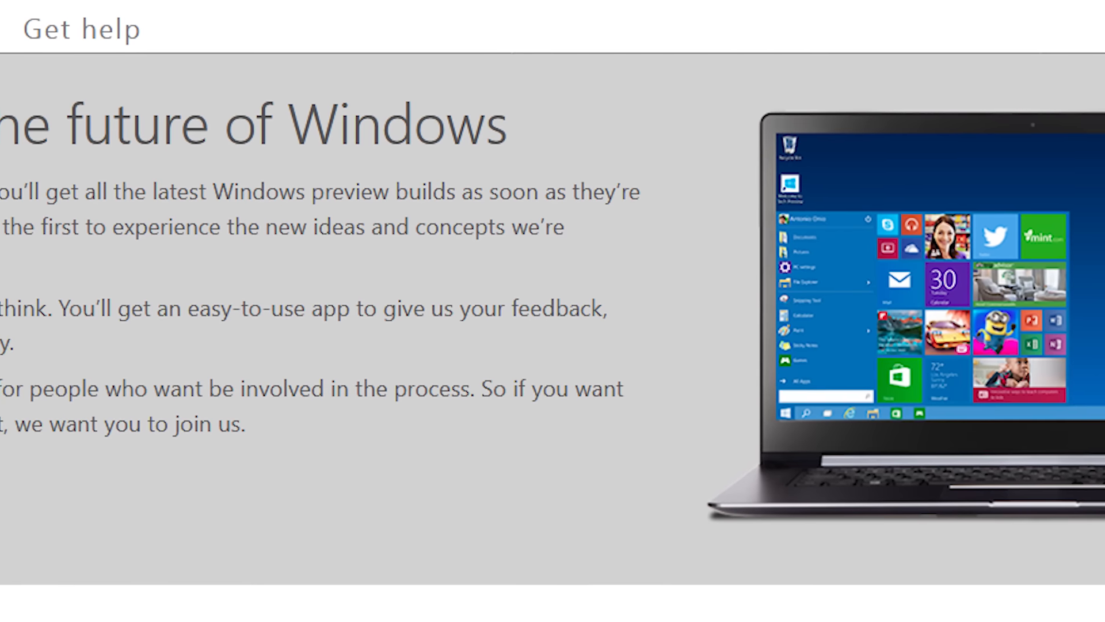
pyautogui.scroll(-3)
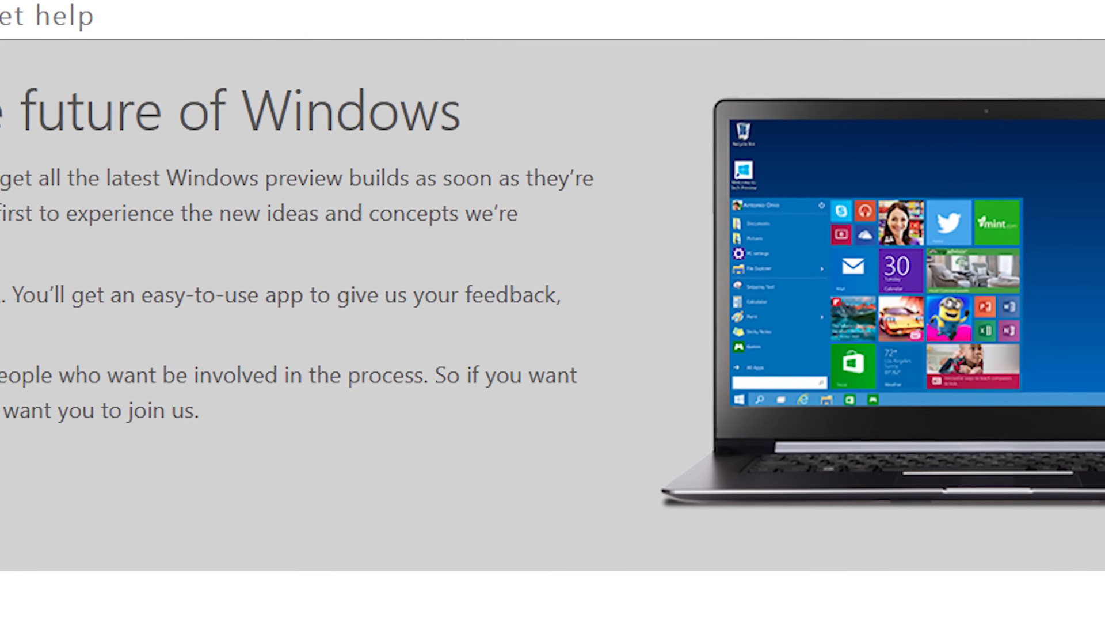
pyautogui.scroll(-3)
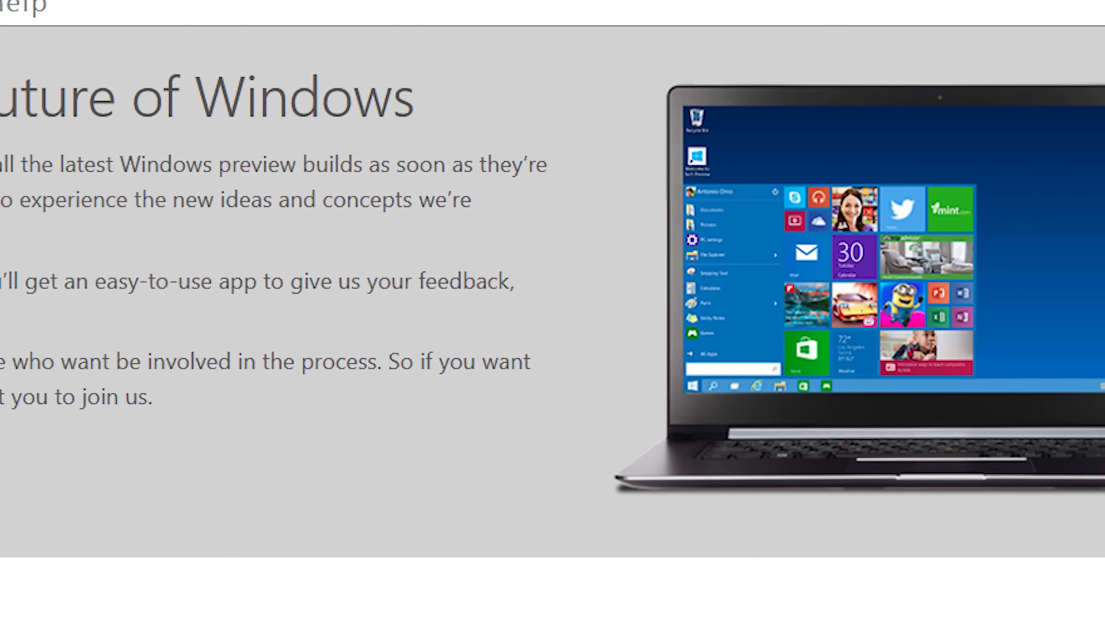
pyautogui.scroll(-3)
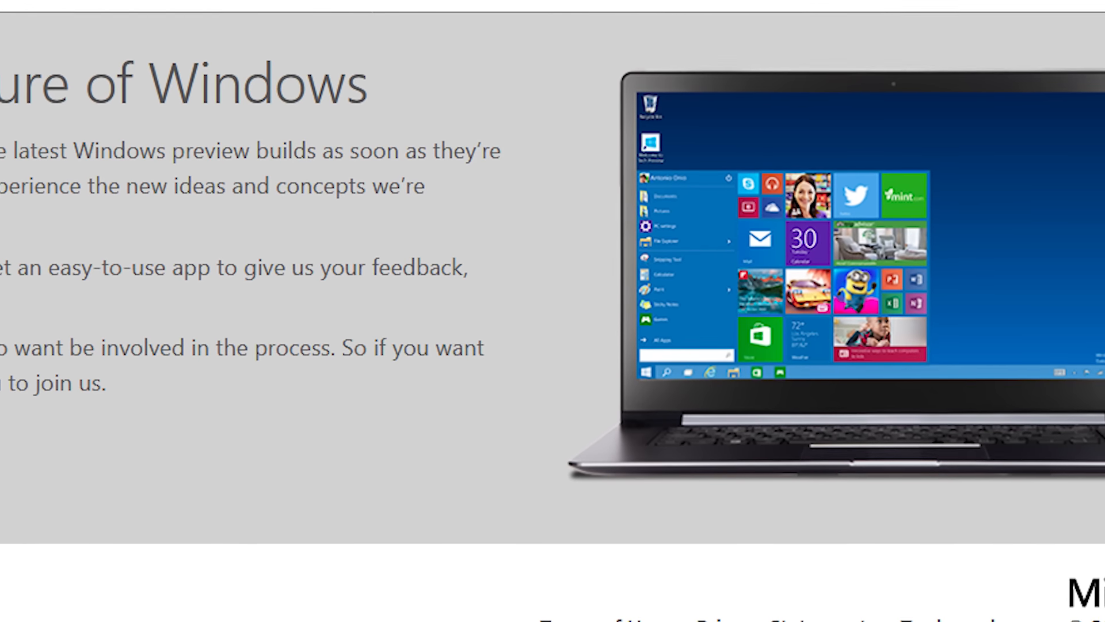
pyautogui.scroll(-3)
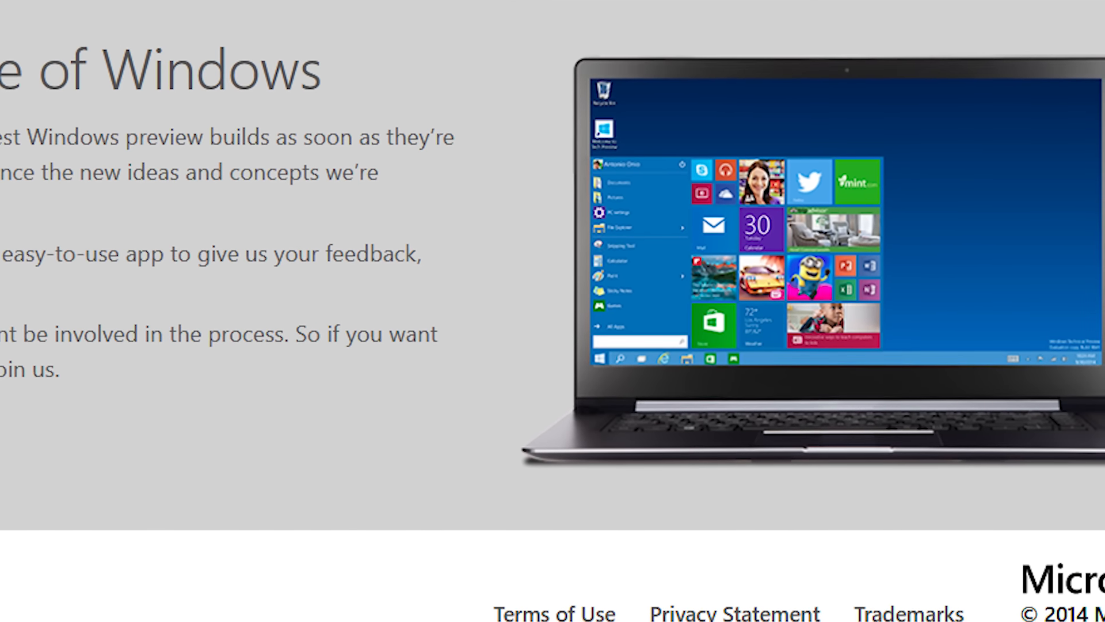
pyautogui.scroll(-3)
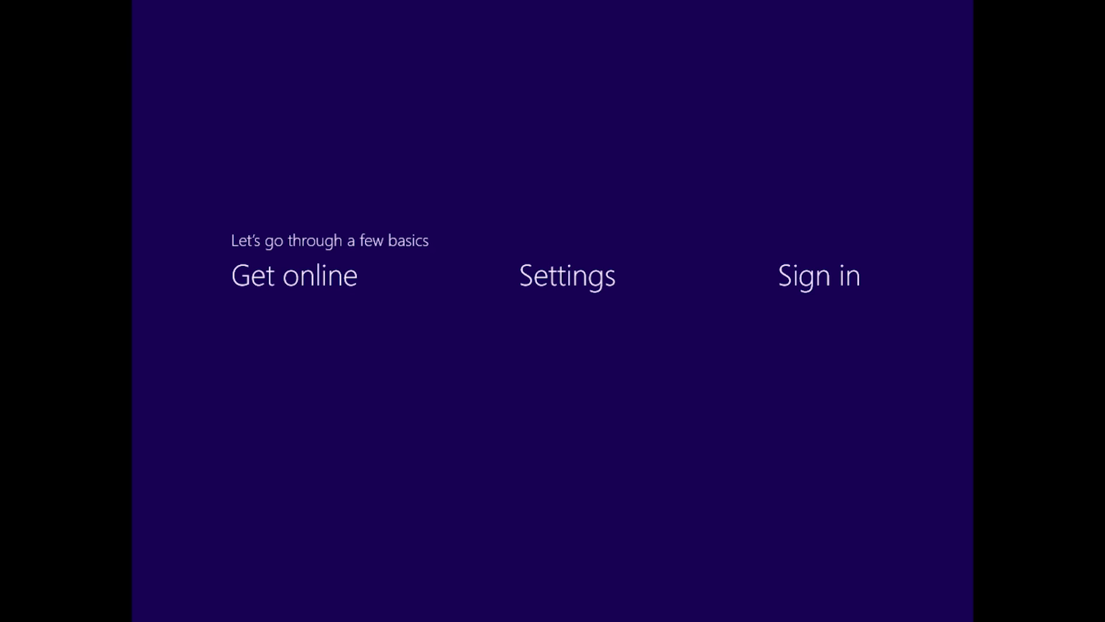
# - Continue through build 9901 setup by accepting the express settings
pyautogui.click(566, 275)
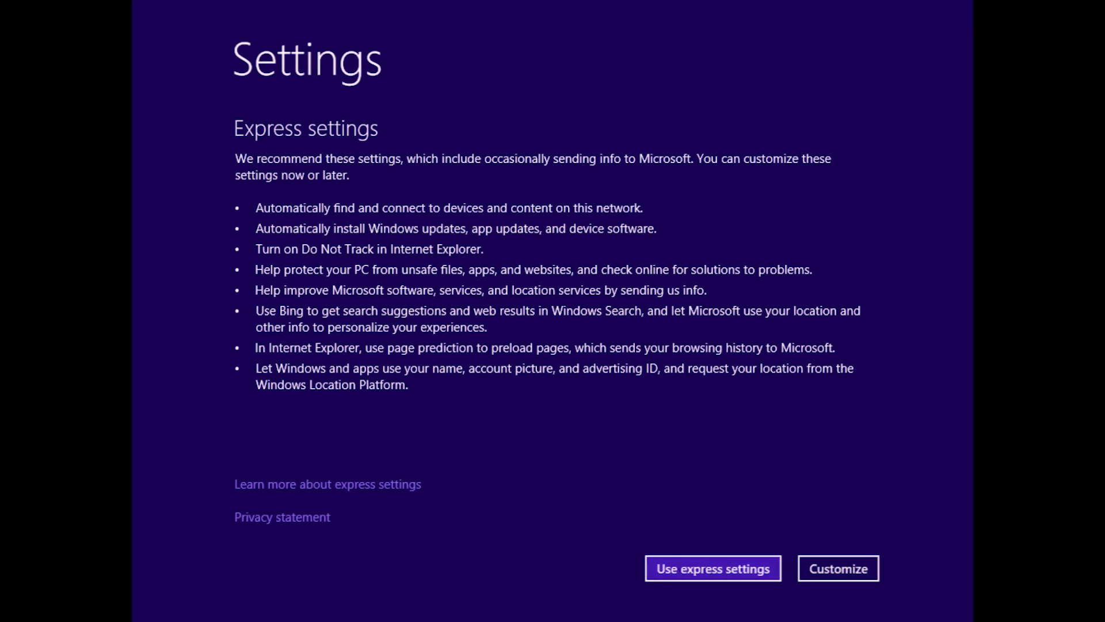
pyautogui.click(711, 568)
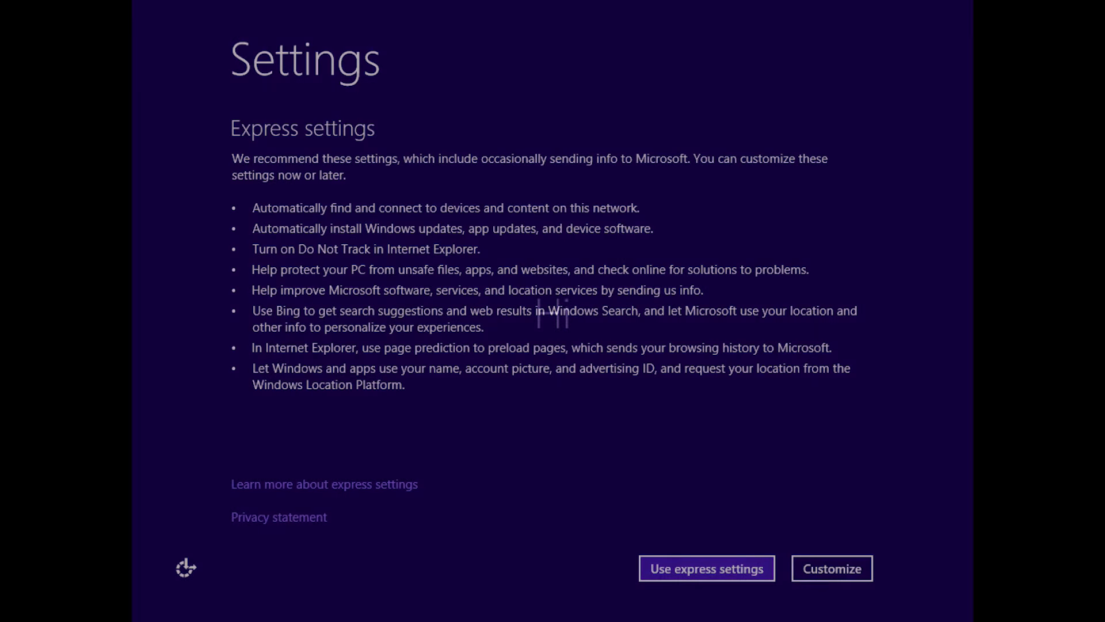
pyautogui.click(706, 568)
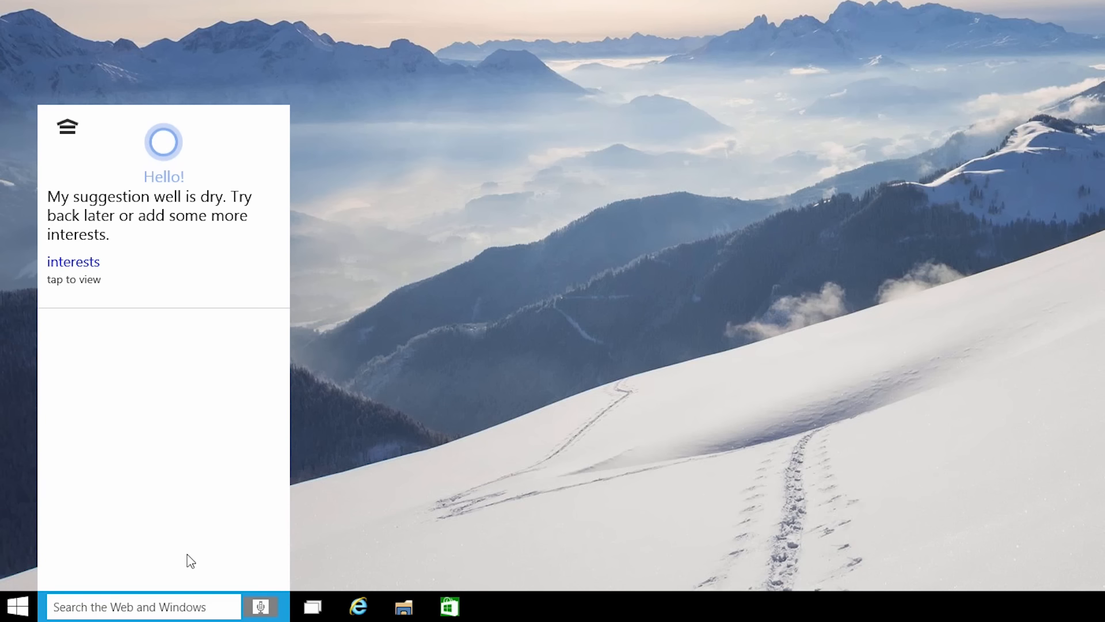
pyautogui.moveTo(392, 526)
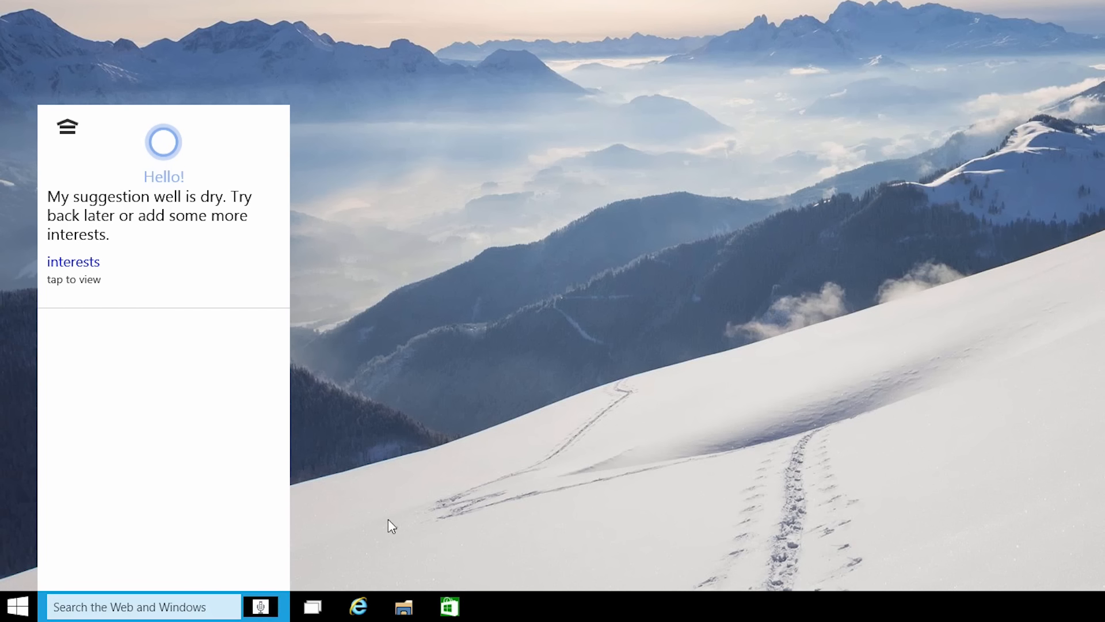
# - Open Cortana from the taskbar search box to ask for Redmond's weather
pyautogui.click(261, 606)
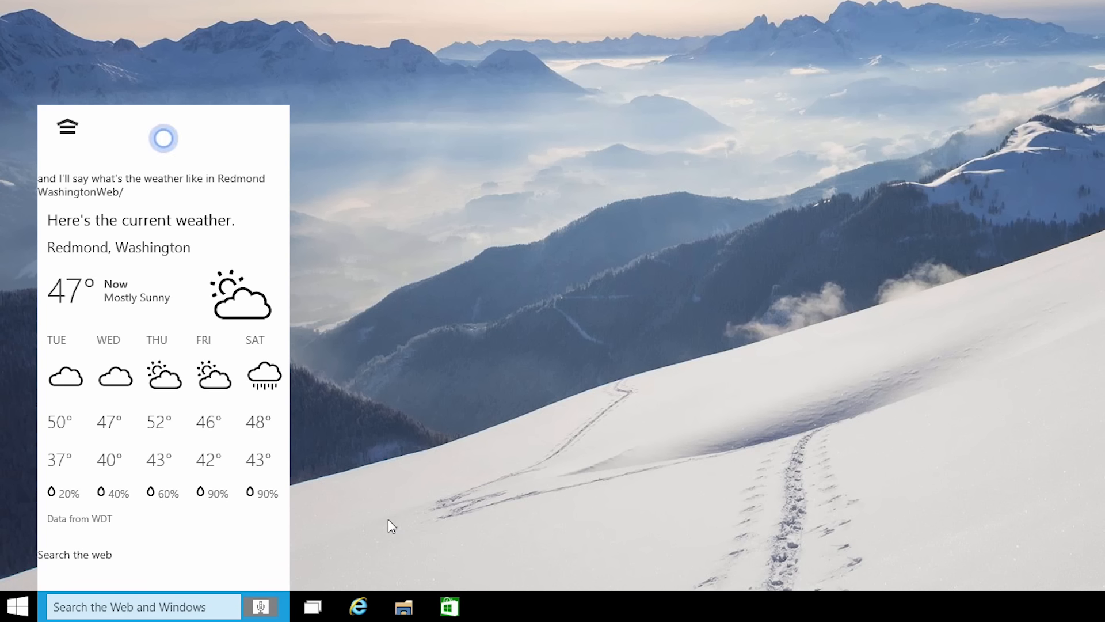
pyautogui.moveTo(251, 265)
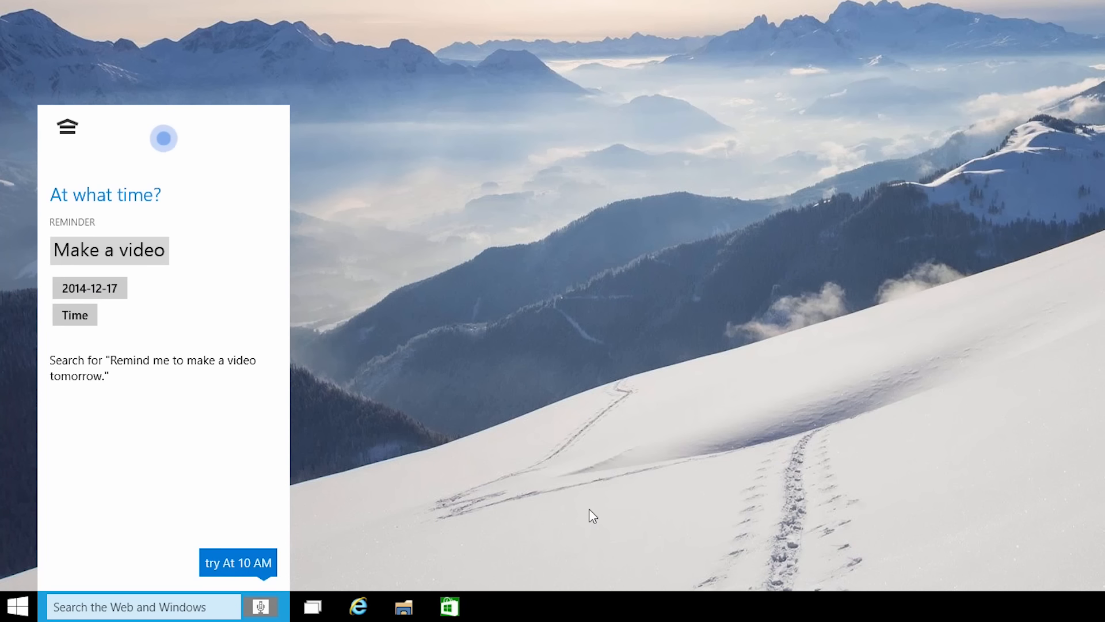
# - Set the 'Make a video' reminder for tomorrow at 10:00 AM and confirm it
pyautogui.click(260, 606)
pyautogui.write("10 o'clock a odqbbnyp")
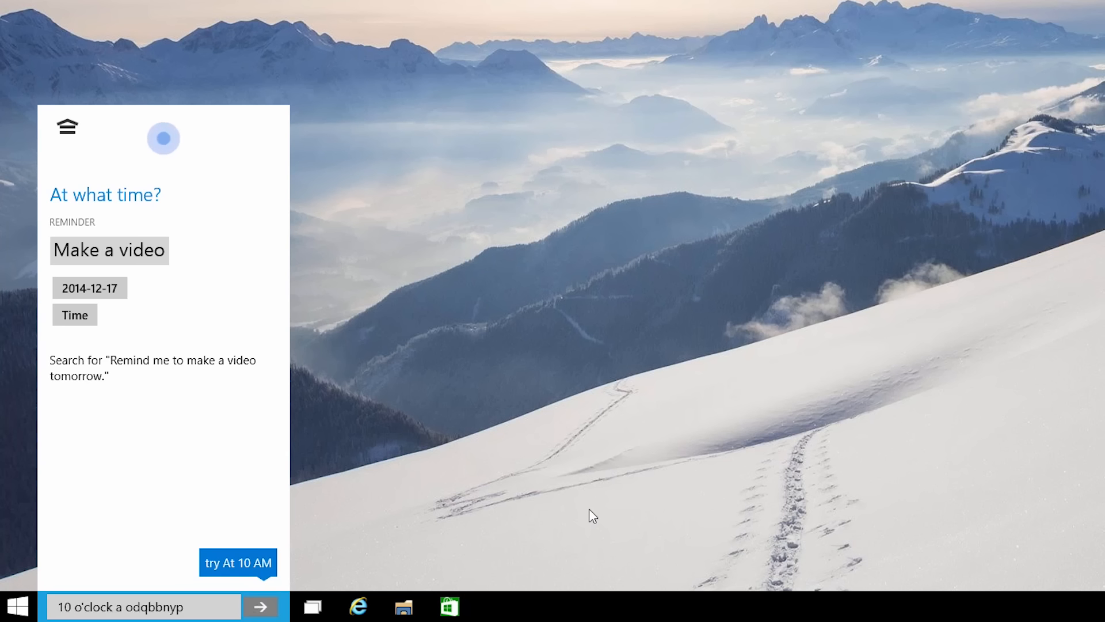
pyautogui.click(238, 563)
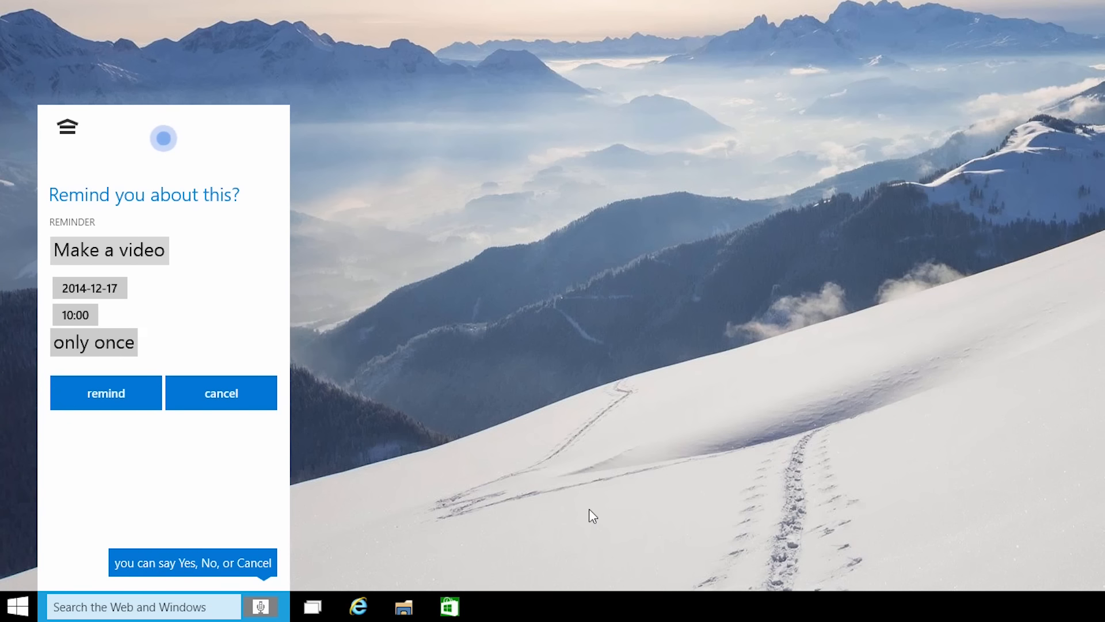
pyautogui.write('yo')
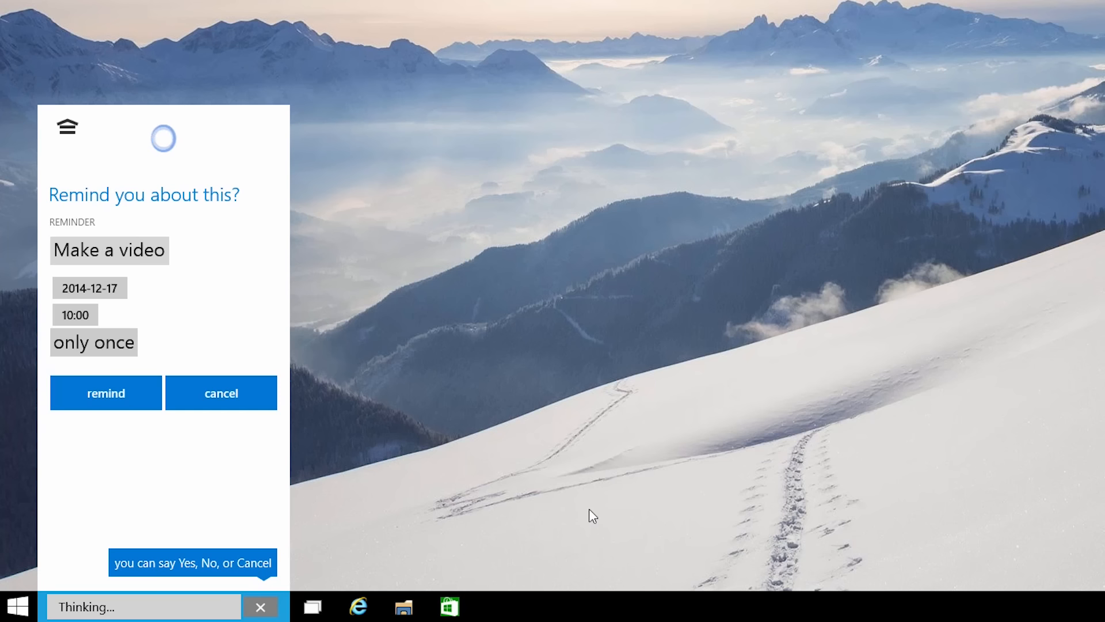
pyautogui.click(106, 392)
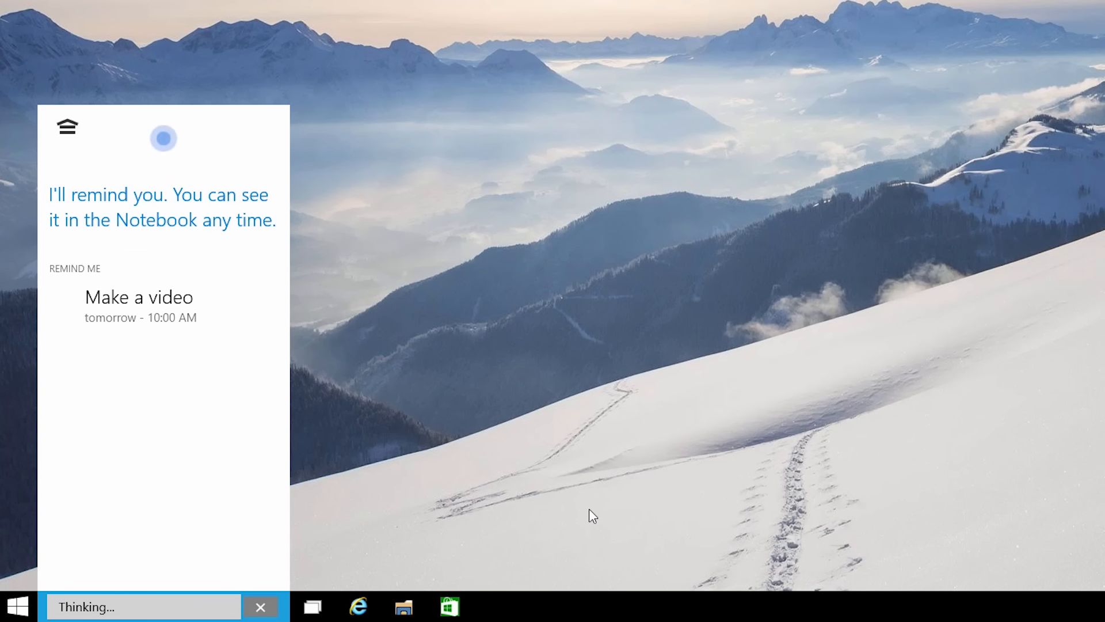
pyautogui.click(16, 606)
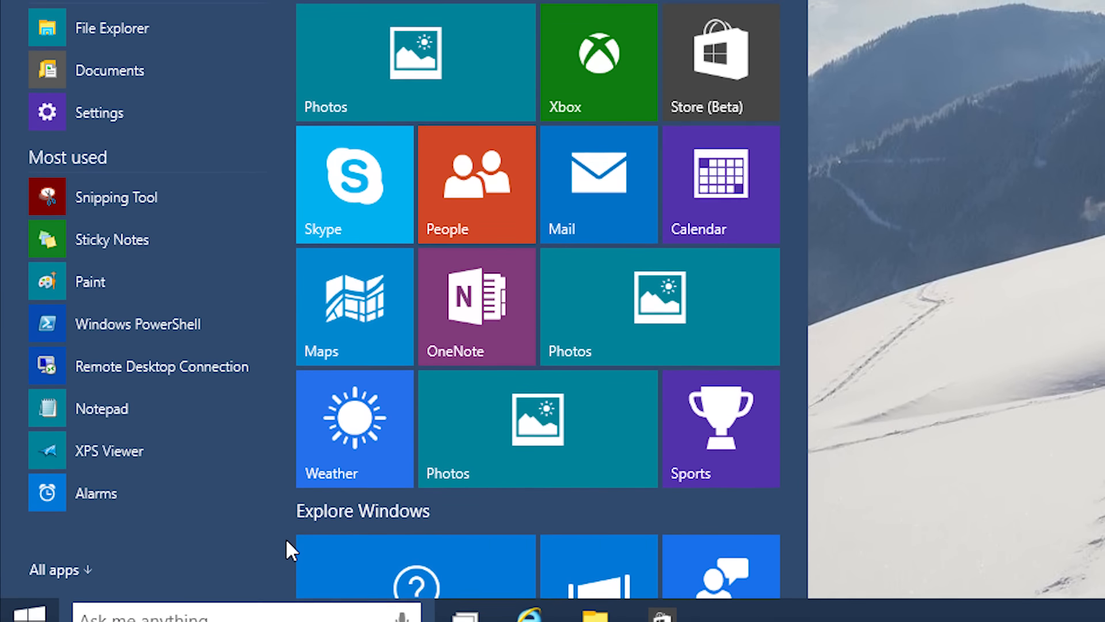
# - Scroll the Start menu to view its most-used apps and live tiles
pyautogui.scroll(3)
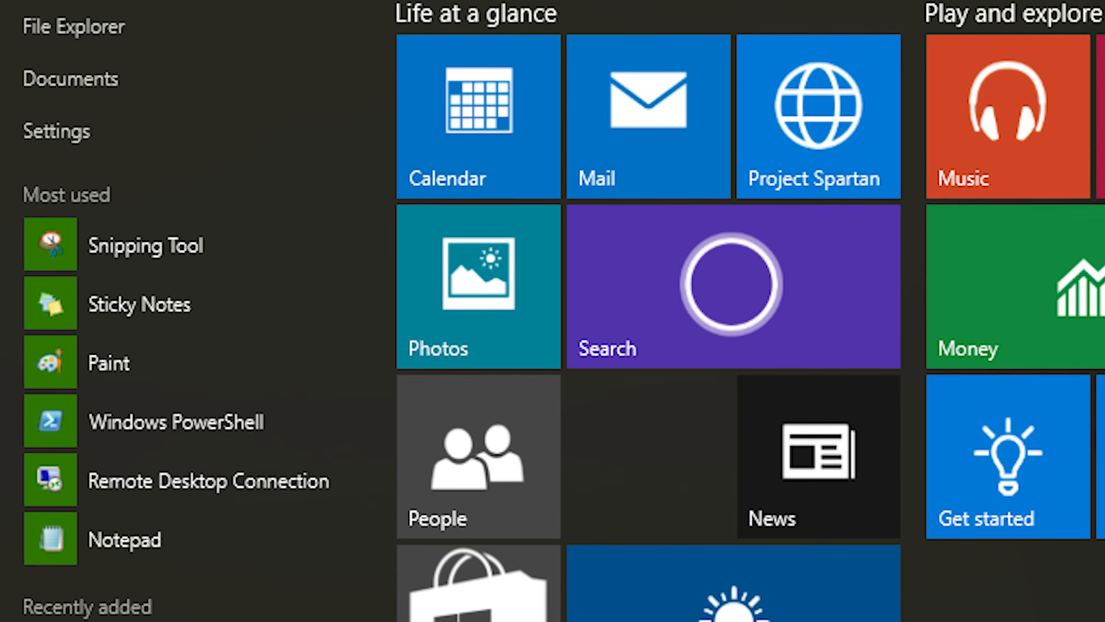
pyautogui.scroll(-3)
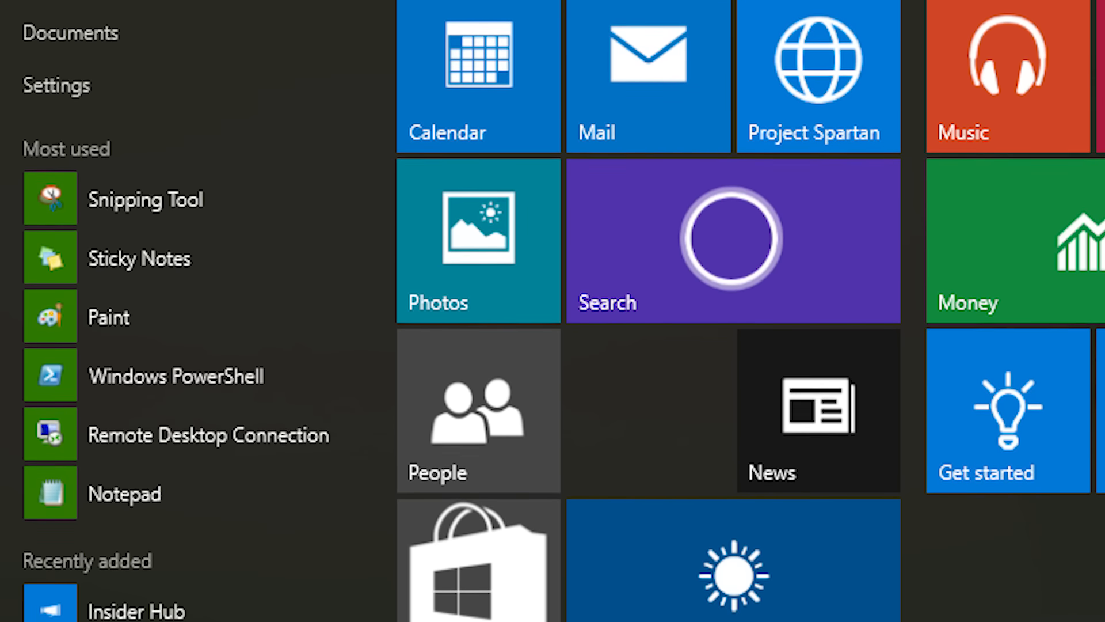
pyautogui.scroll(-3)
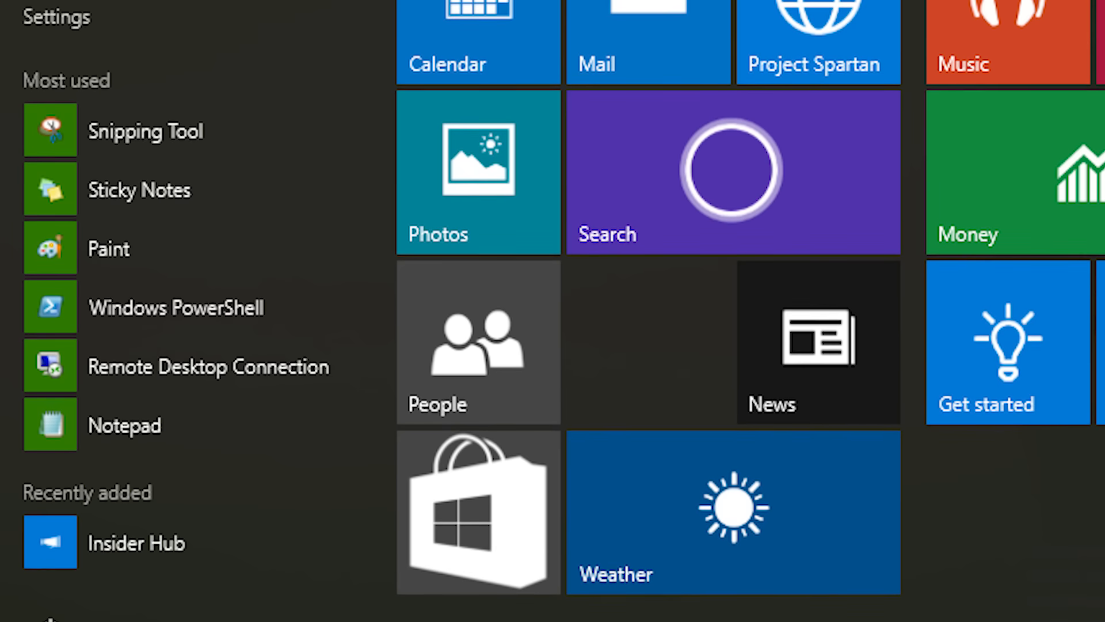
pyautogui.scroll(-3)
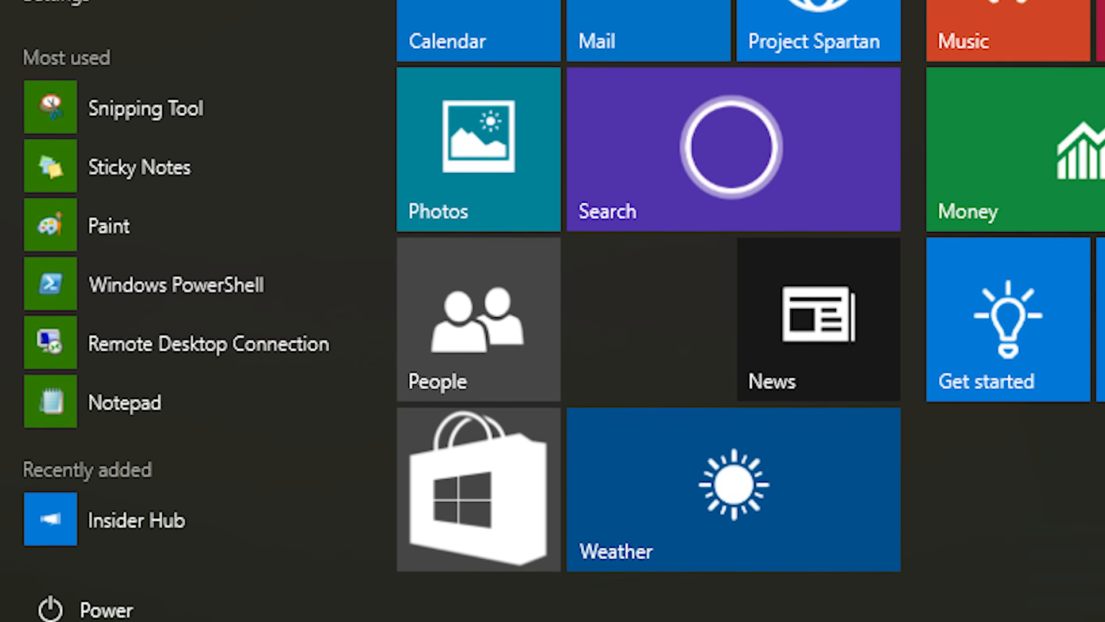
pyautogui.scroll(3)
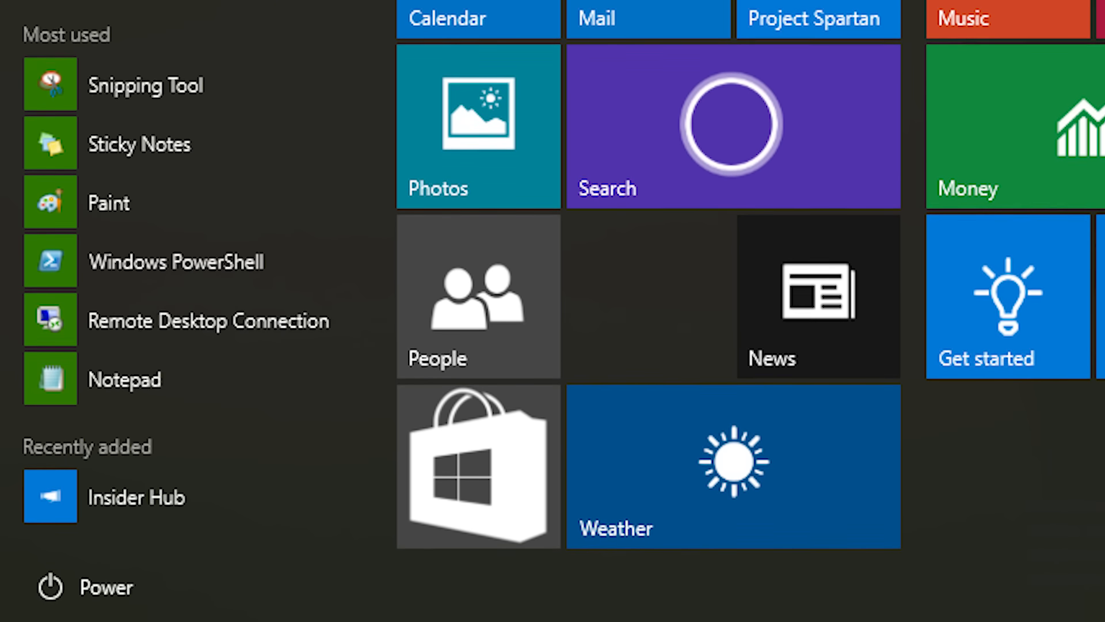
pyautogui.scroll(-3)
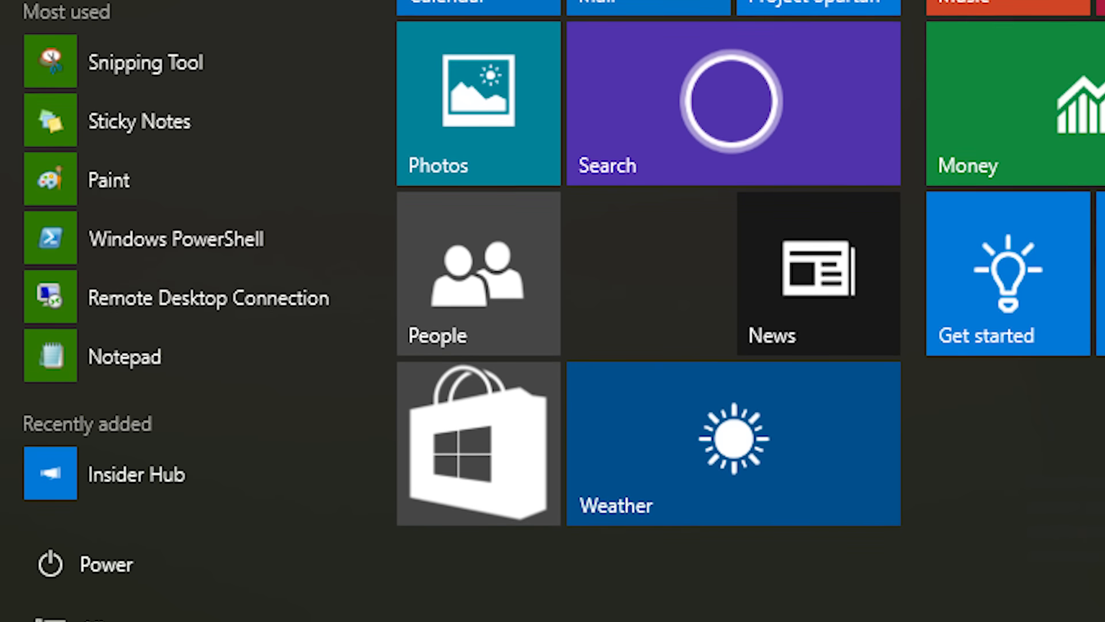
pyautogui.scroll(-3)
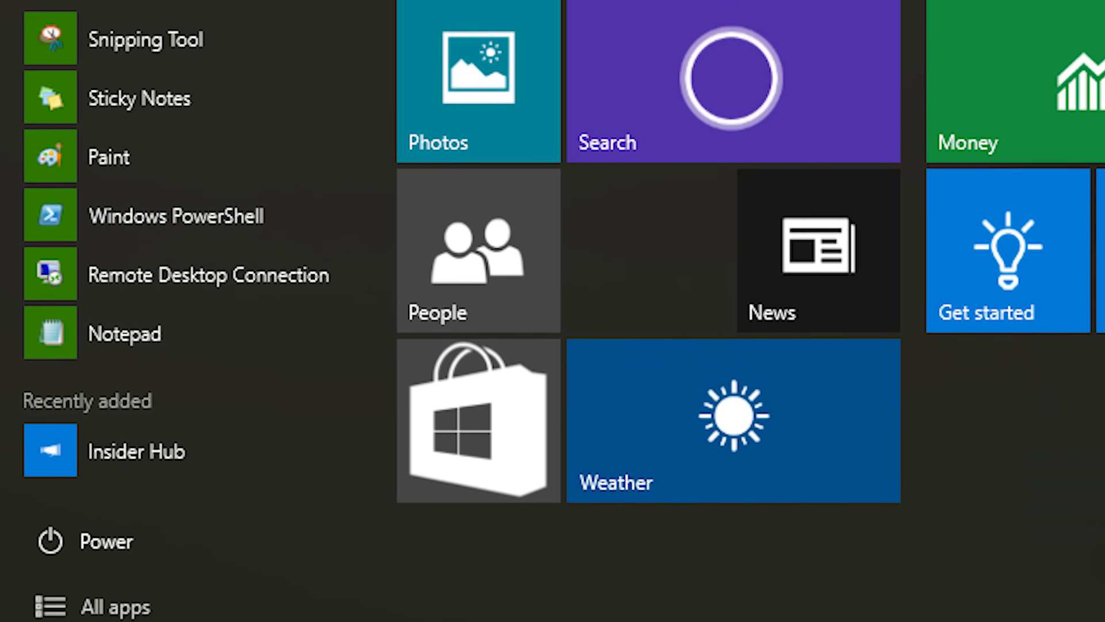
pyautogui.scroll(3)
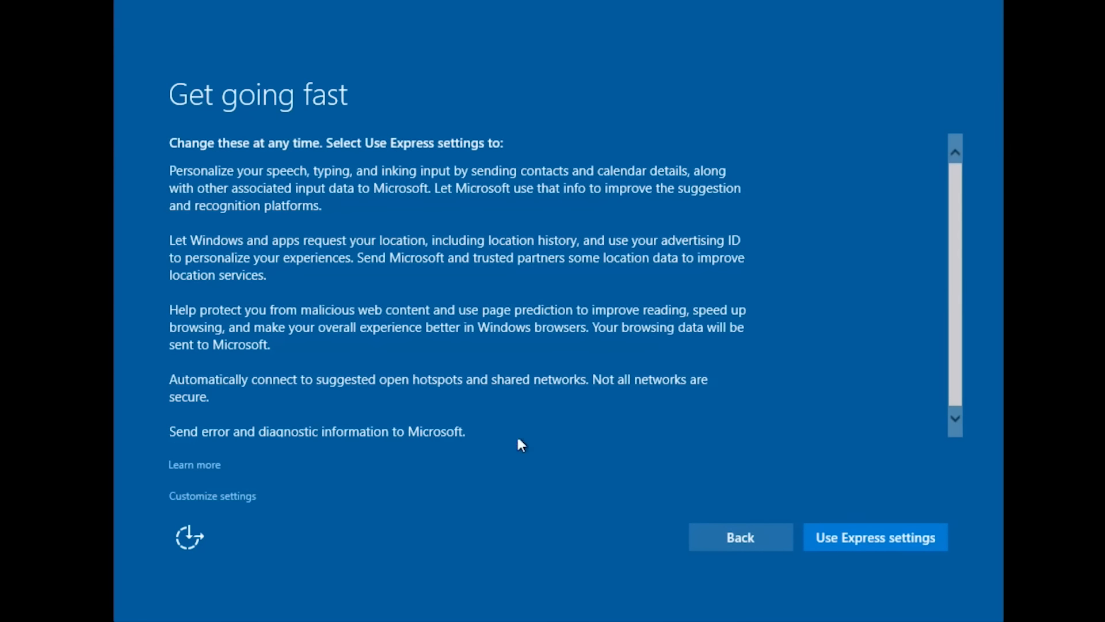
pyautogui.moveTo(512, 555)
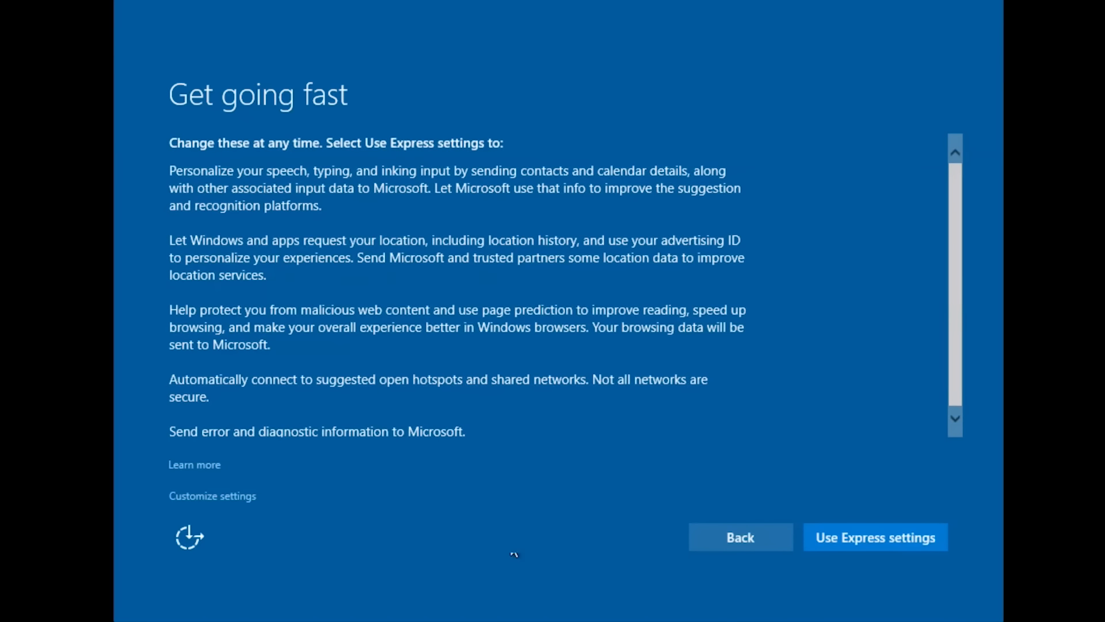
# - Choose Customize settings instead of express settings on the 'Get going fast' page
pyautogui.click(212, 496)
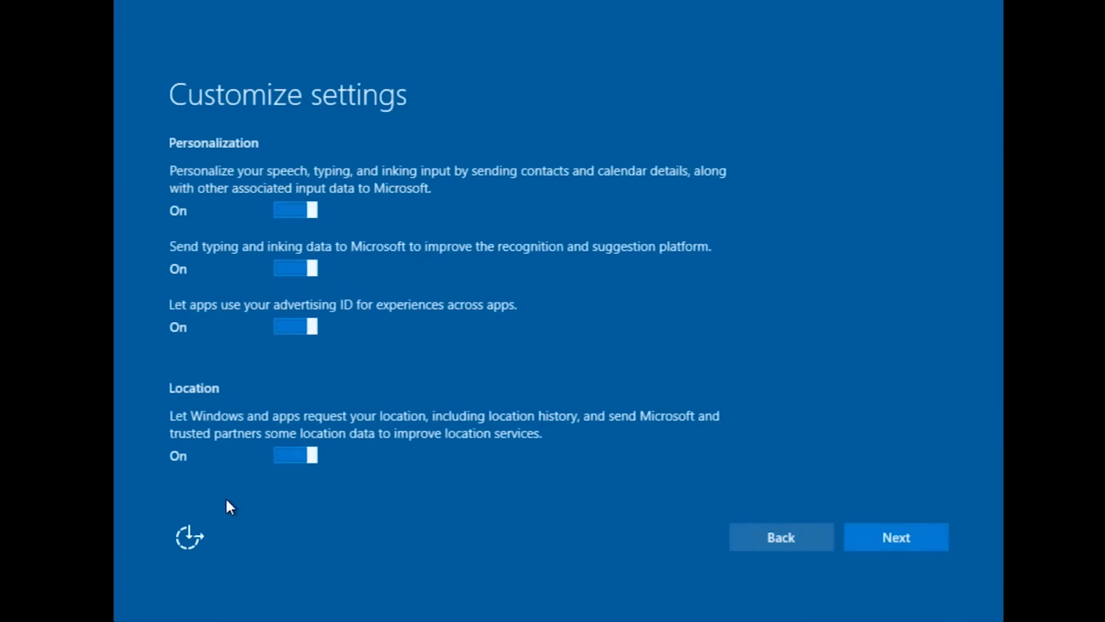
pyautogui.moveTo(243, 470)
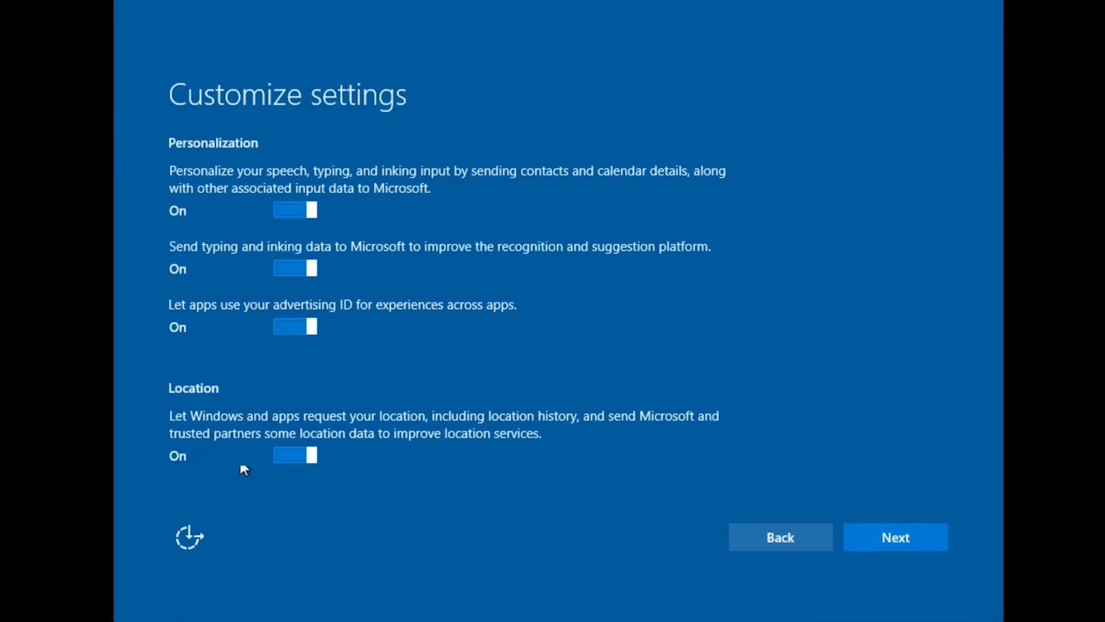
pyautogui.moveTo(625, 342)
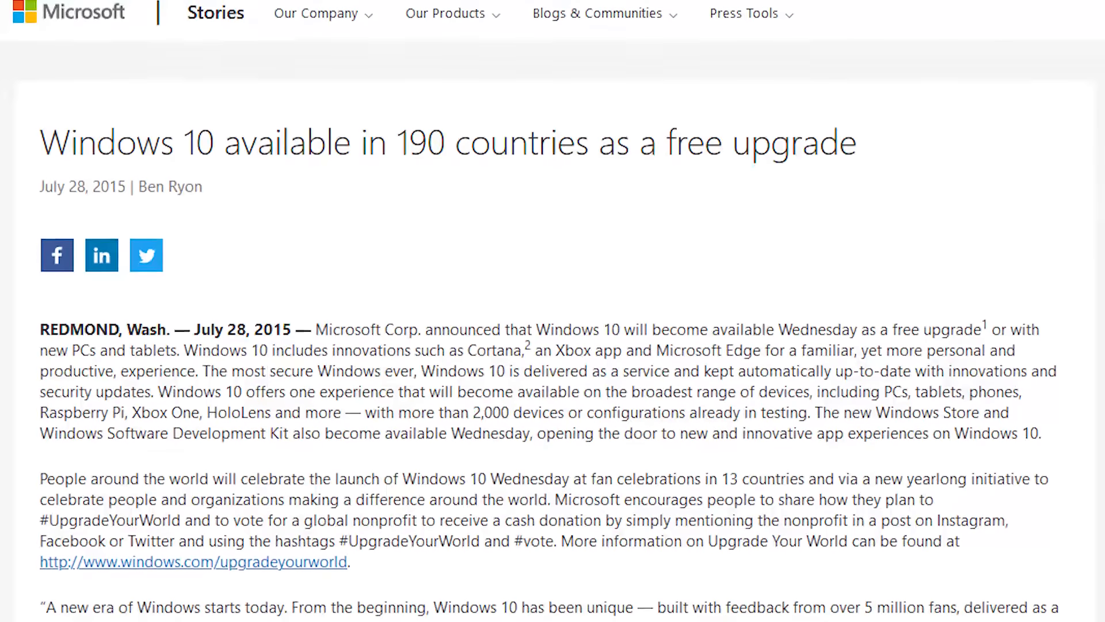
pyautogui.scroll(-3)
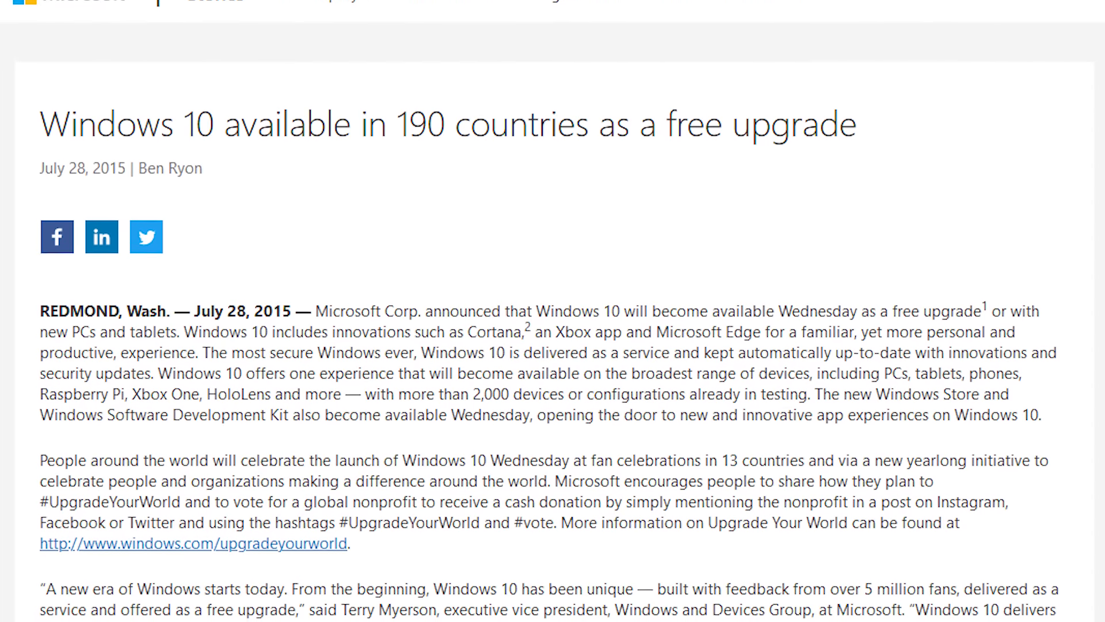
pyautogui.scroll(-3)
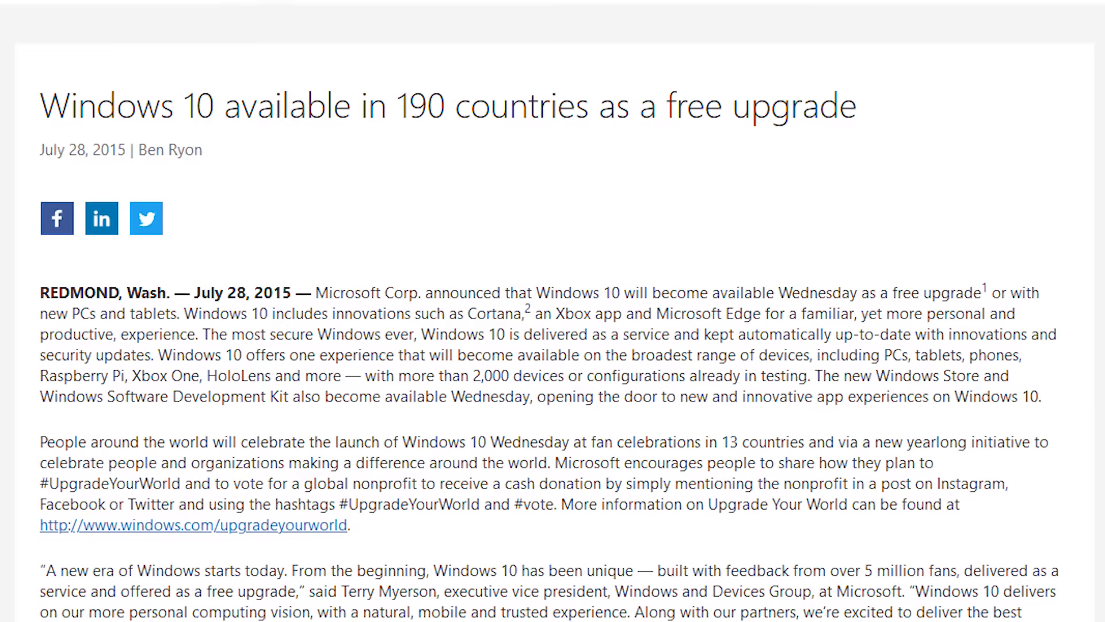
pyautogui.scroll(-3)
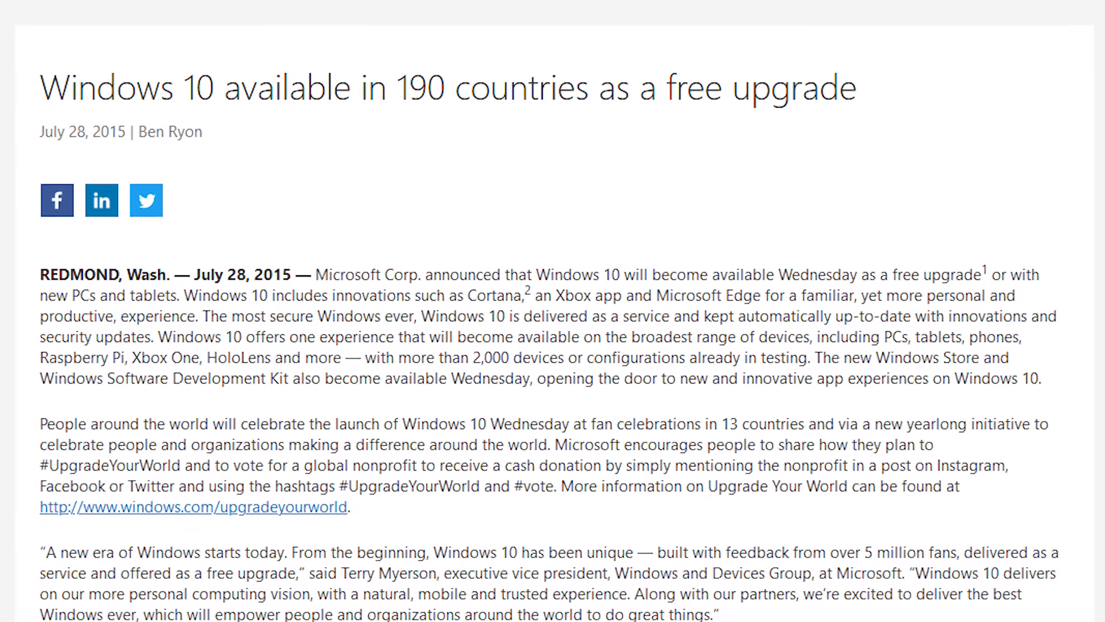
pyautogui.scroll(3)
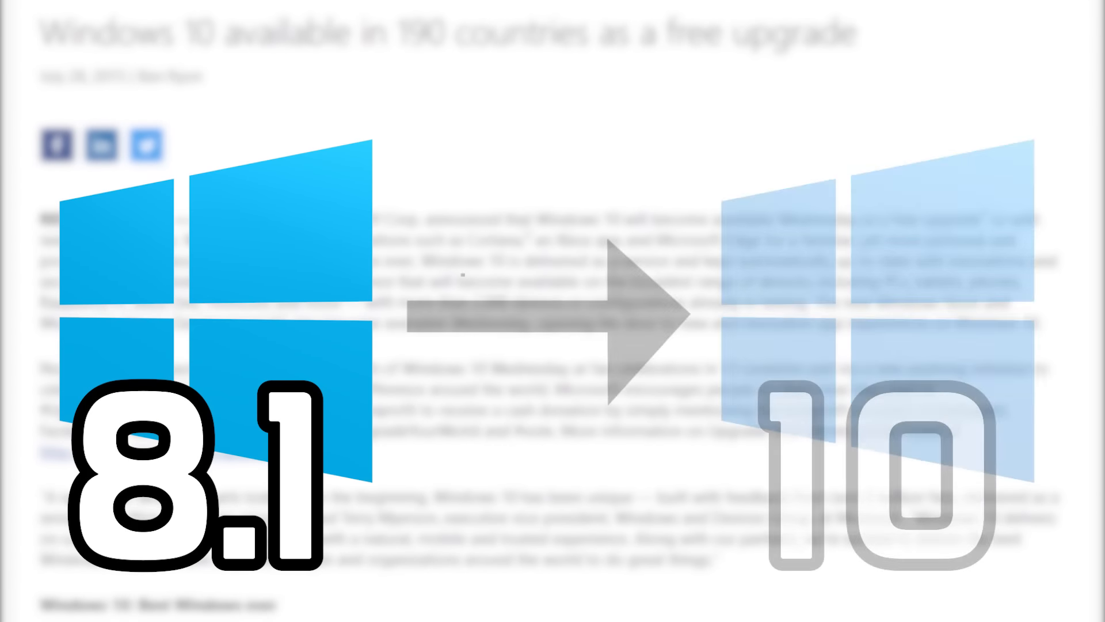
pyautogui.scroll(-3)
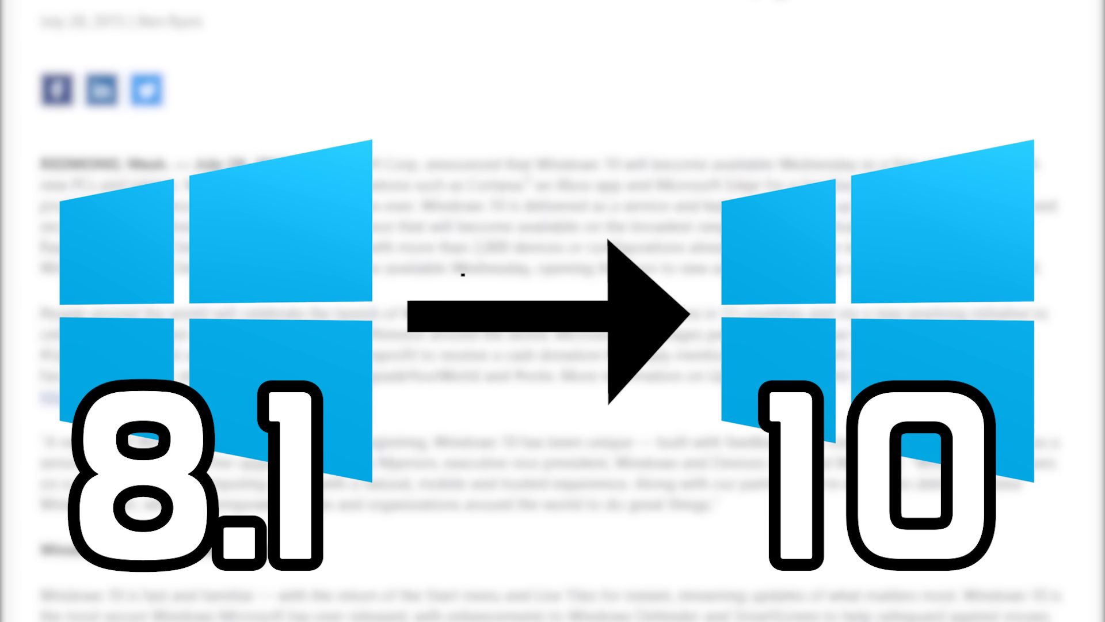
pyautogui.scroll(-3)
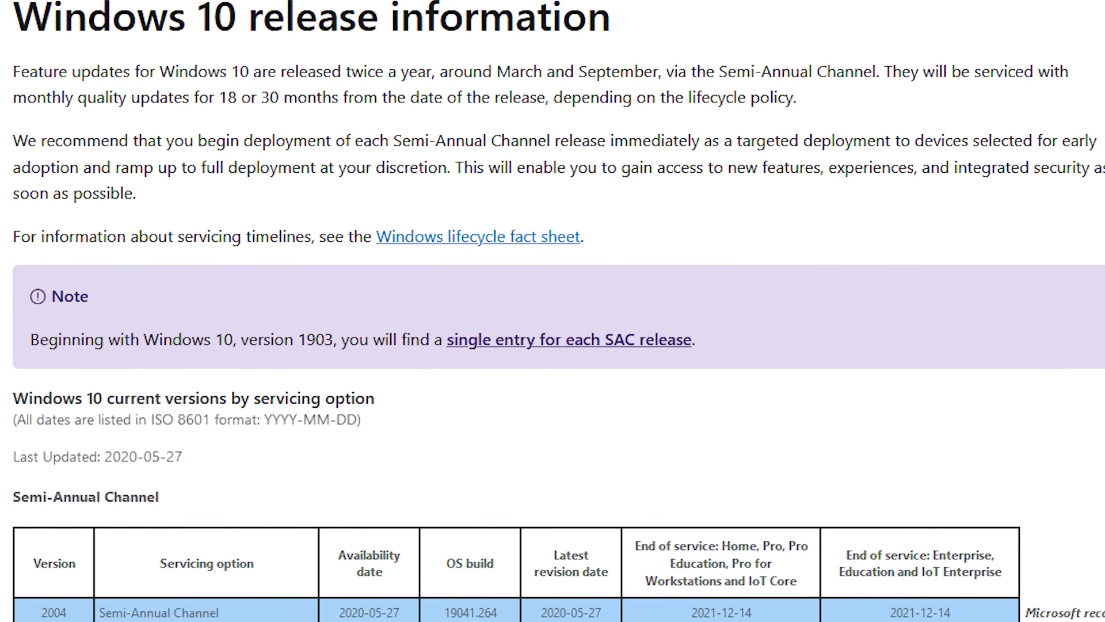
pyautogui.scroll(-3)
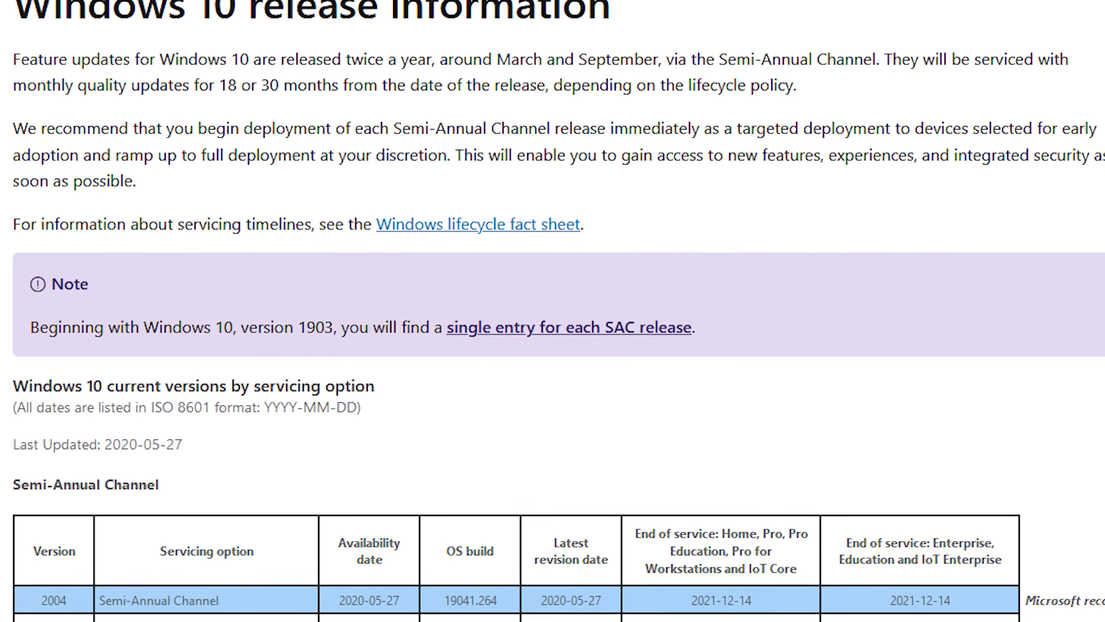
pyautogui.scroll(-3)
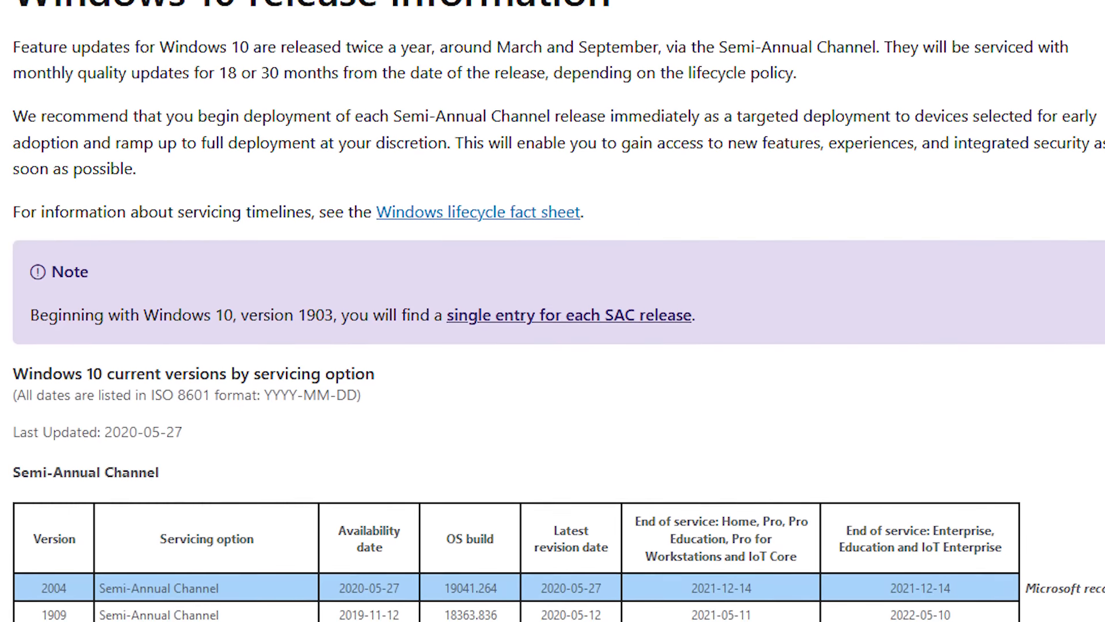
pyautogui.scroll(-3)
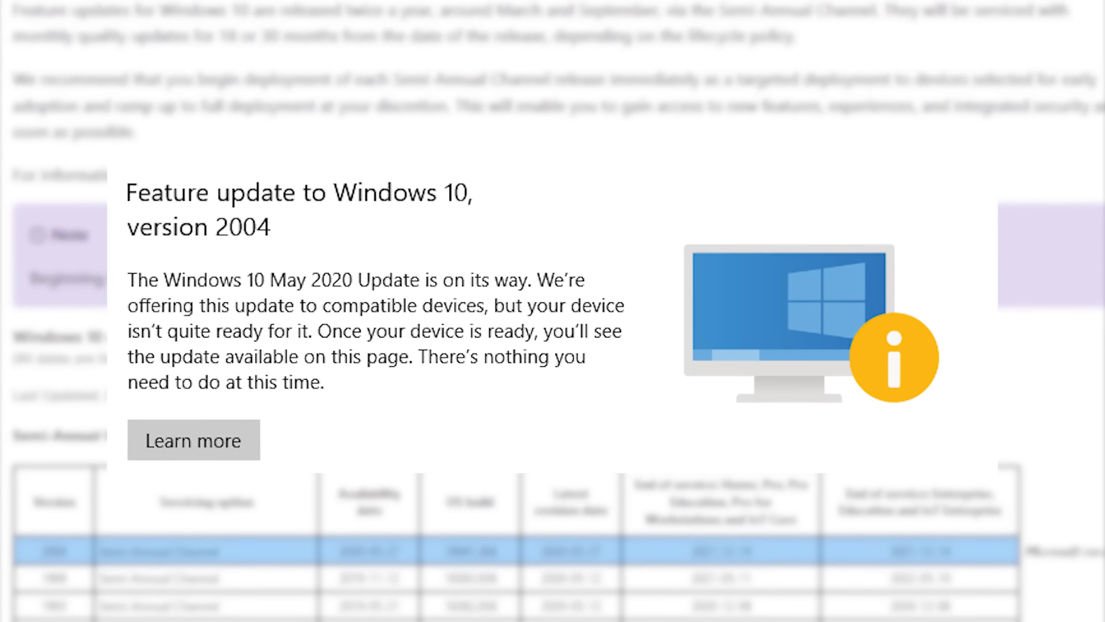
pyautogui.scroll(-3)
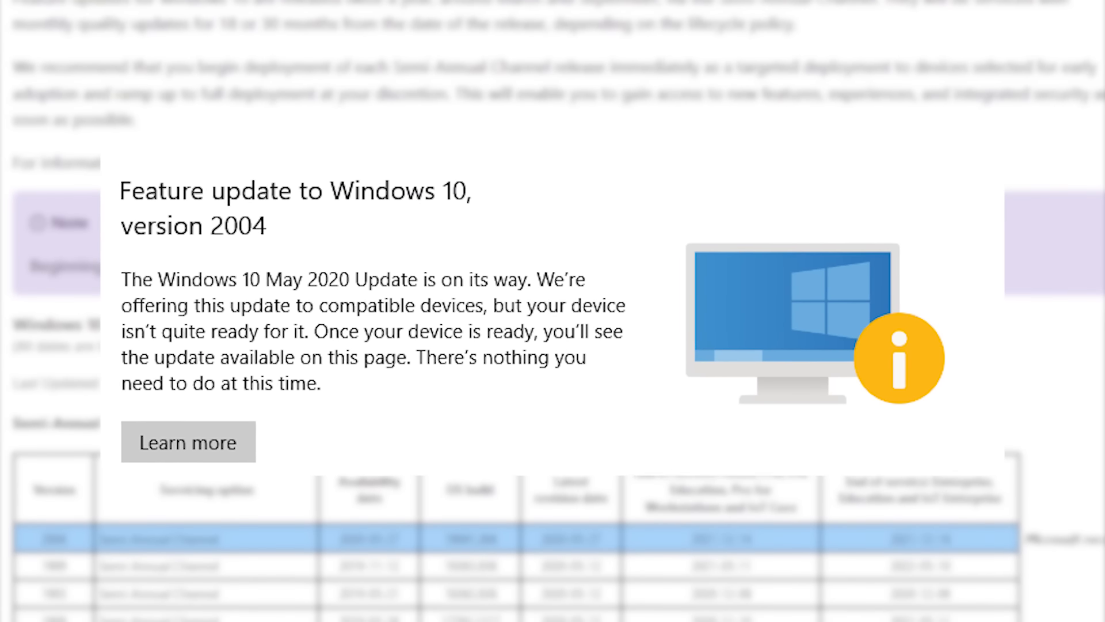
pyautogui.scroll(-3)
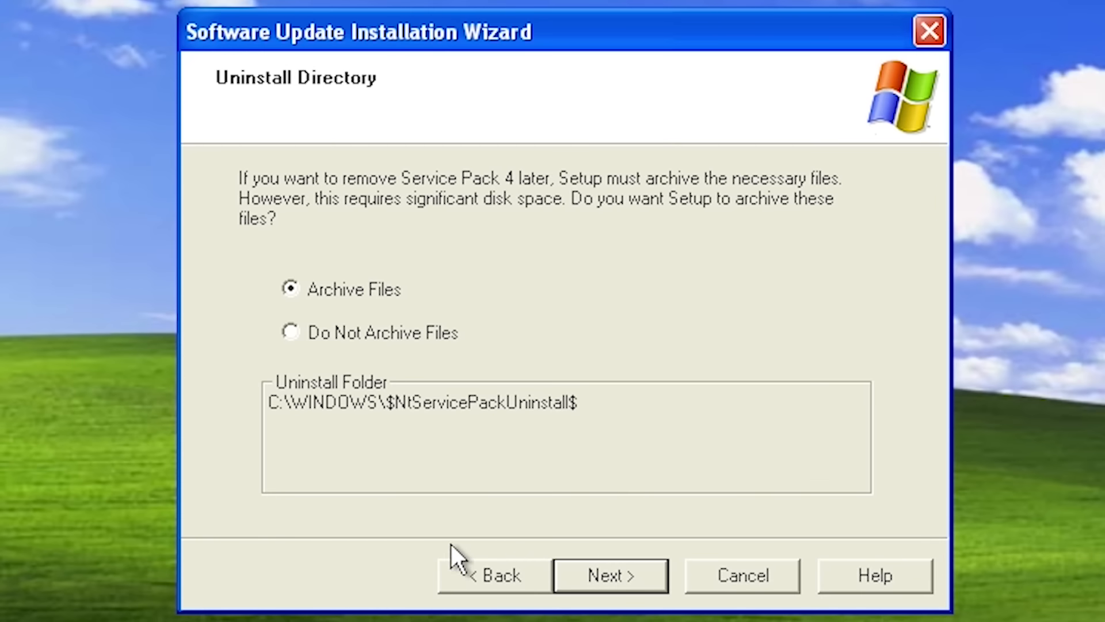
pyautogui.moveTo(652, 606)
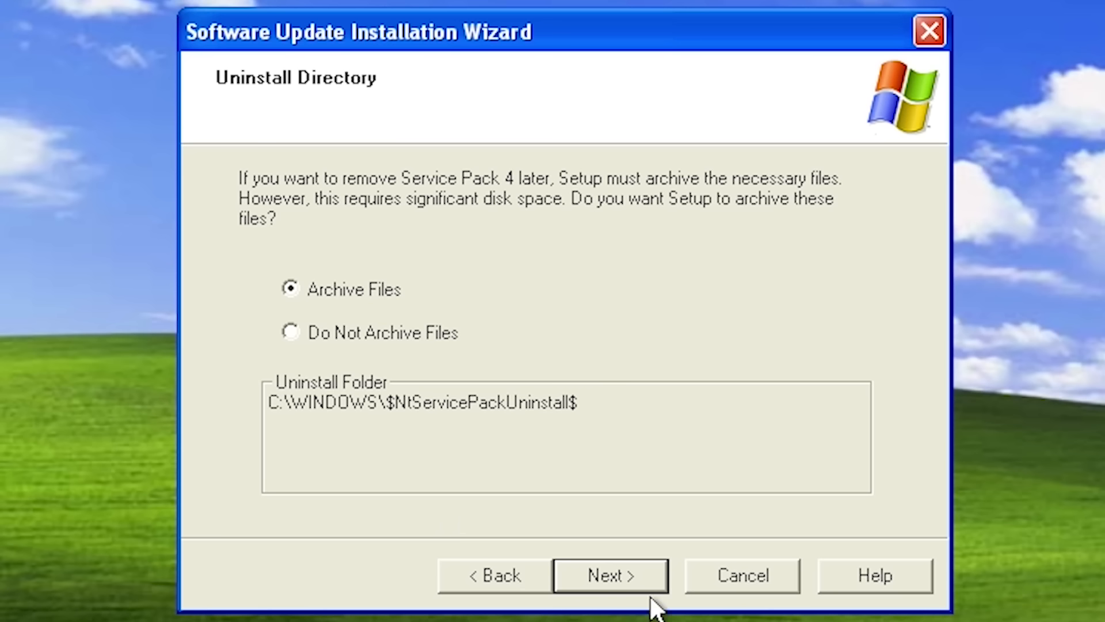
pyautogui.moveTo(656, 596)
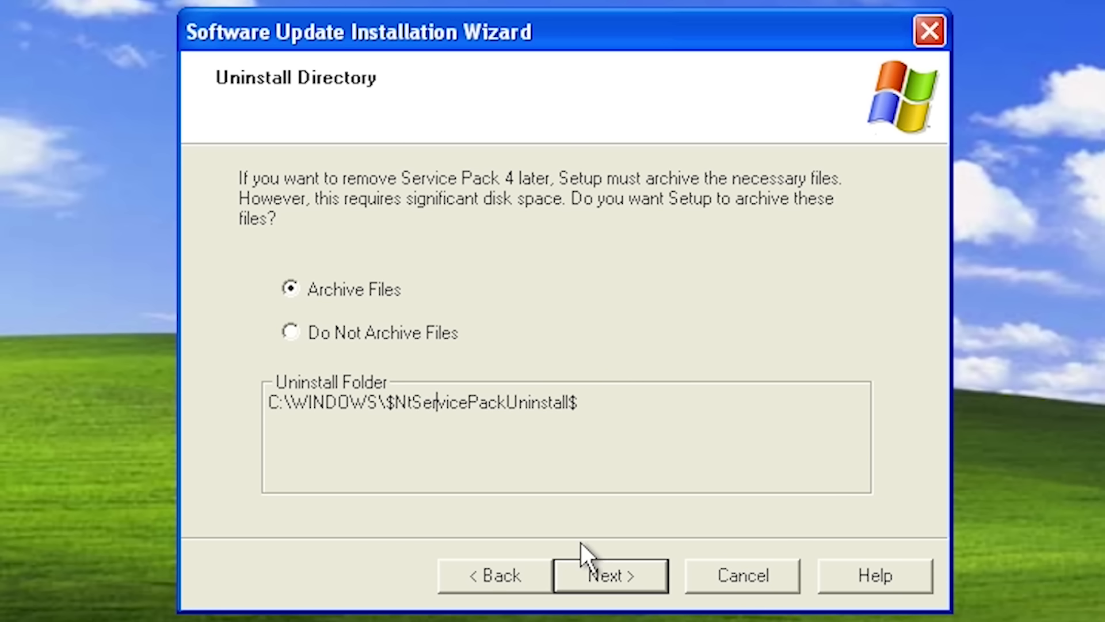
pyautogui.click(608, 575)
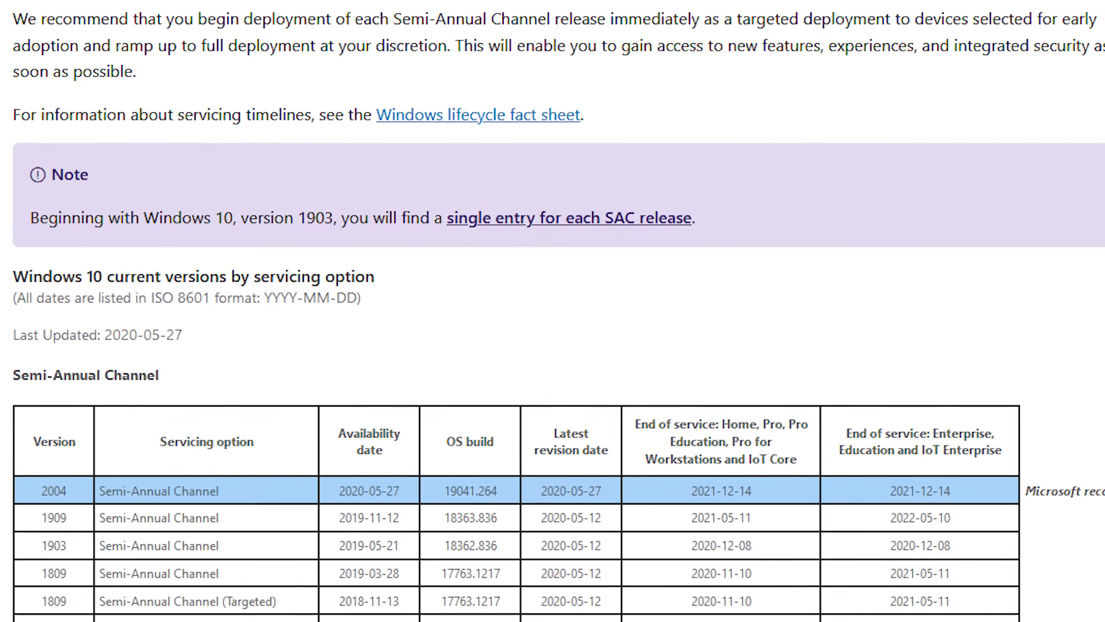
pyautogui.scroll(-3)
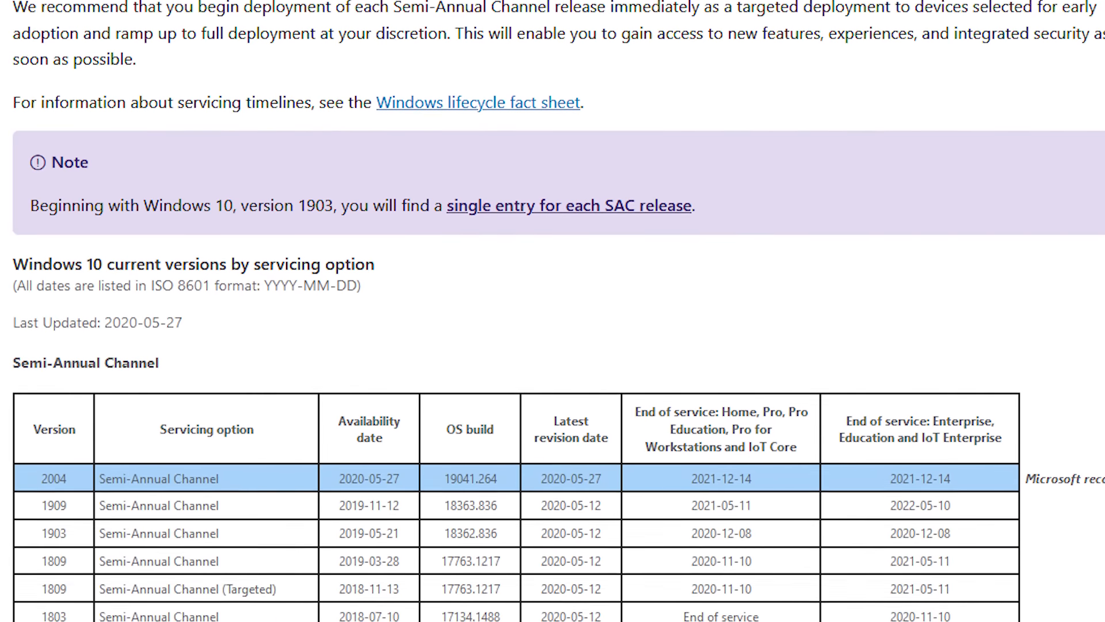
pyautogui.scroll(-3)
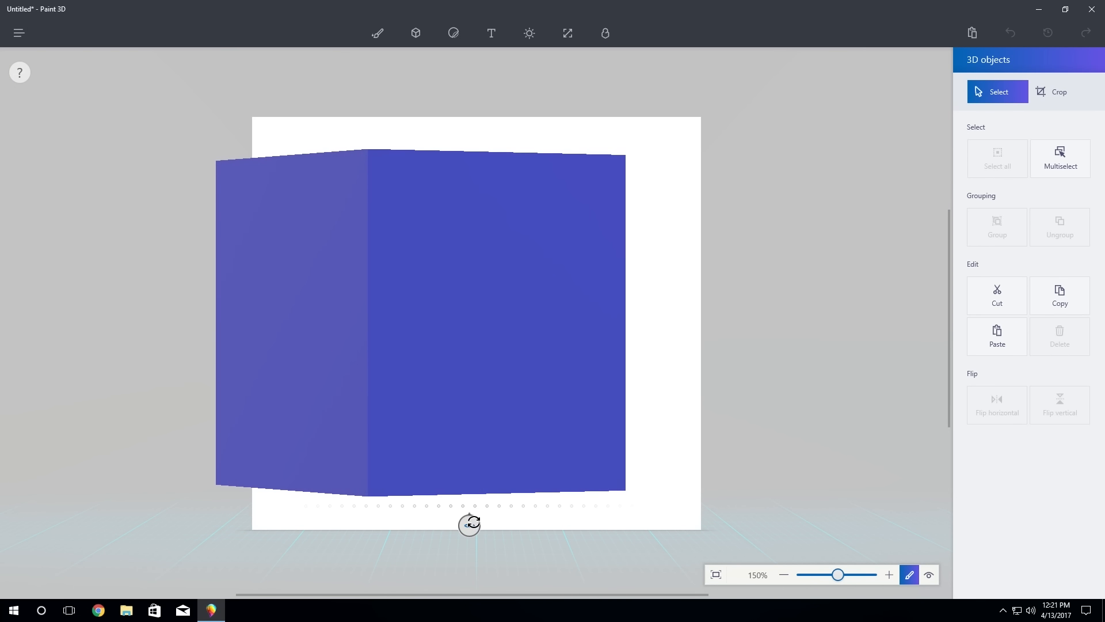
# - Select the blue 3D cube on the Paint 3D canvas with the Select tool
pyautogui.click(420, 324)
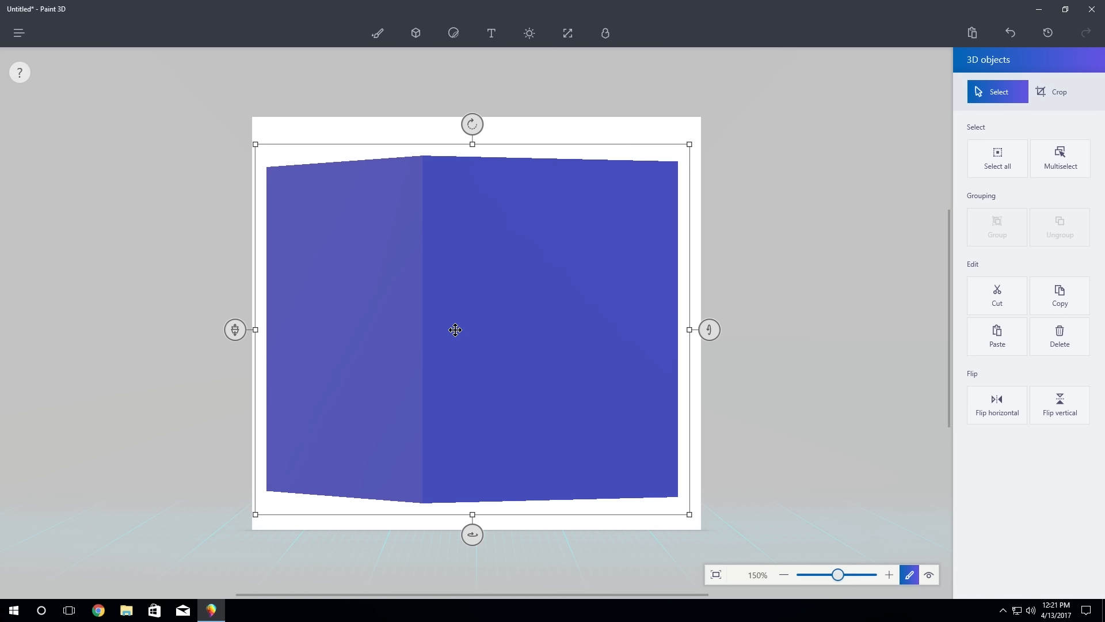
pyautogui.moveTo(1036, 39)
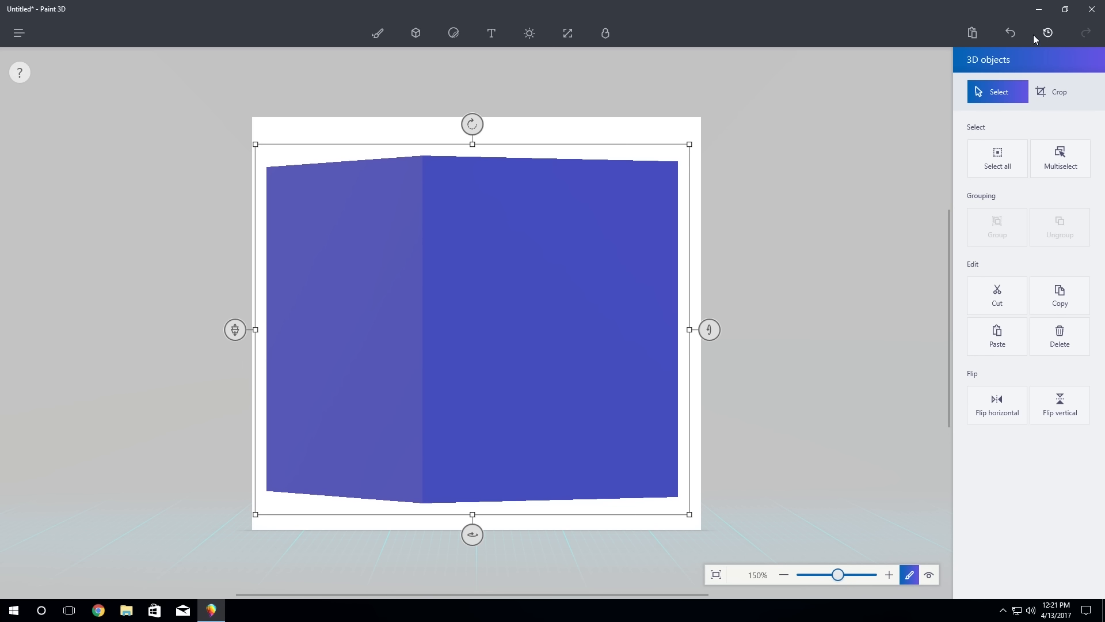
pyautogui.moveTo(1048, 34)
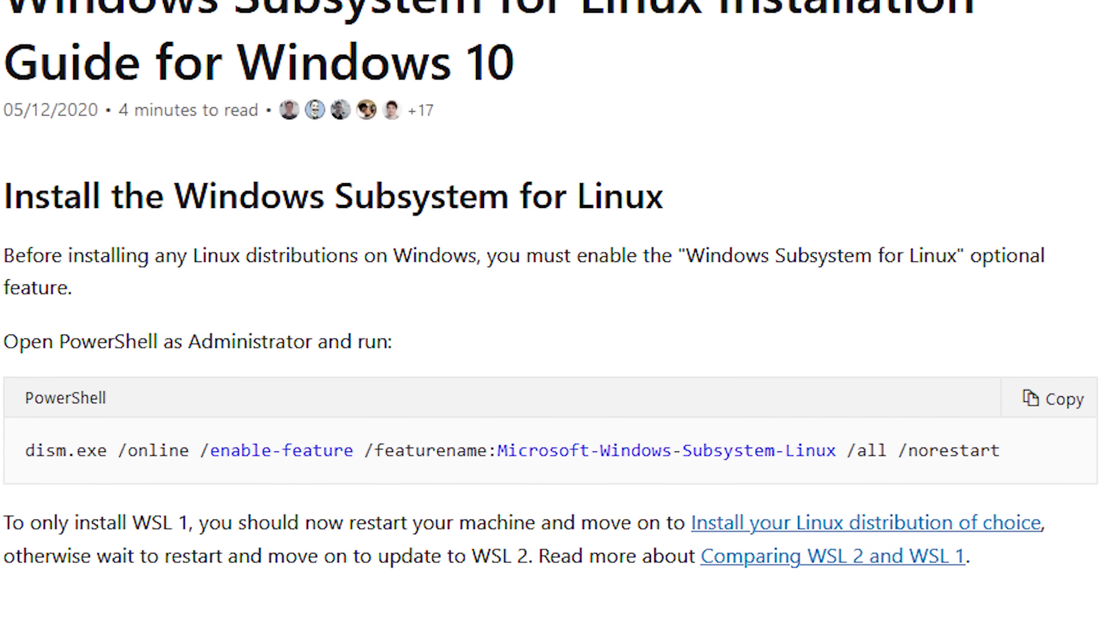
# - Scroll through the Windows 10 Semi-Annual Channel release table on Microsoft Docs
pyautogui.scroll(-3)
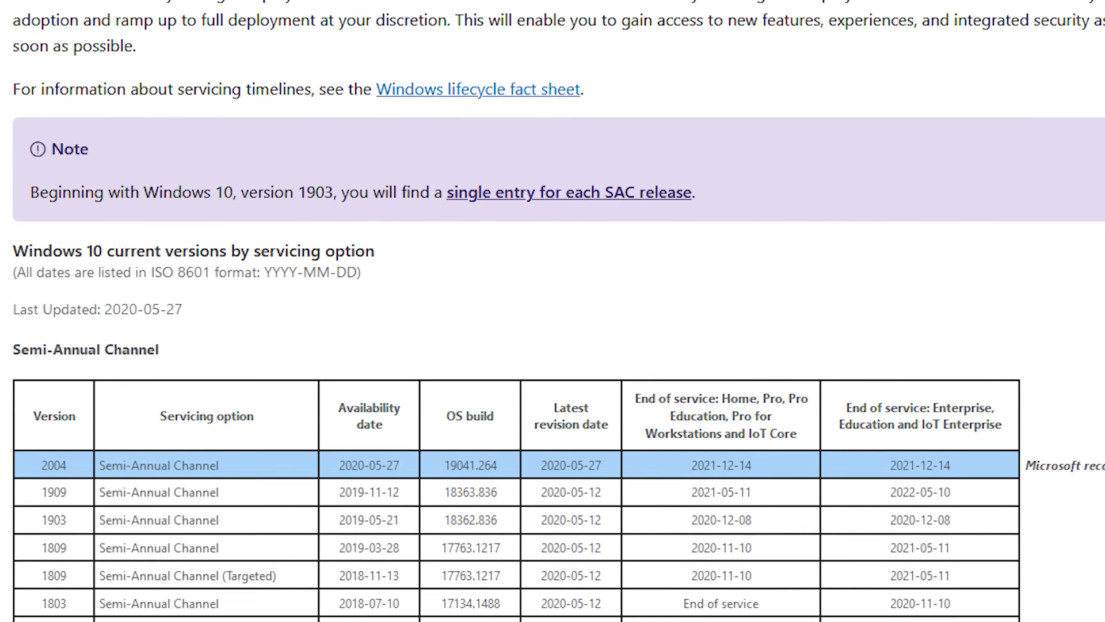
pyautogui.scroll(-3)
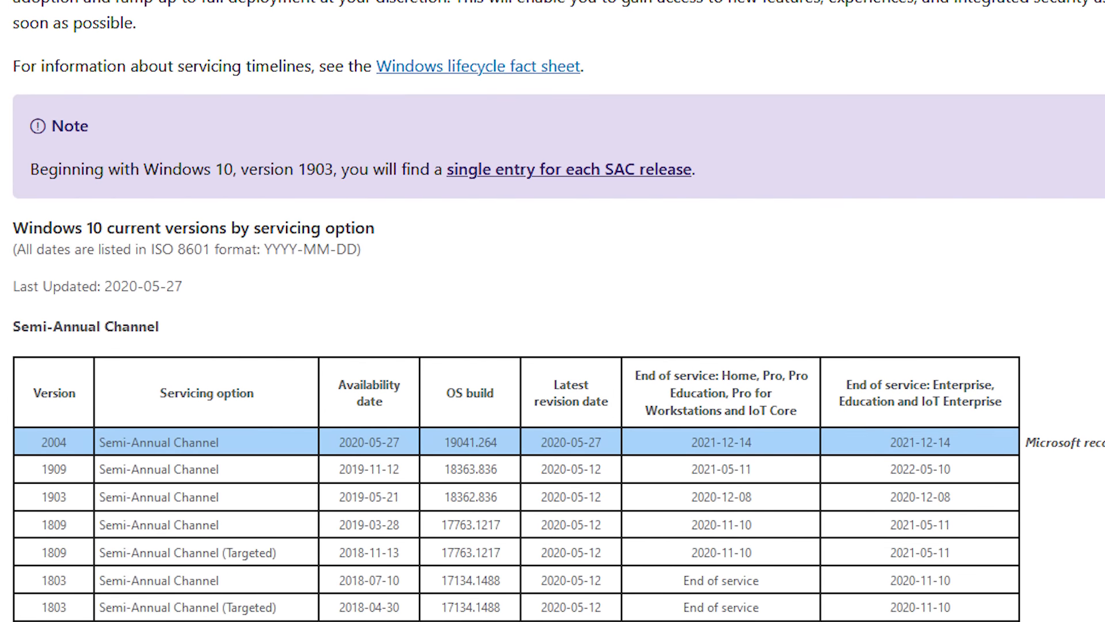
pyautogui.scroll(-3)
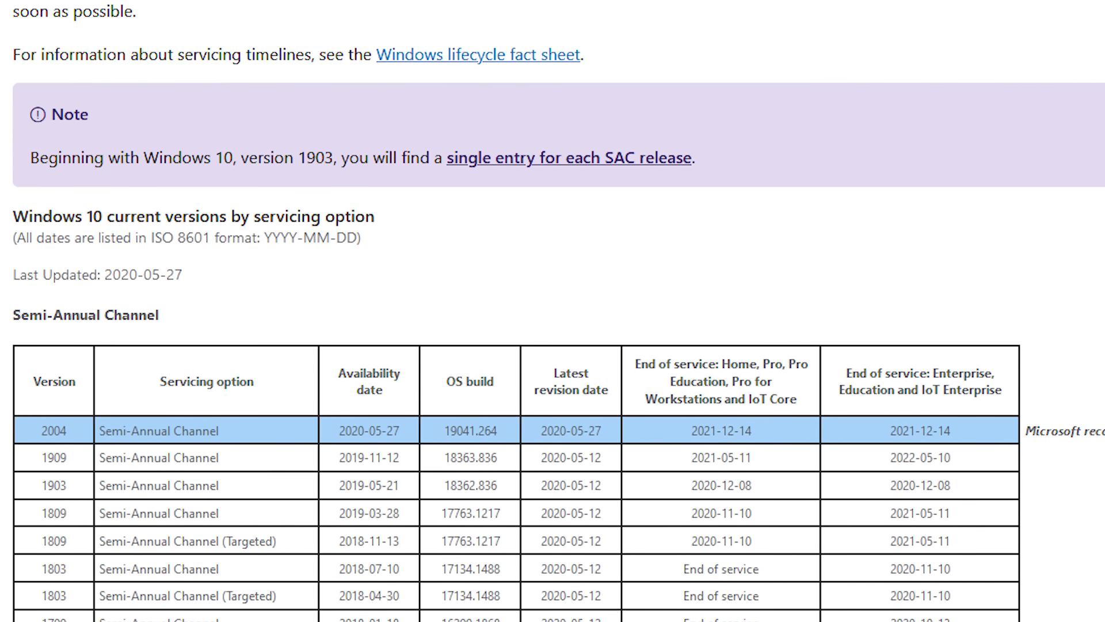
pyautogui.scroll(-3)
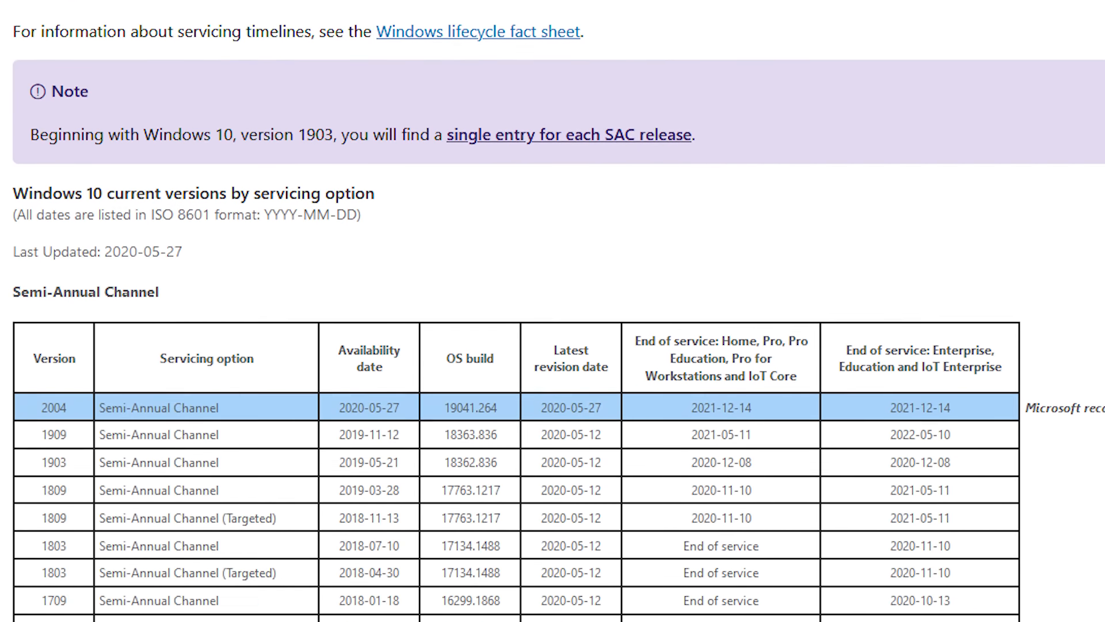
pyautogui.scroll(-3)
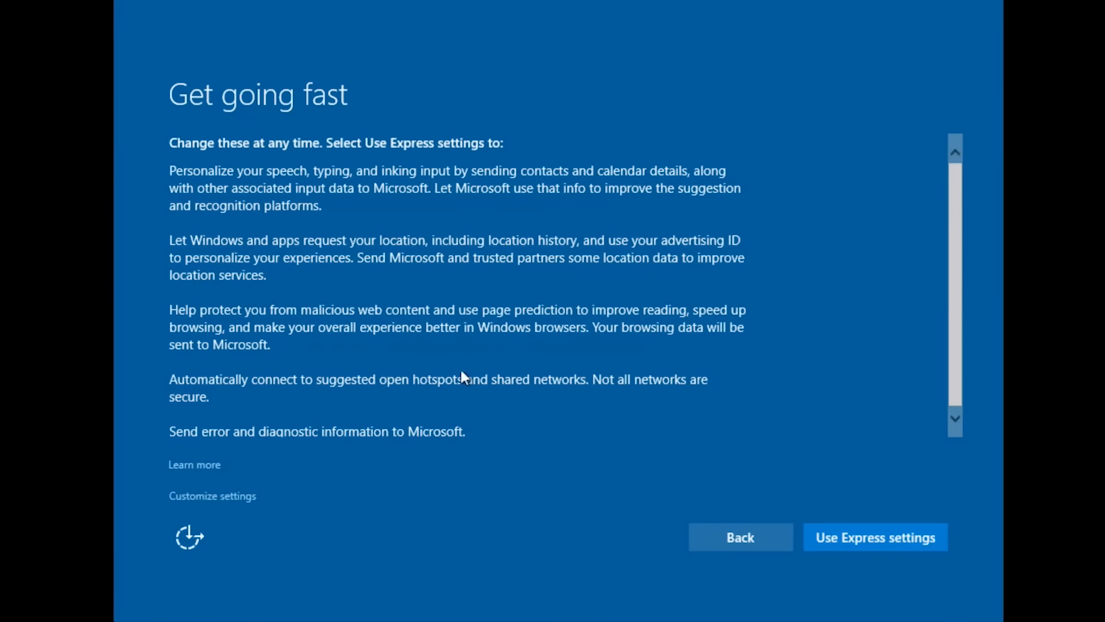
pyautogui.moveTo(315, 503)
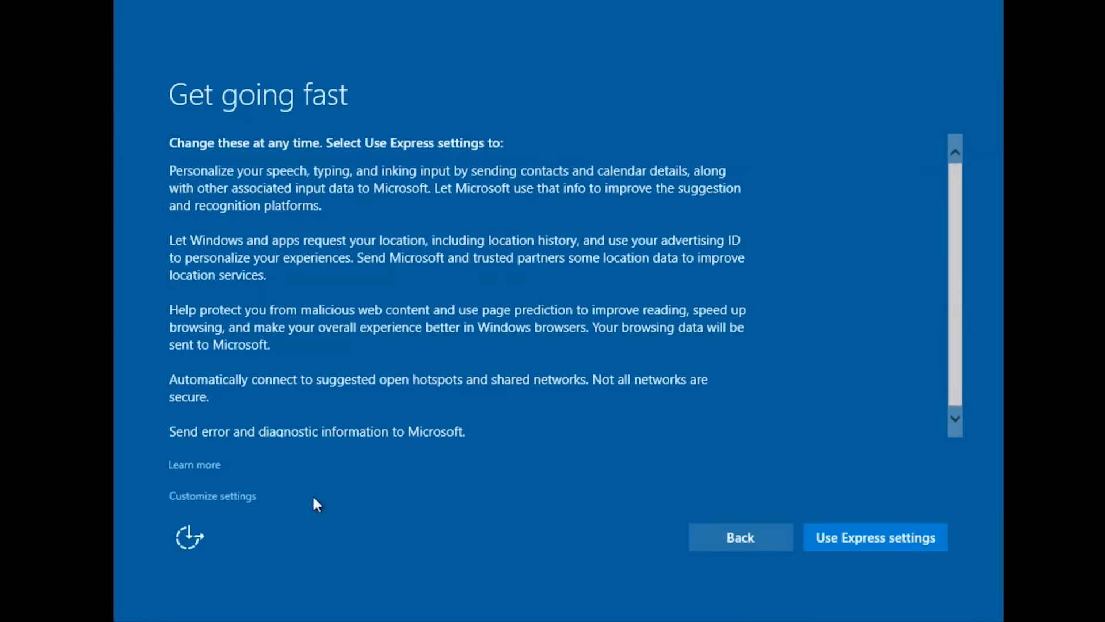
# - Choose Customize settings instead of express defaults on the Get going fast screen
pyautogui.click(211, 495)
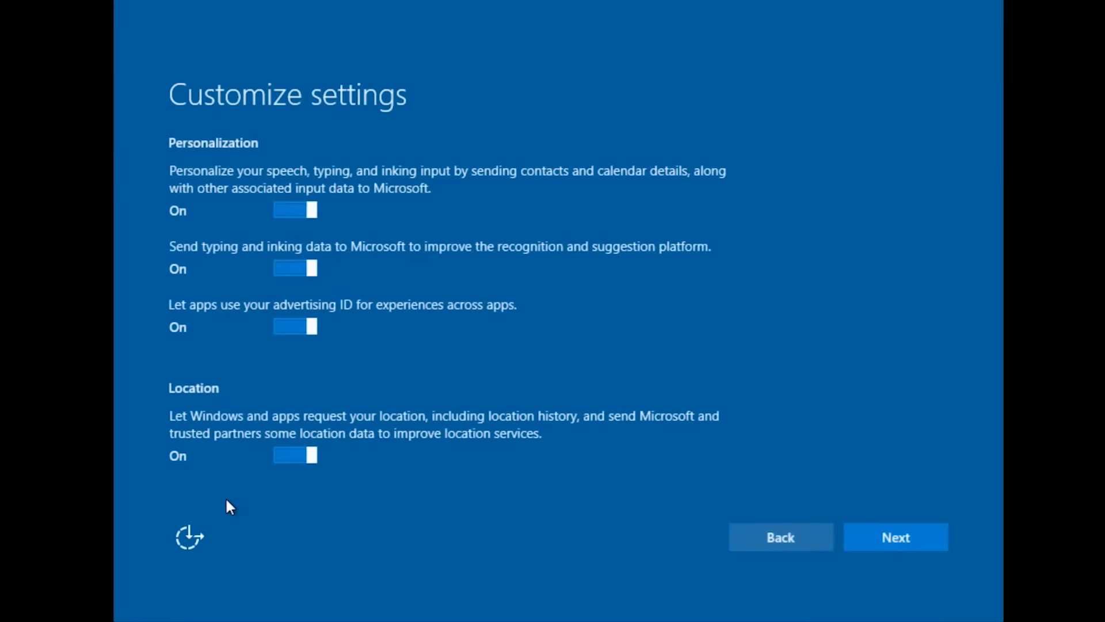
pyautogui.moveTo(415, 148)
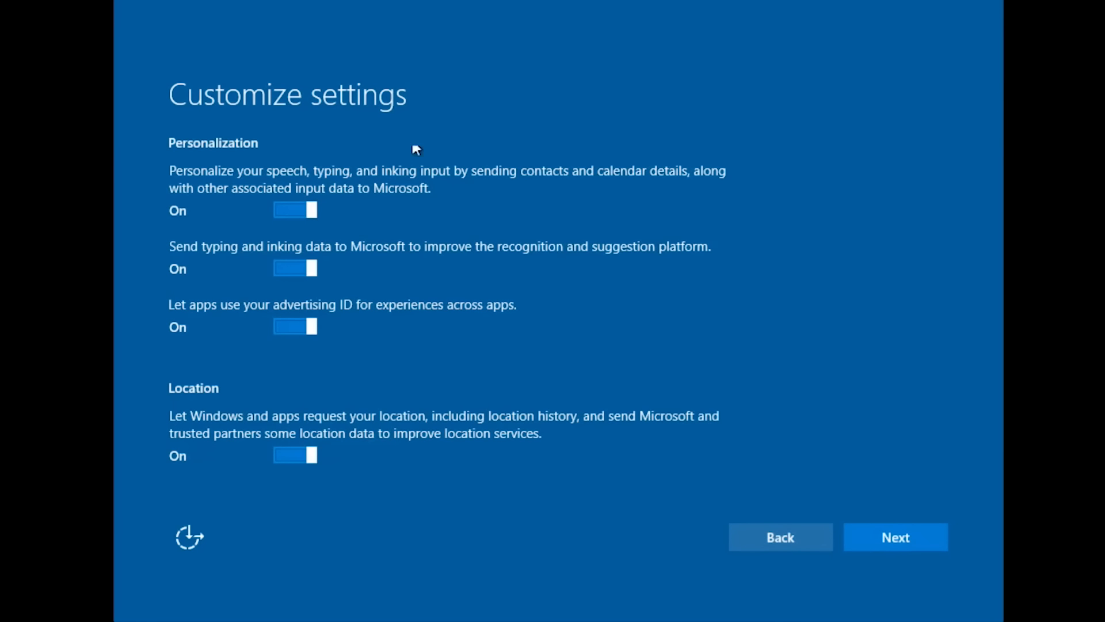
pyautogui.moveTo(625, 341)
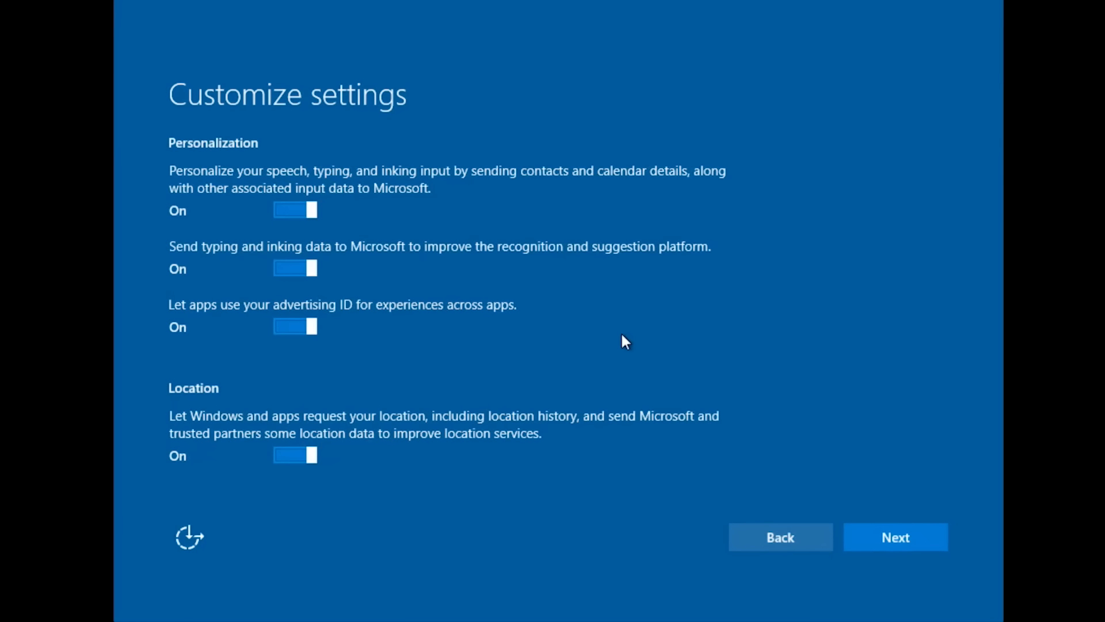
pyautogui.moveTo(207, 183)
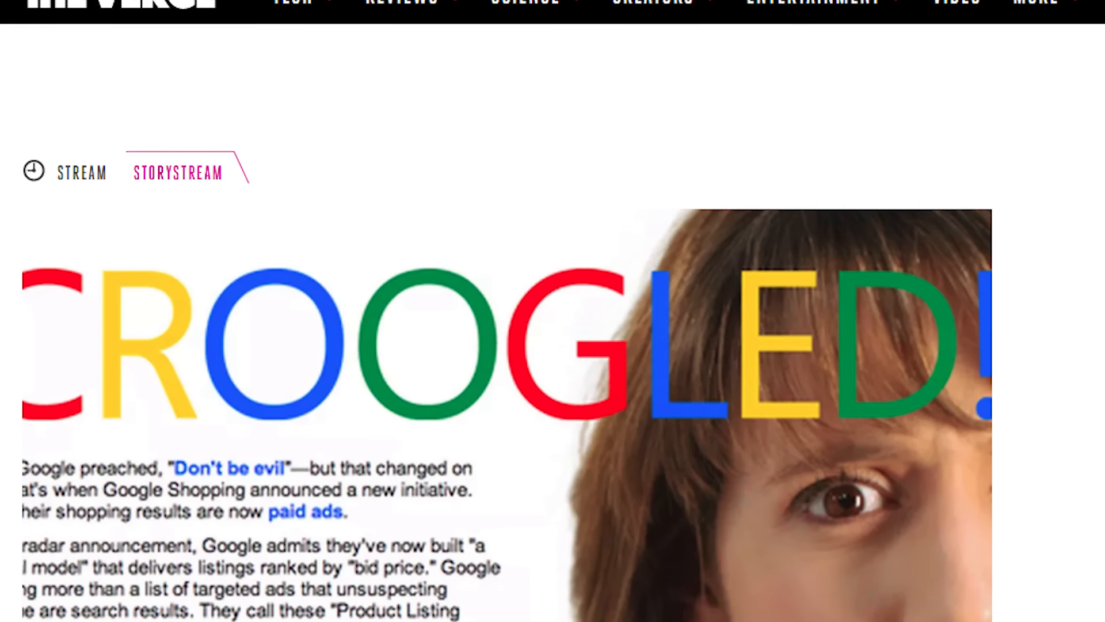
pyautogui.scroll(-3)
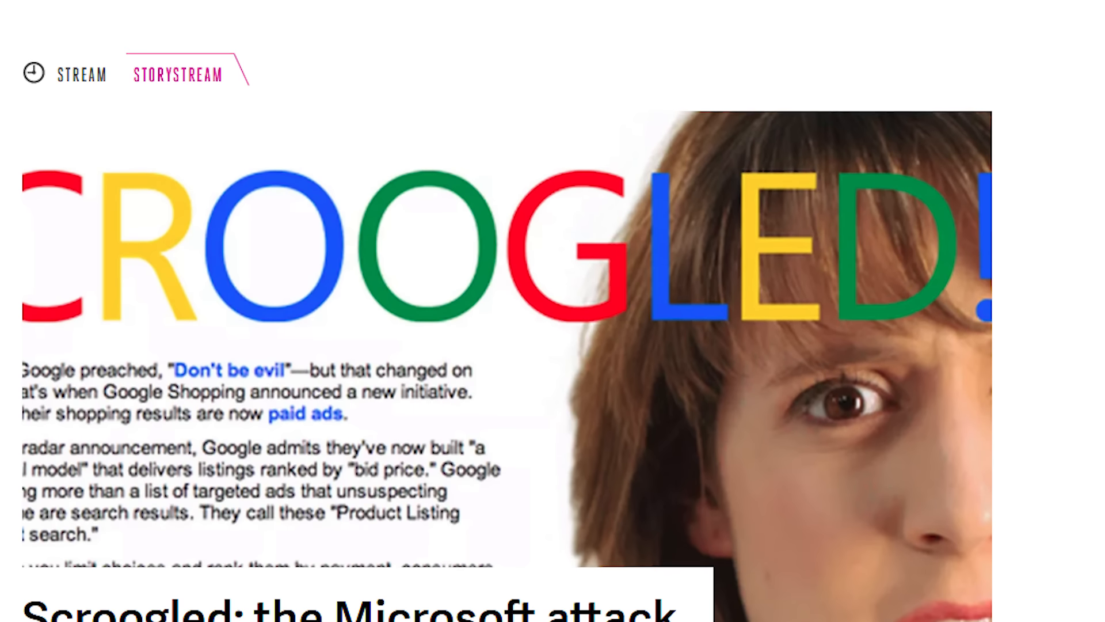
pyautogui.scroll(3)
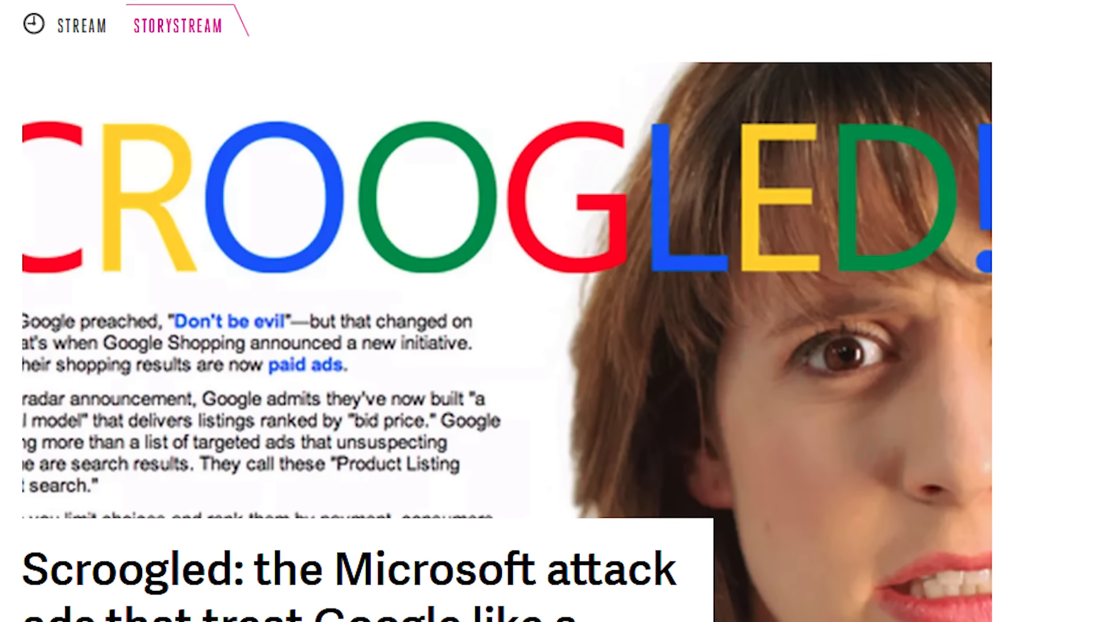
pyautogui.scroll(-3)
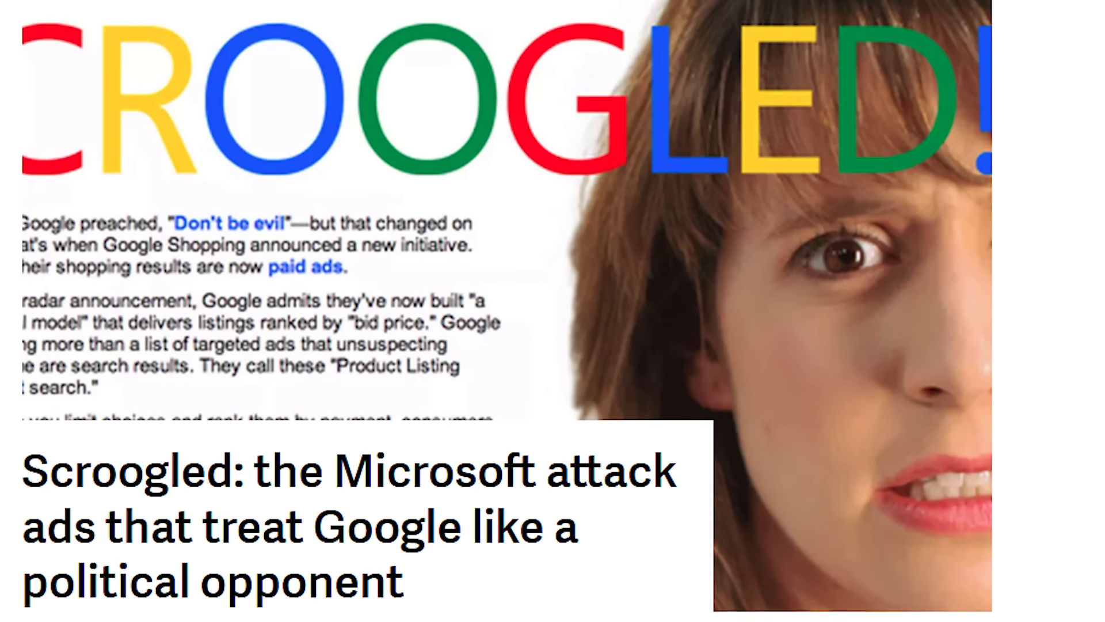
pyautogui.scroll(-3)
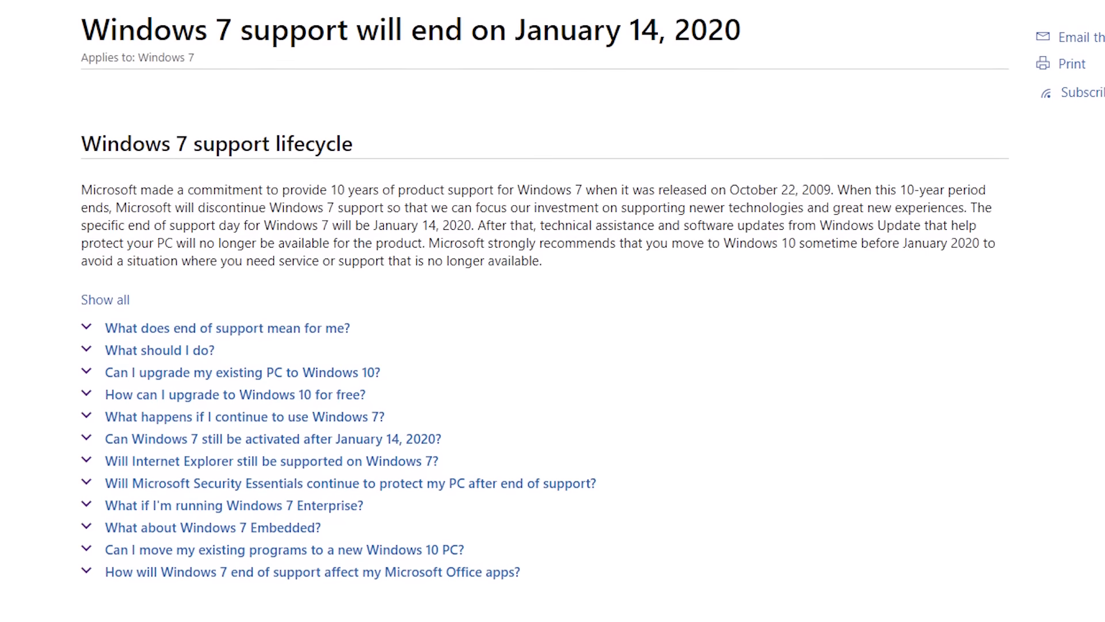
pyautogui.scroll(3)
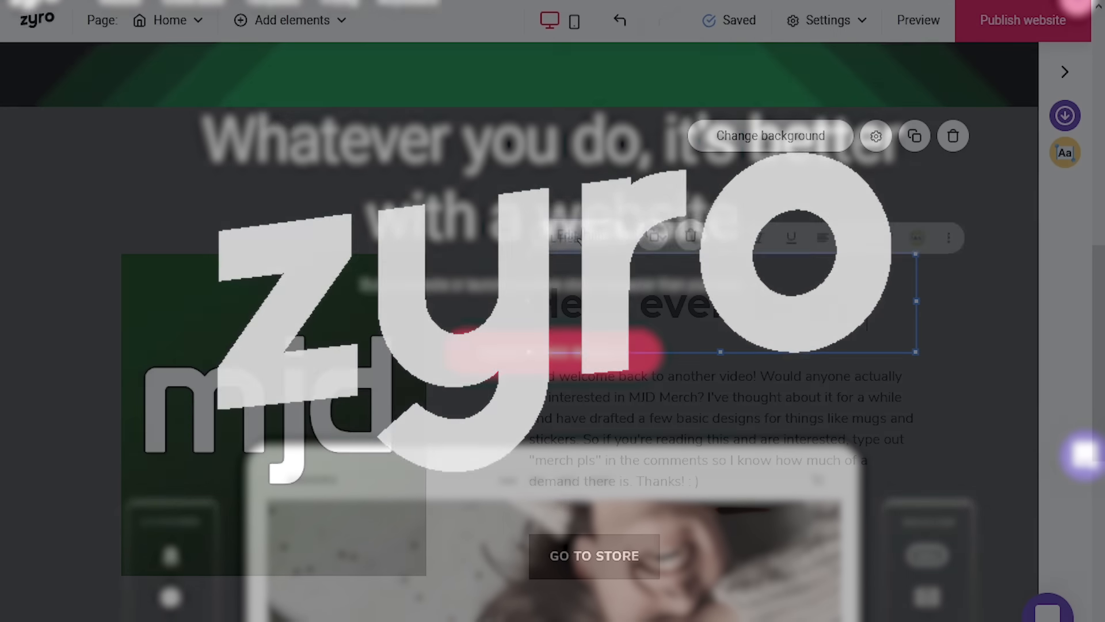
# - Add the Vintage Roadster in size M to the bag
pyautogui.click(916, 232)
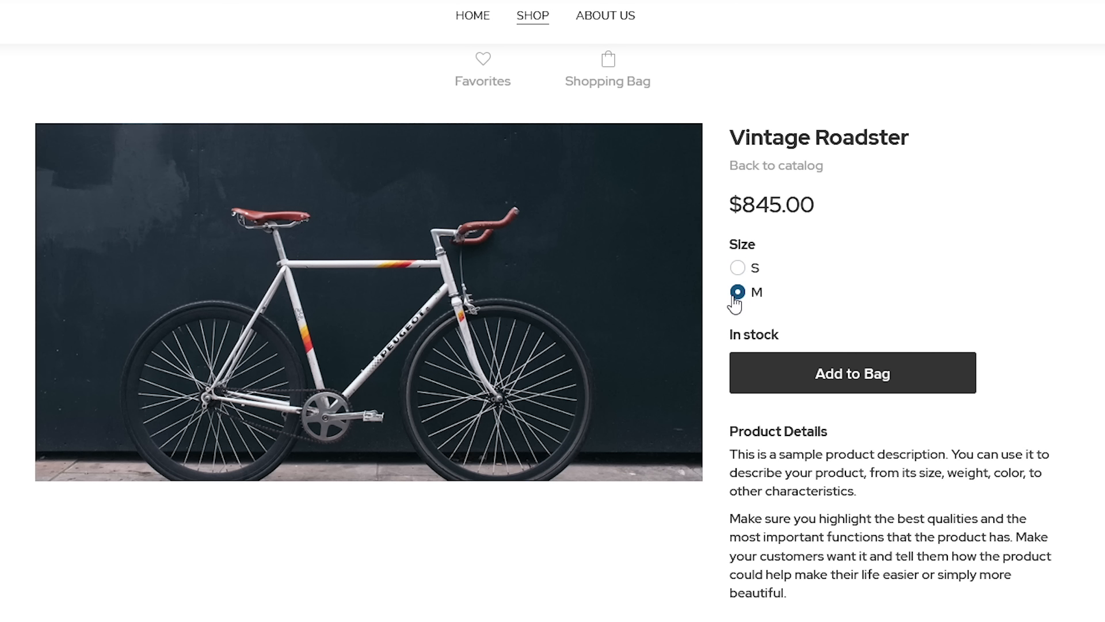
pyautogui.click(851, 372)
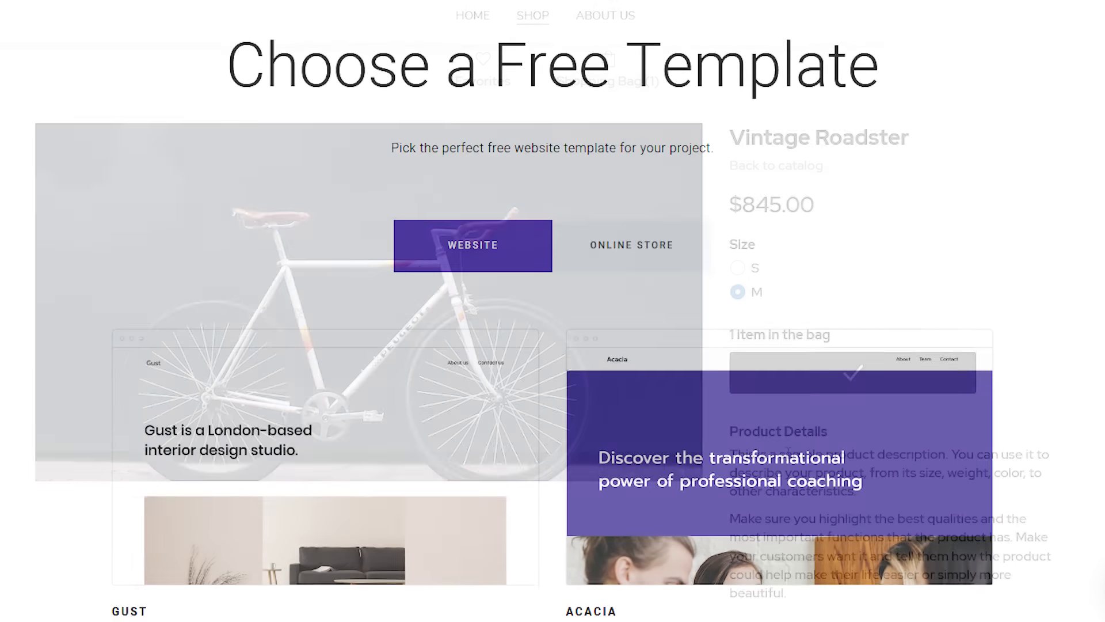
pyautogui.scroll(-3)
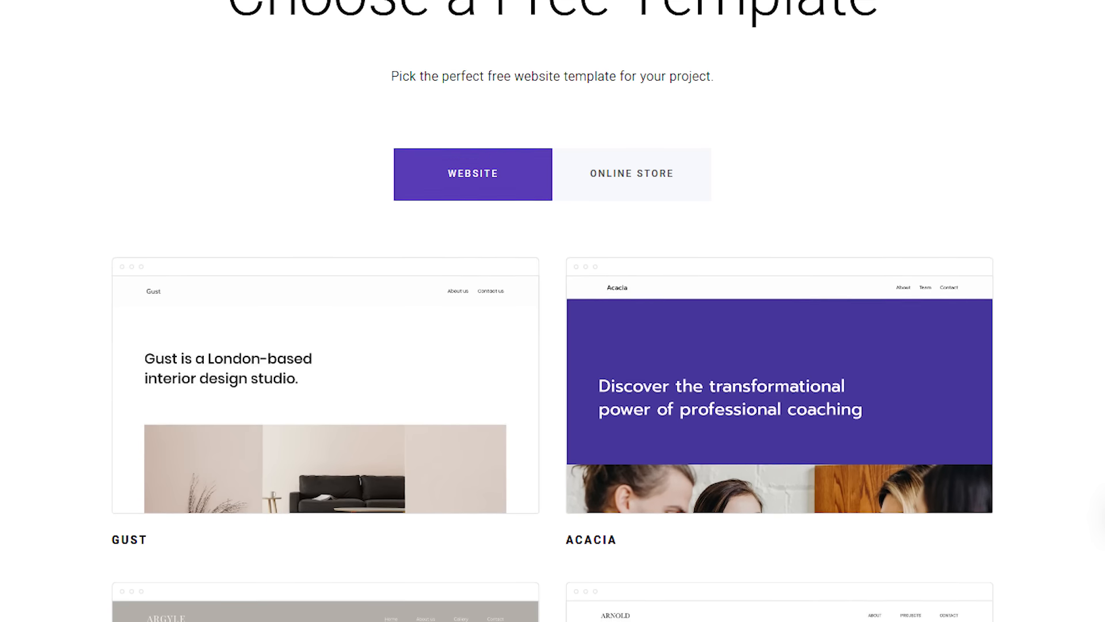
# - Browse the template gallery and show Online Store templates like Anders and Aurora
pyautogui.scroll(-3)
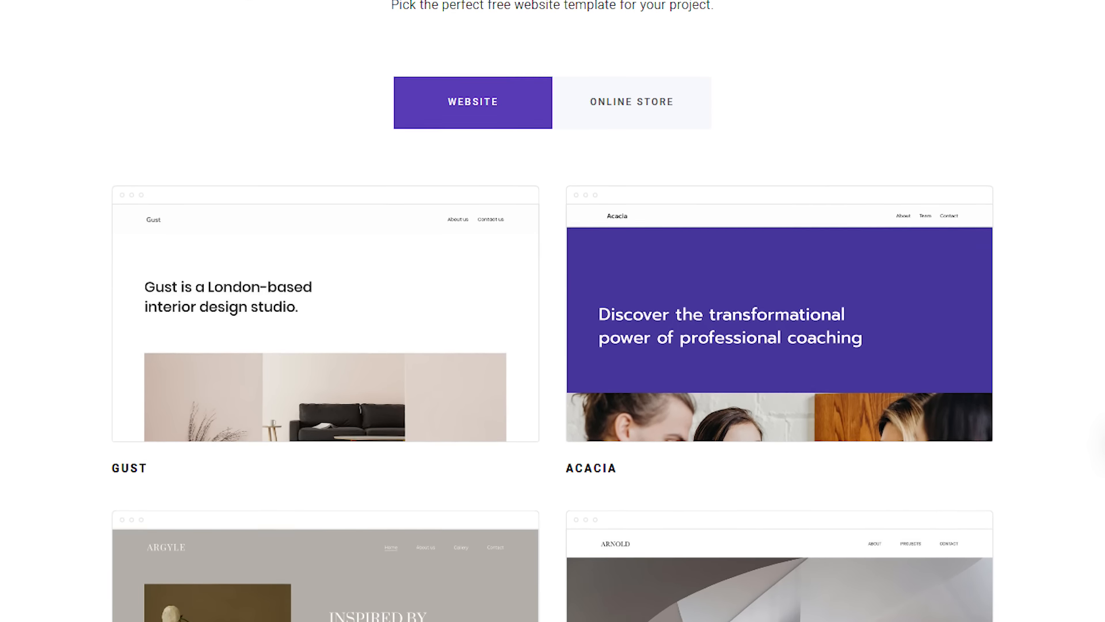
pyautogui.scroll(-3)
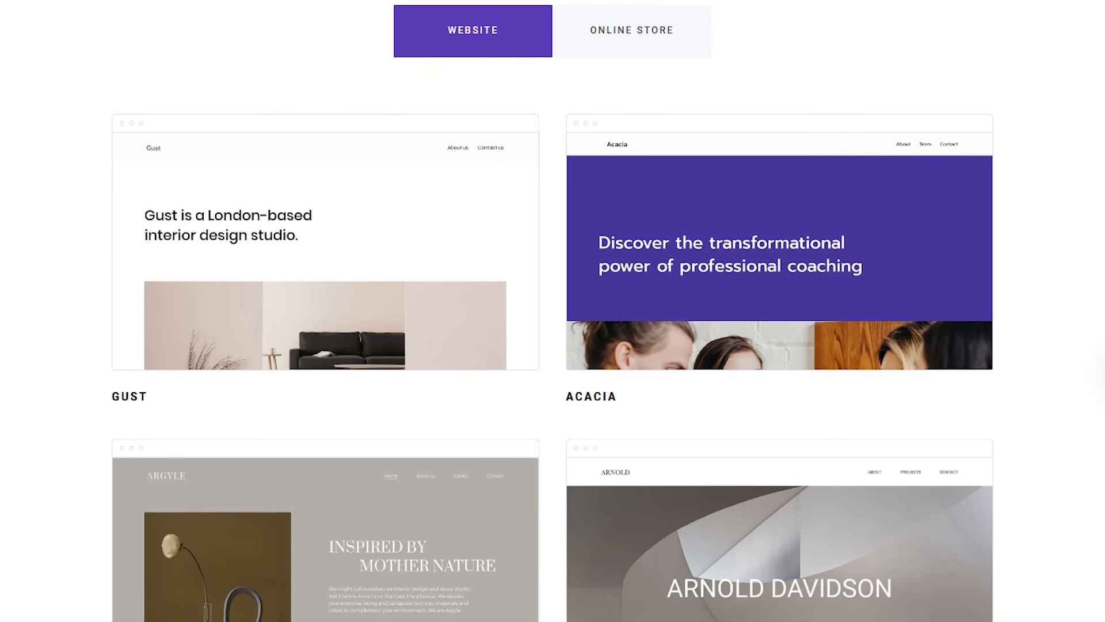
pyautogui.scroll(3)
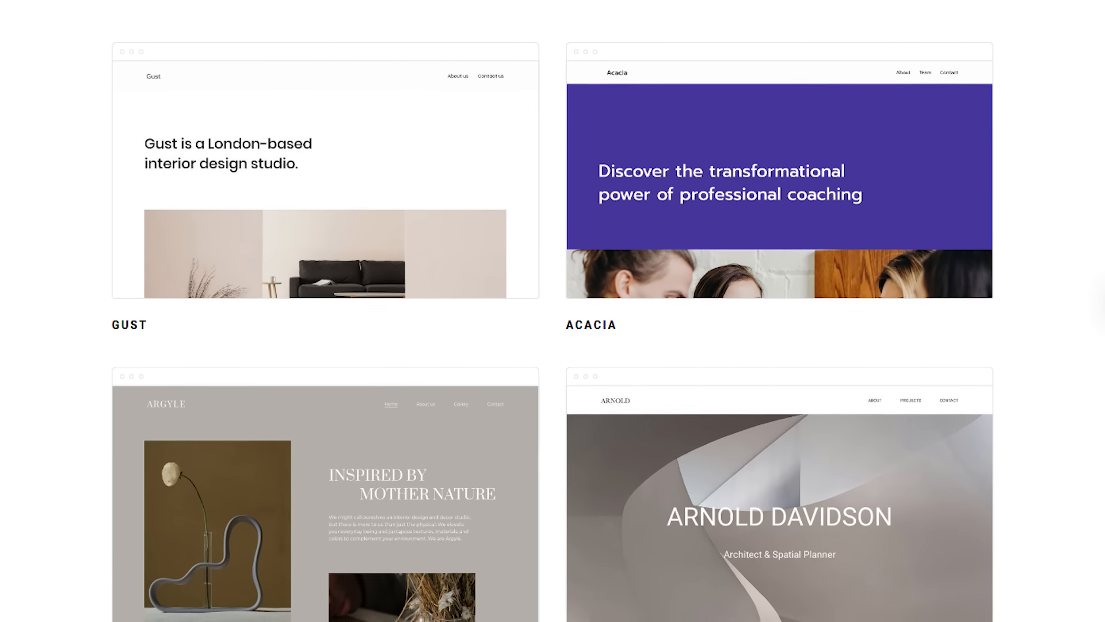
pyautogui.click(630, 261)
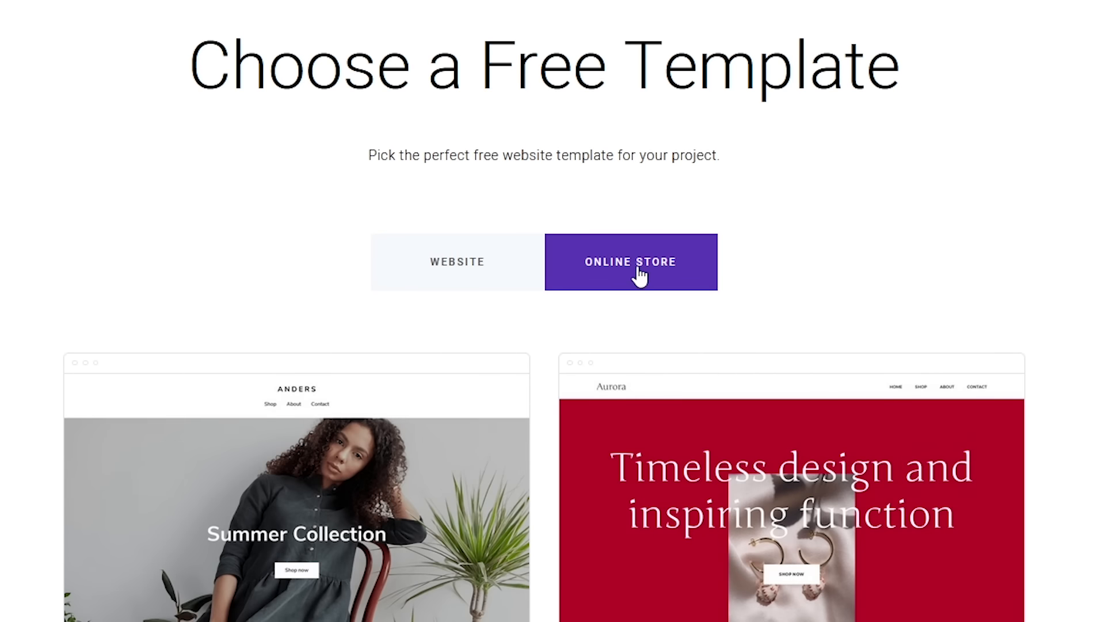
pyautogui.scroll(-3)
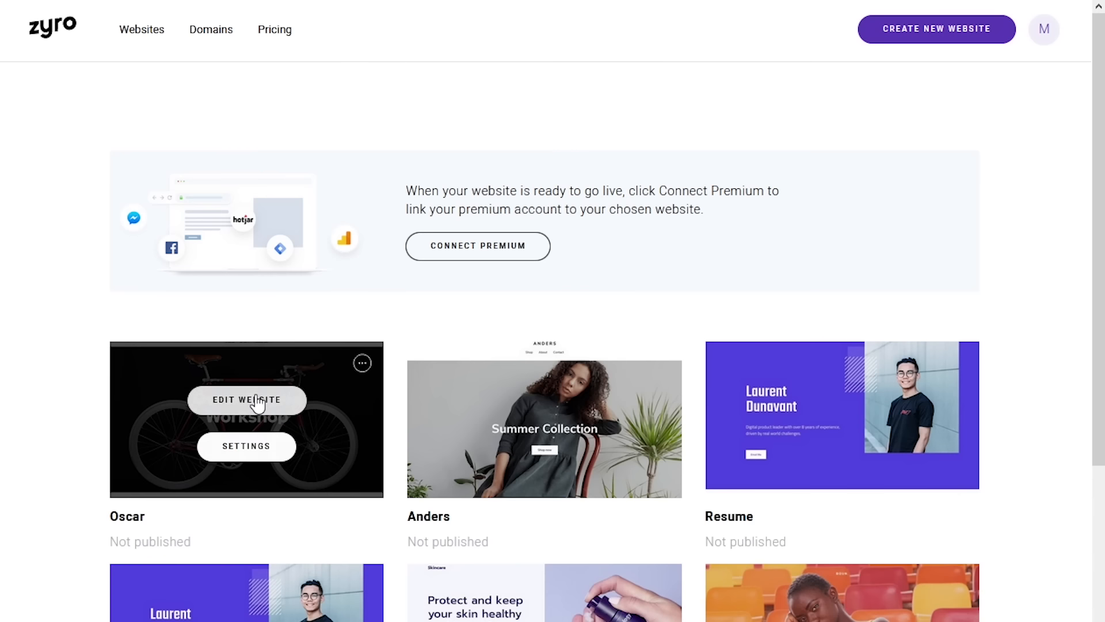
# - Edit the Oscar site and scroll through the Juices and smoothies store catalogue
pyautogui.click(246, 400)
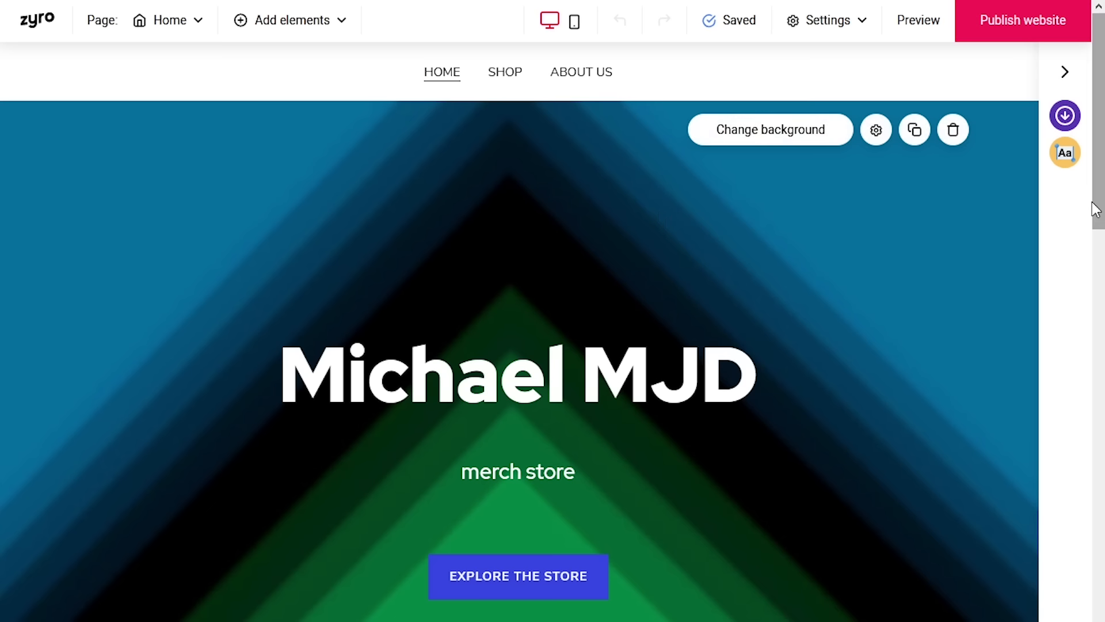
pyautogui.scroll(-3)
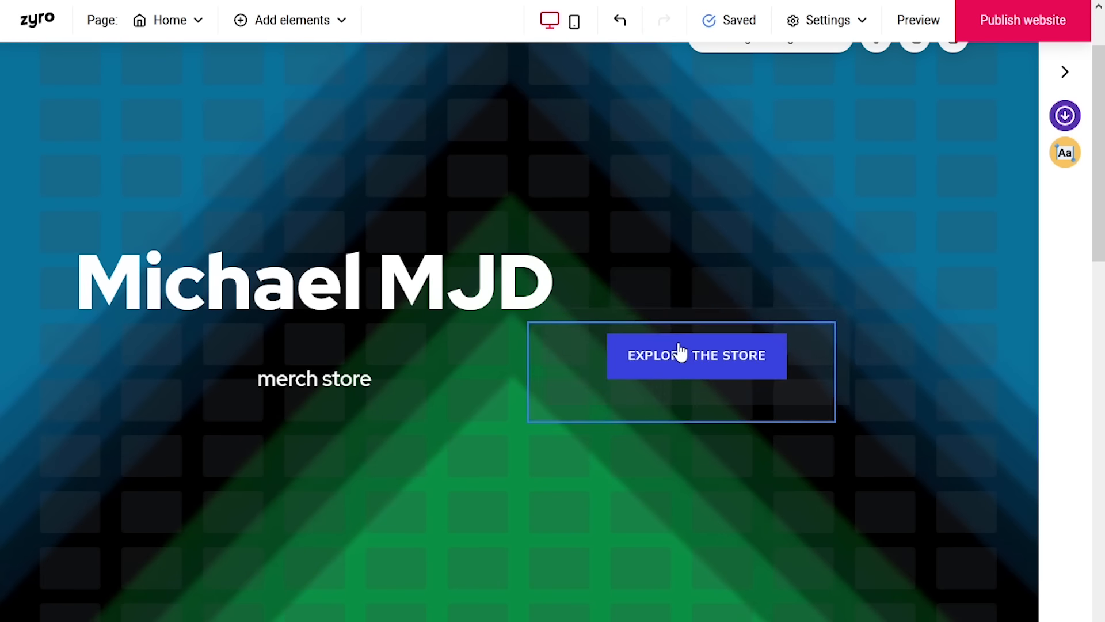
pyautogui.scroll(-3)
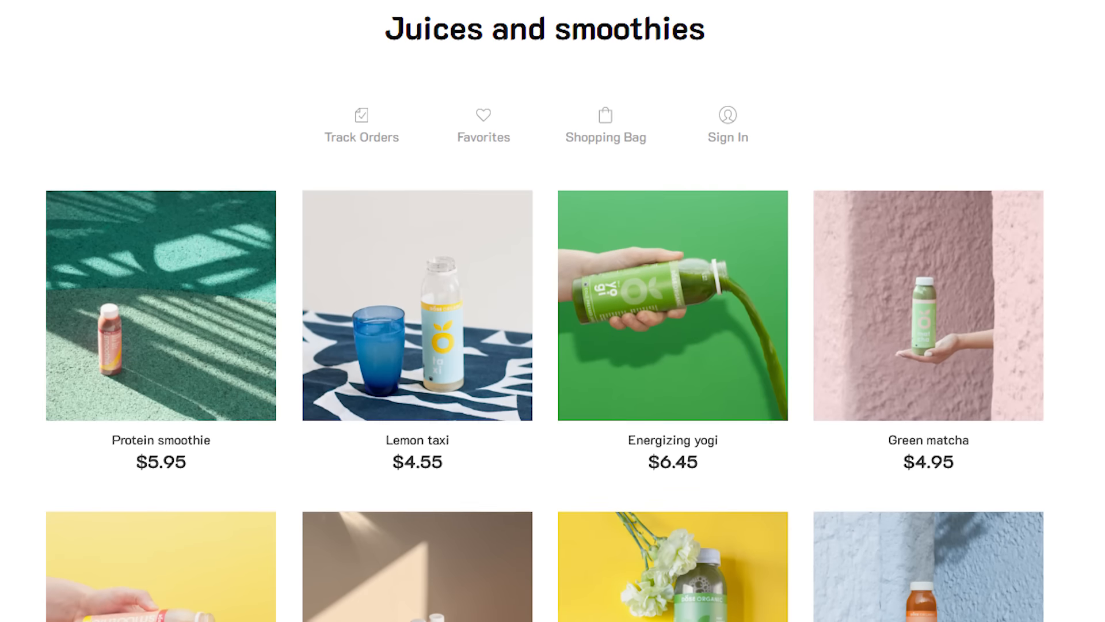
pyautogui.scroll(-3)
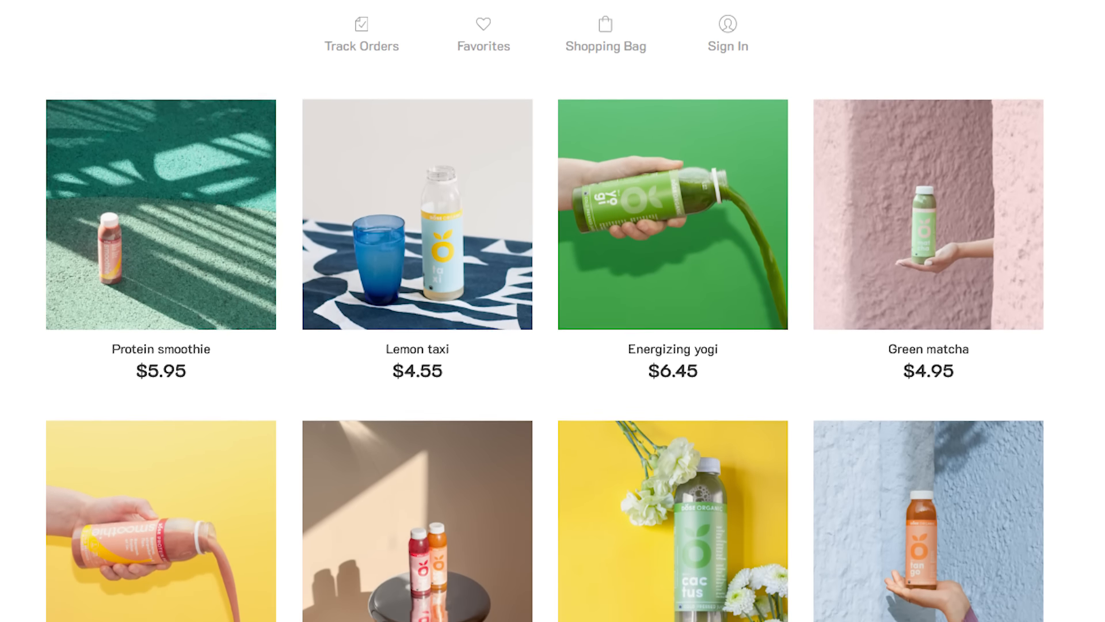
pyautogui.scroll(-3)
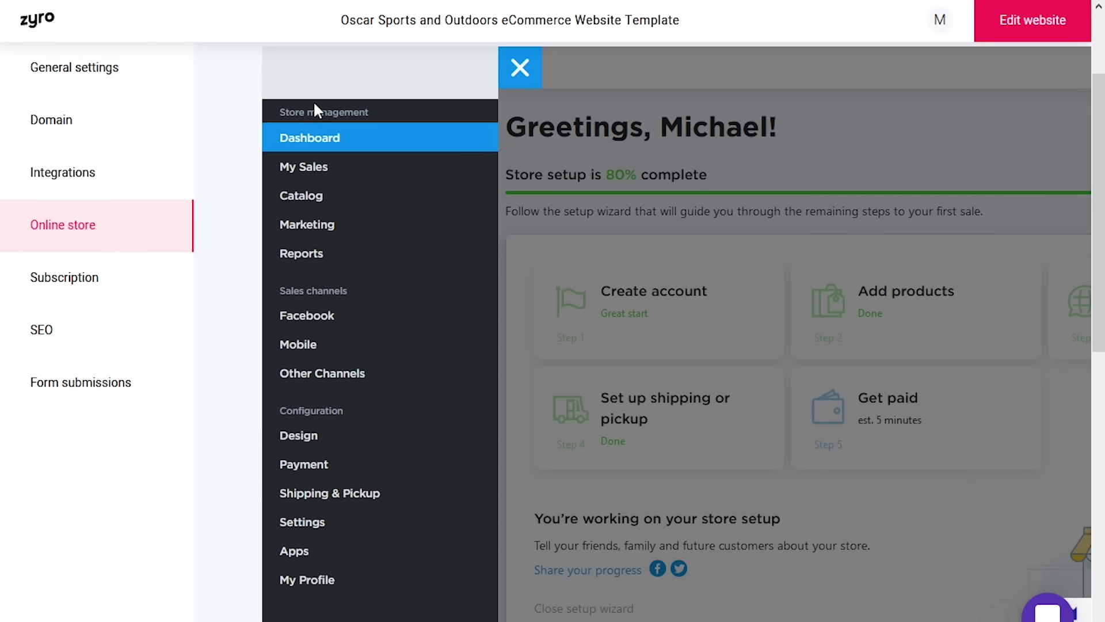
# - Check the store's Orders and Customers, then view its Reports and analytics
pyautogui.click(304, 167)
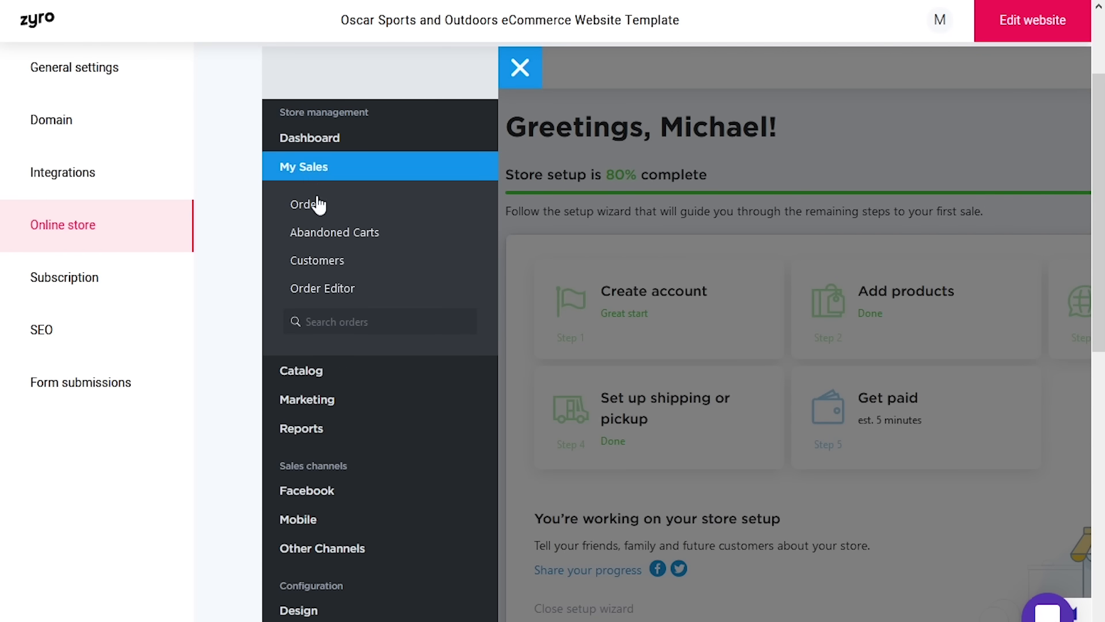
pyautogui.click(304, 205)
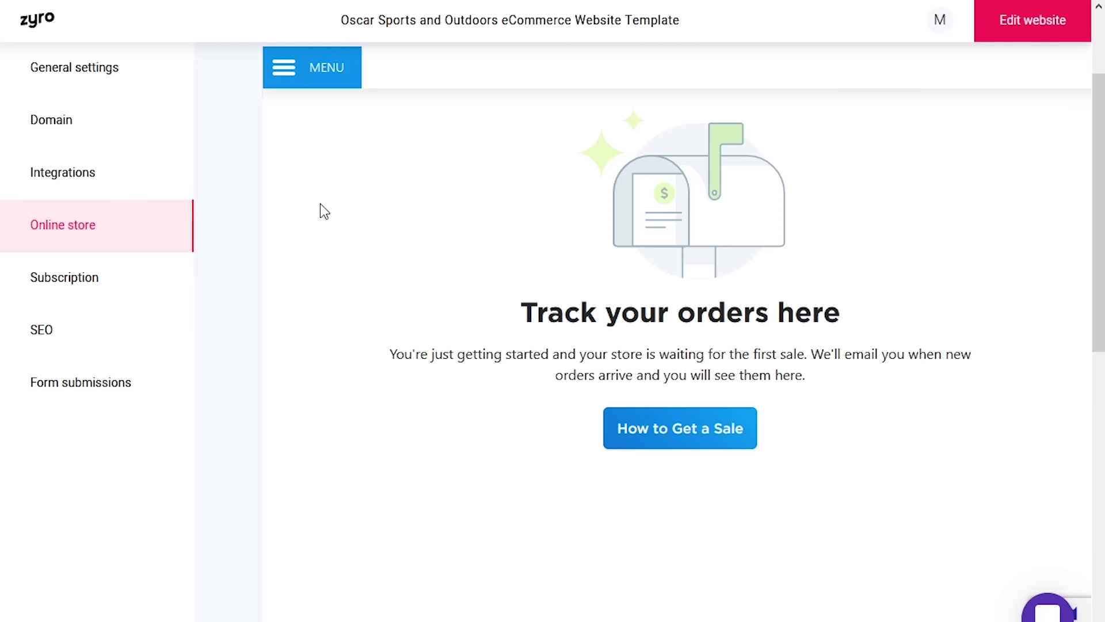
pyautogui.click(311, 68)
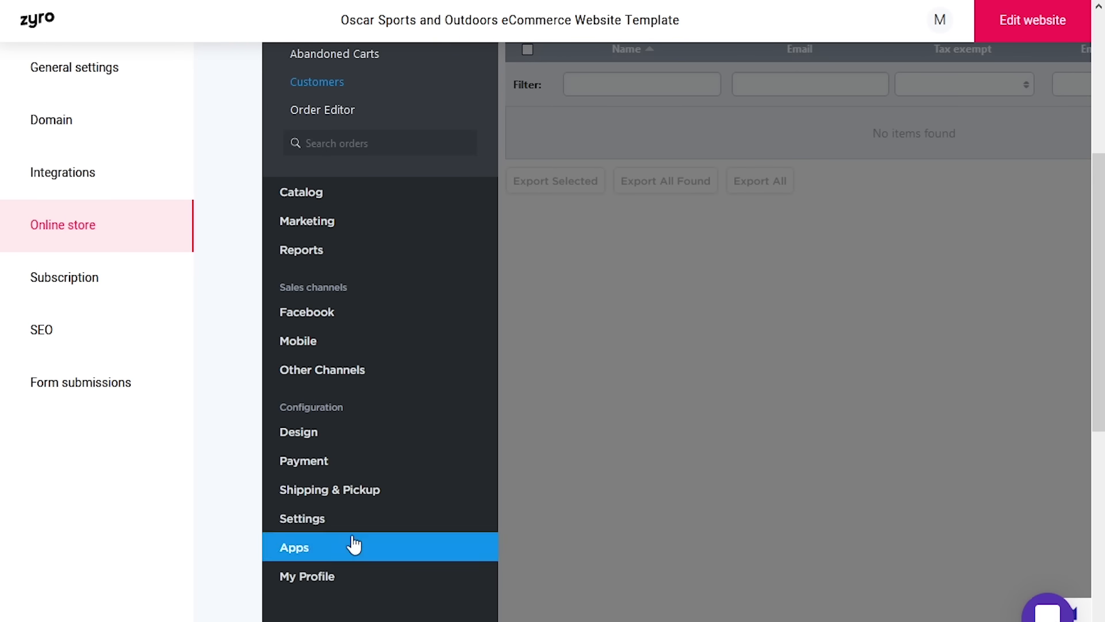
pyautogui.moveTo(335, 258)
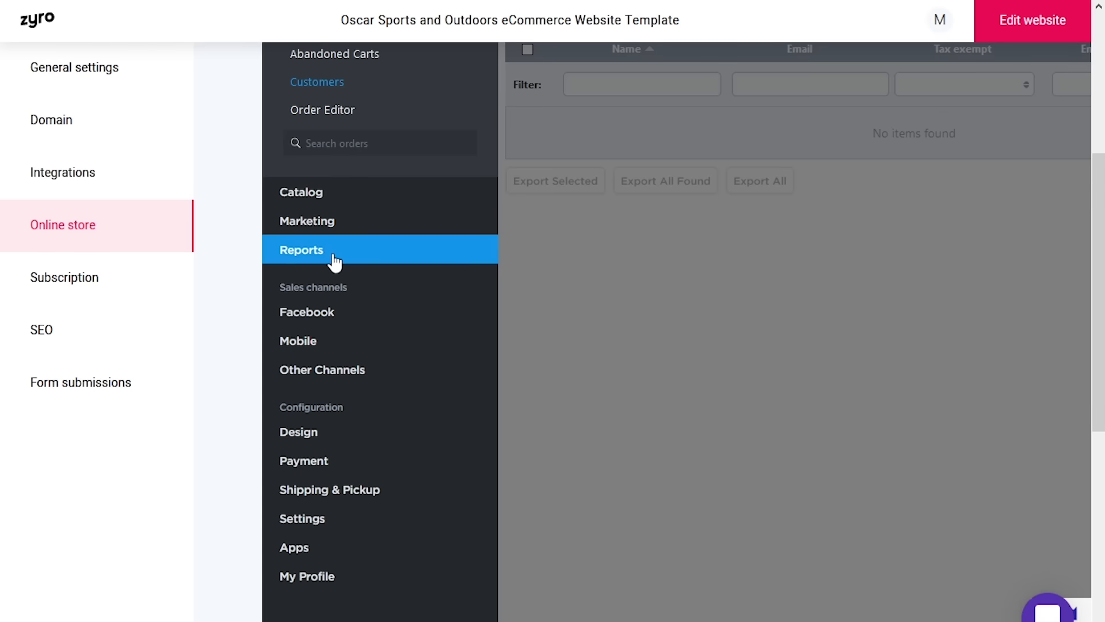
pyautogui.click(301, 249)
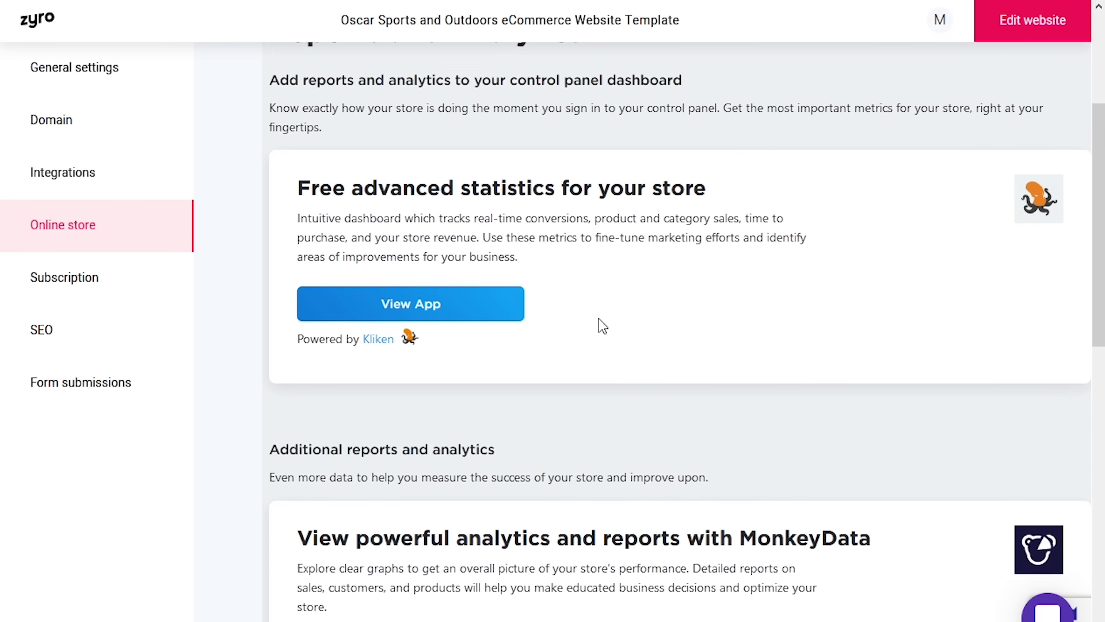
pyautogui.click(50, 120)
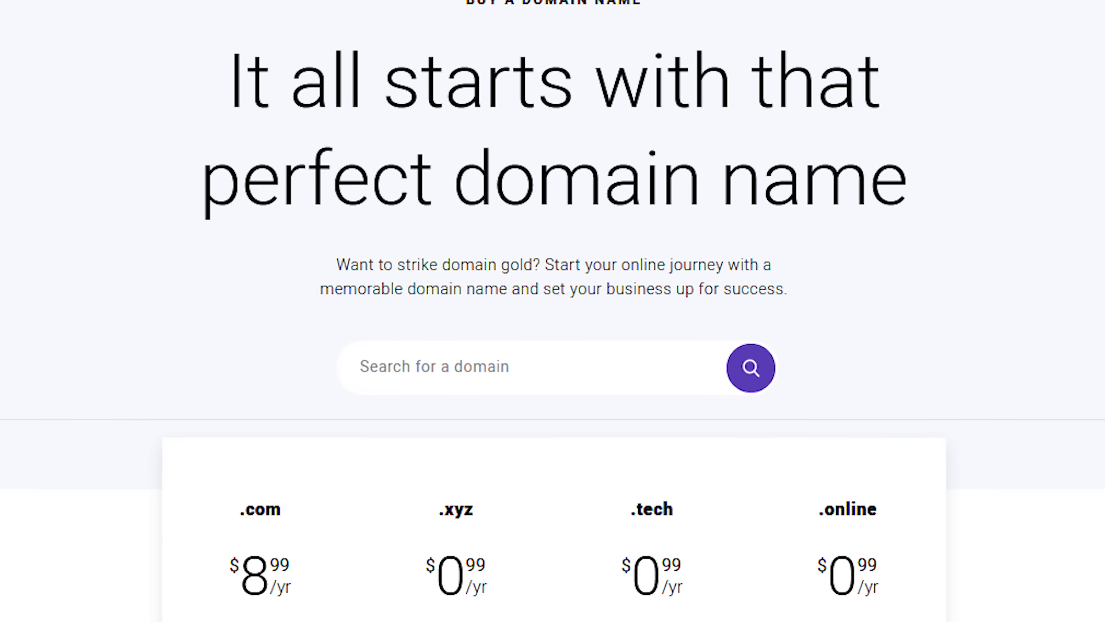
# - Scroll past the domain name offers to the Free through Ecommerce+ plan cards
pyautogui.scroll(-3)
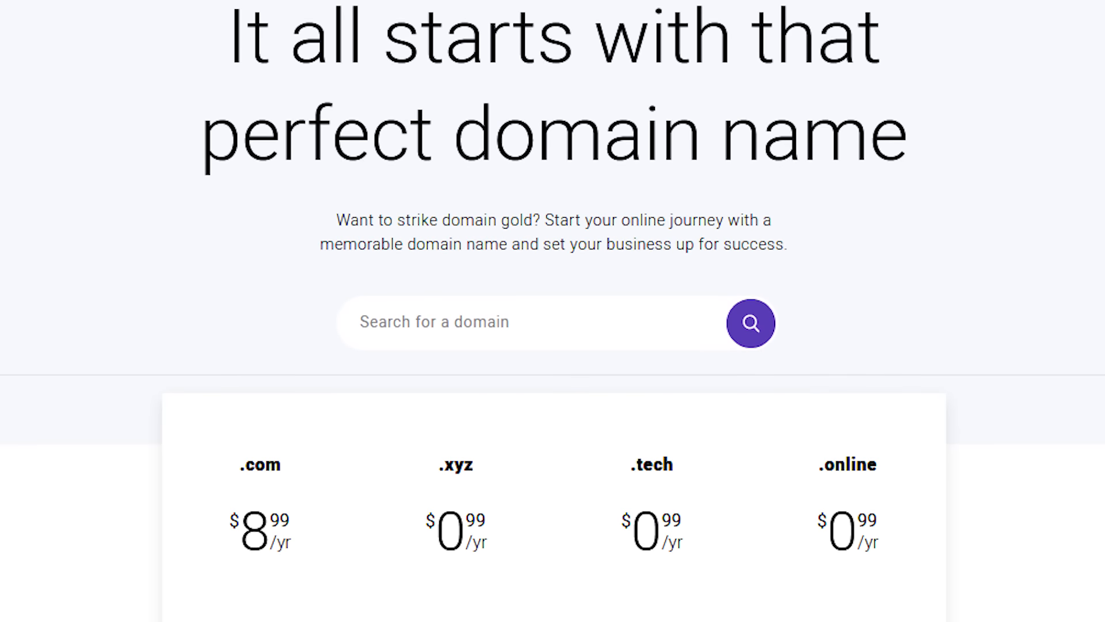
pyautogui.scroll(-3)
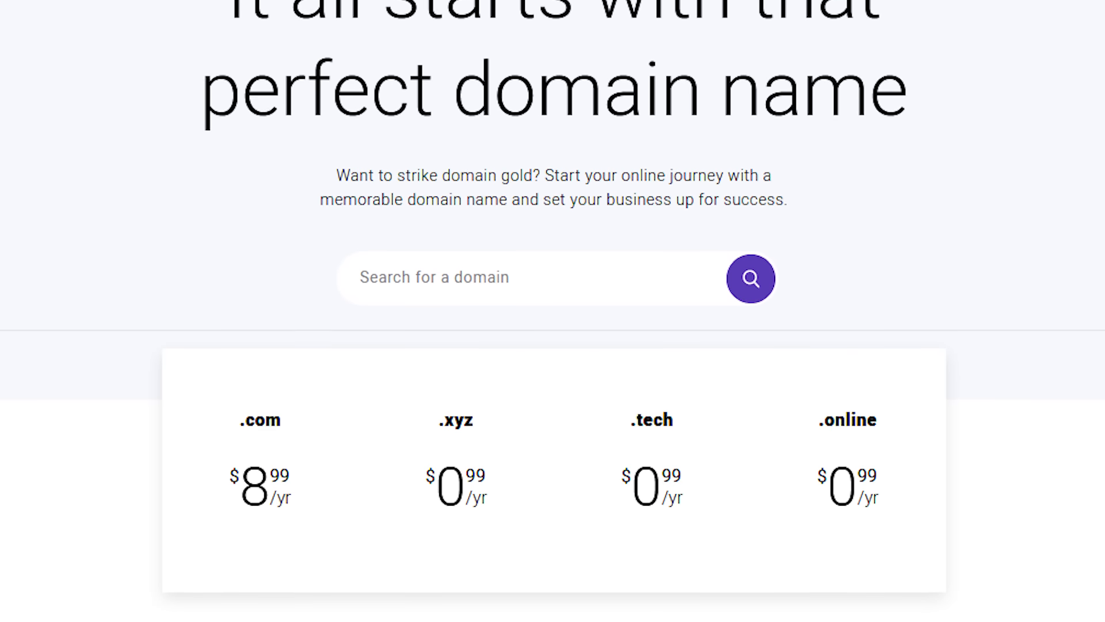
pyautogui.scroll(-3)
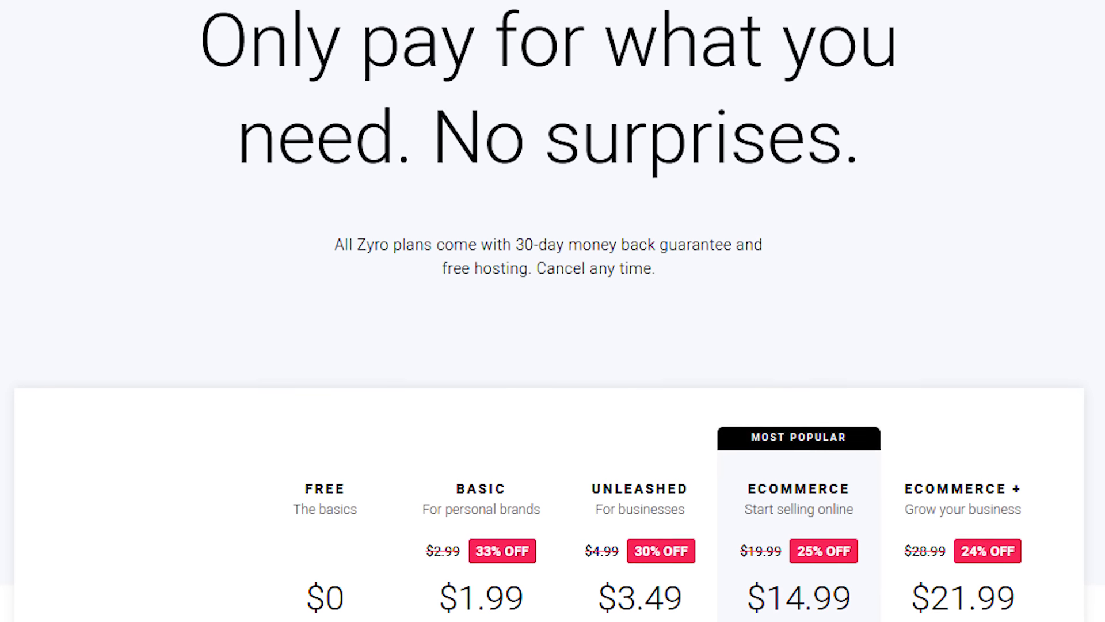
pyautogui.scroll(-3)
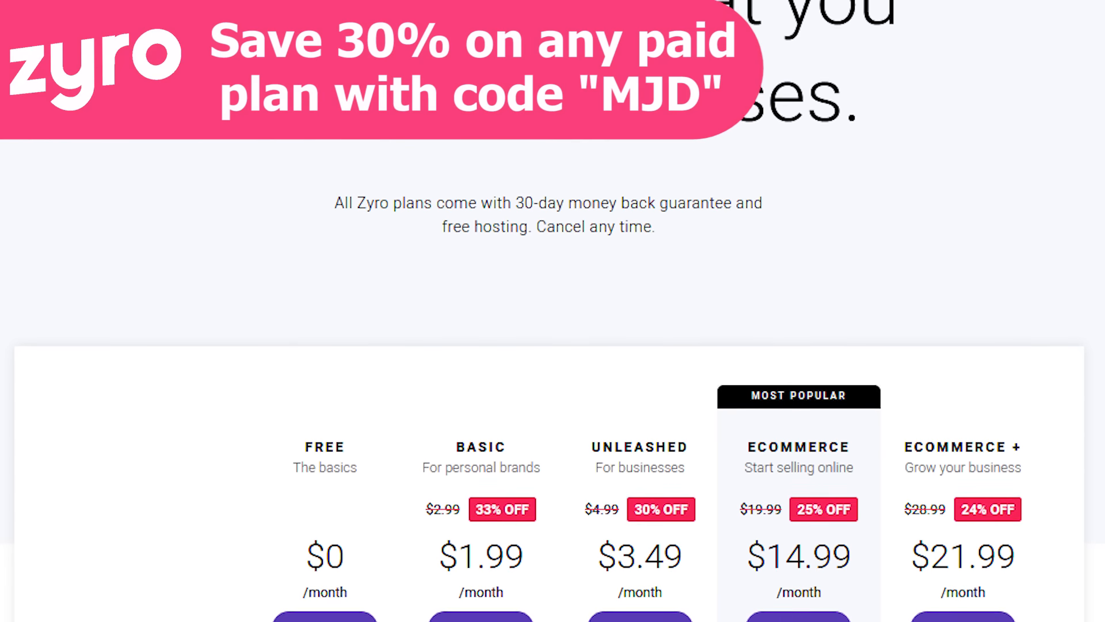
pyautogui.scroll(-3)
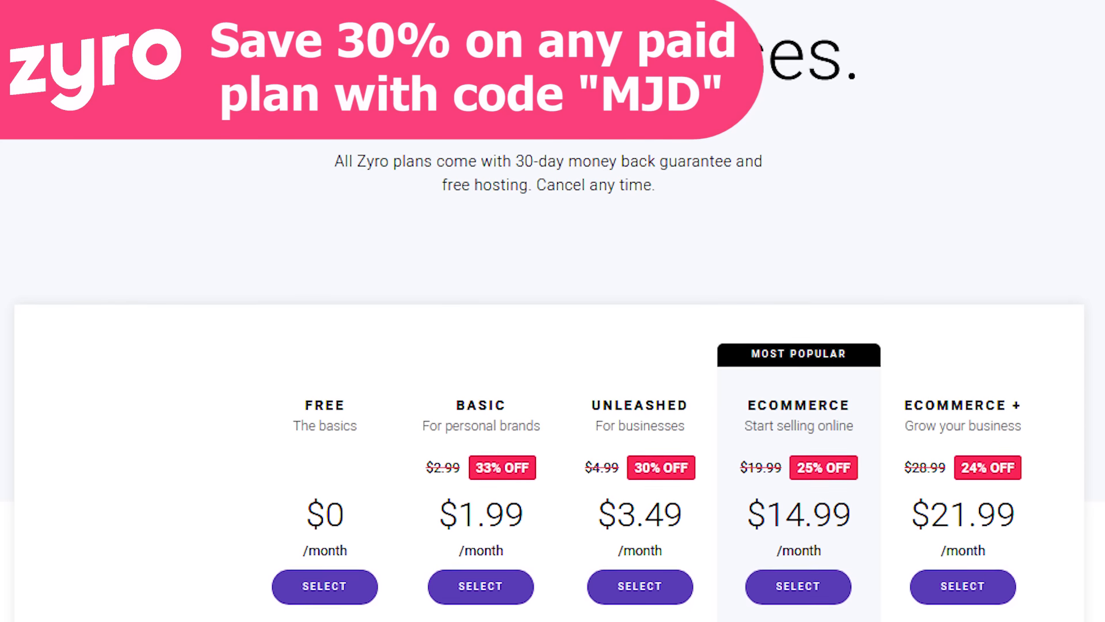
pyautogui.scroll(-3)
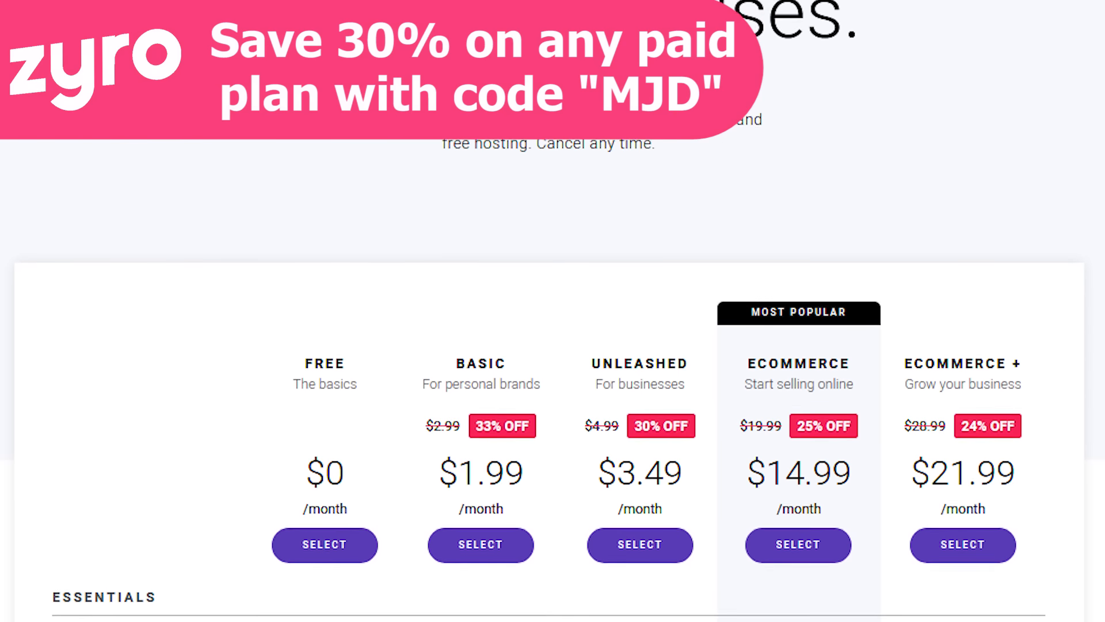